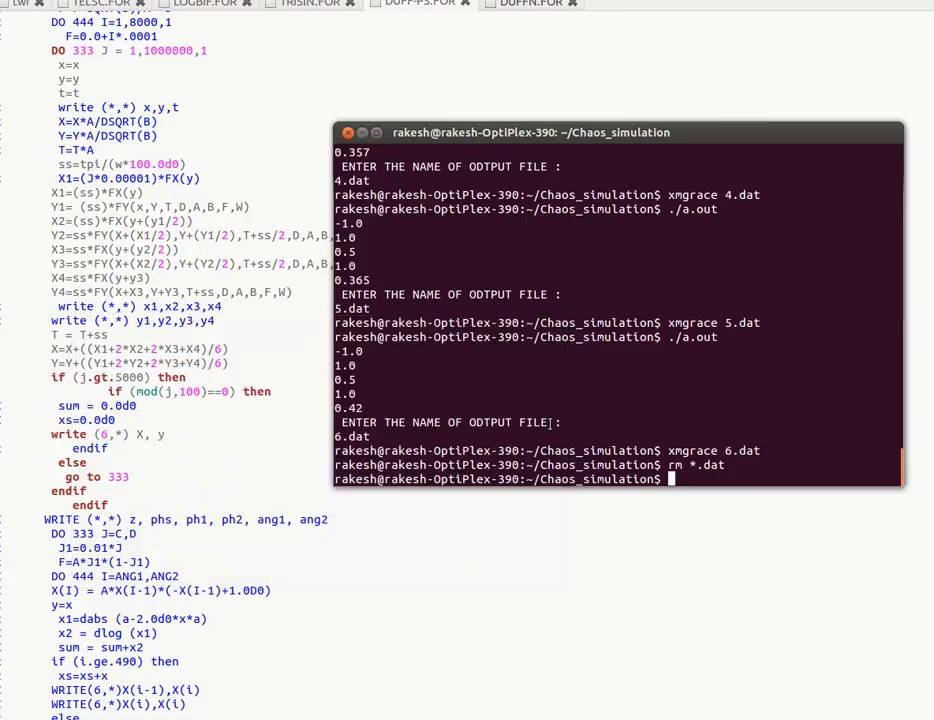
pyautogui.moveTo(513, 98)
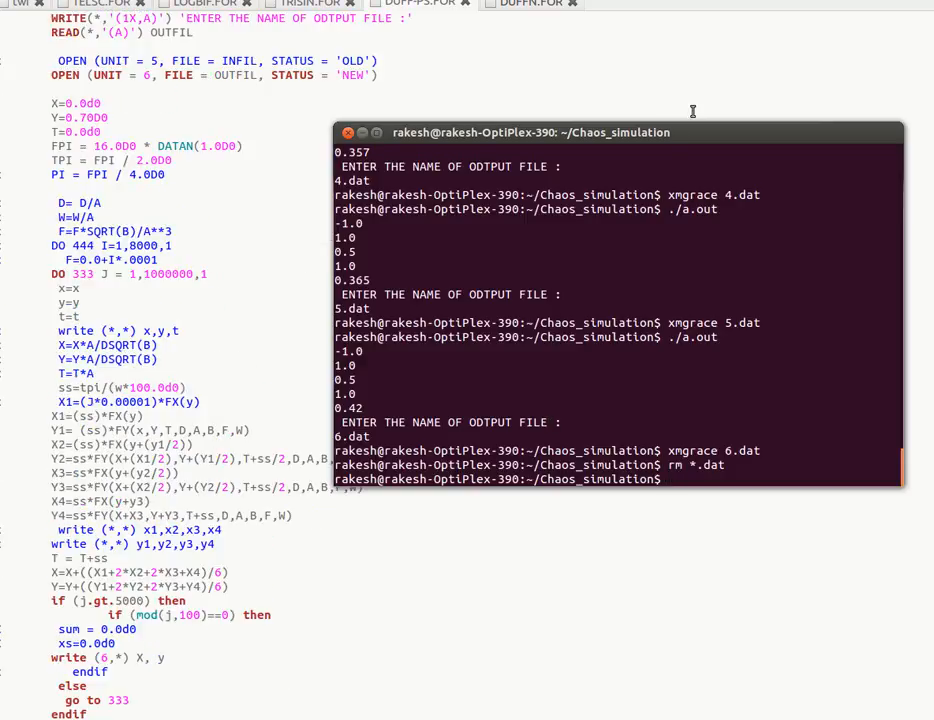
pyautogui.moveTo(858, 137)
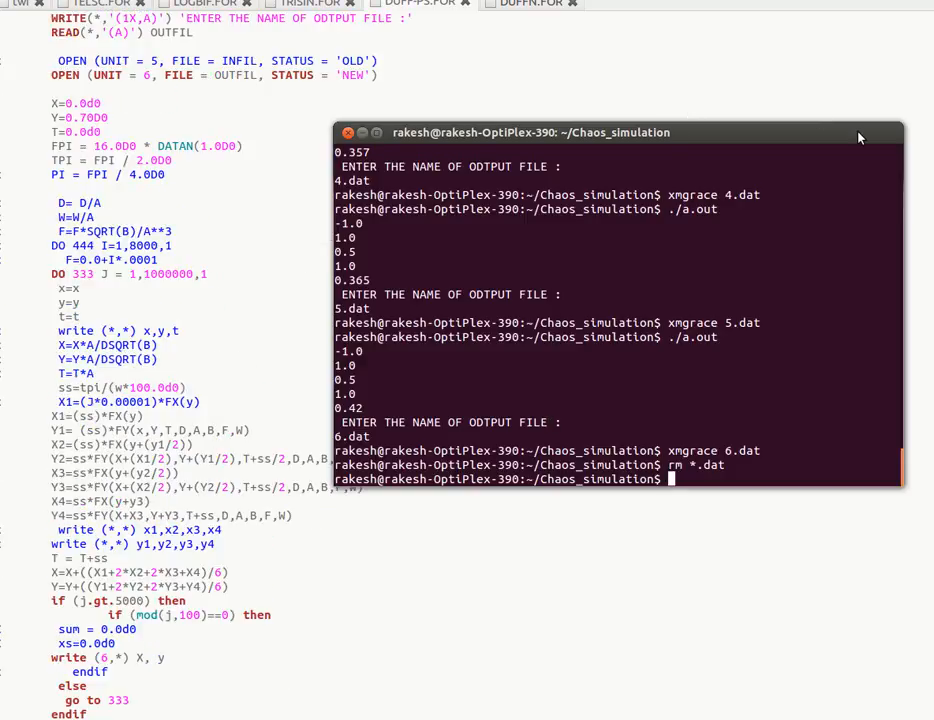
pyautogui.moveTo(780, 145)
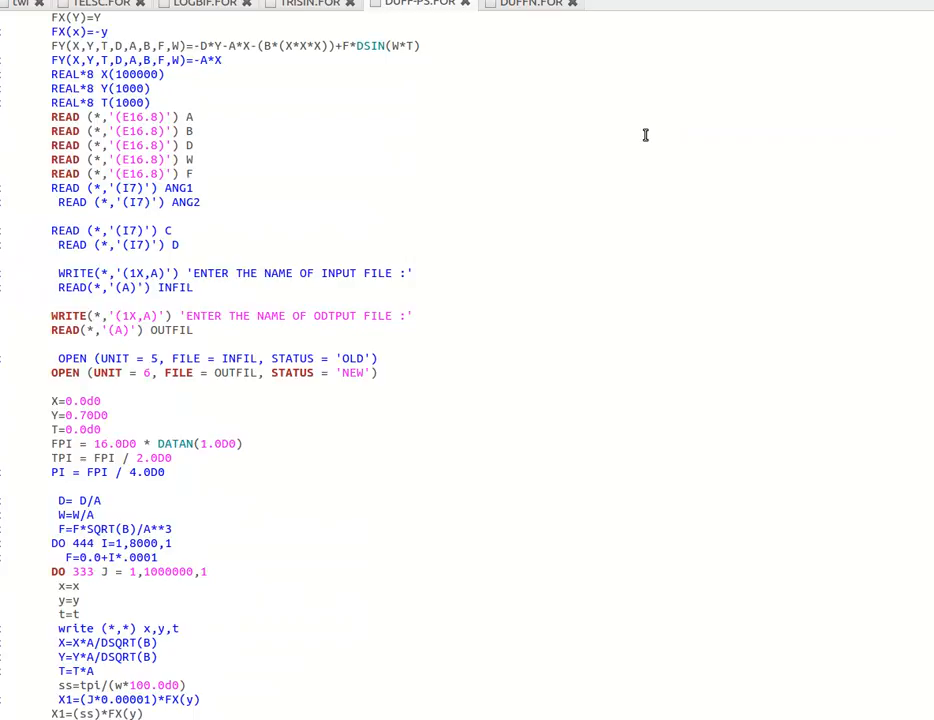
pyautogui.scroll(3)
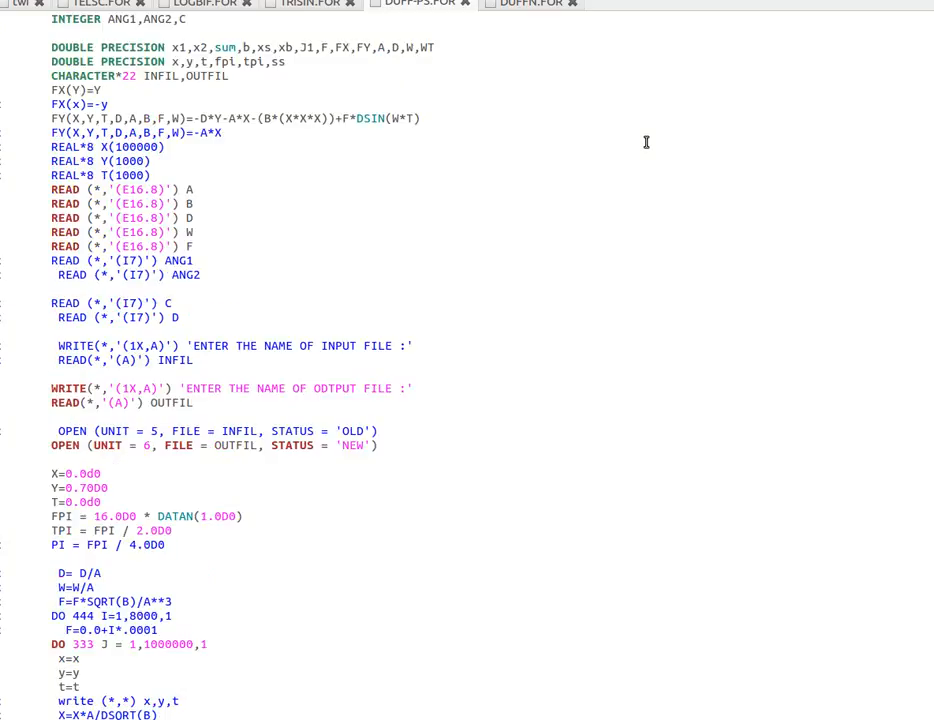
pyautogui.scroll(-3)
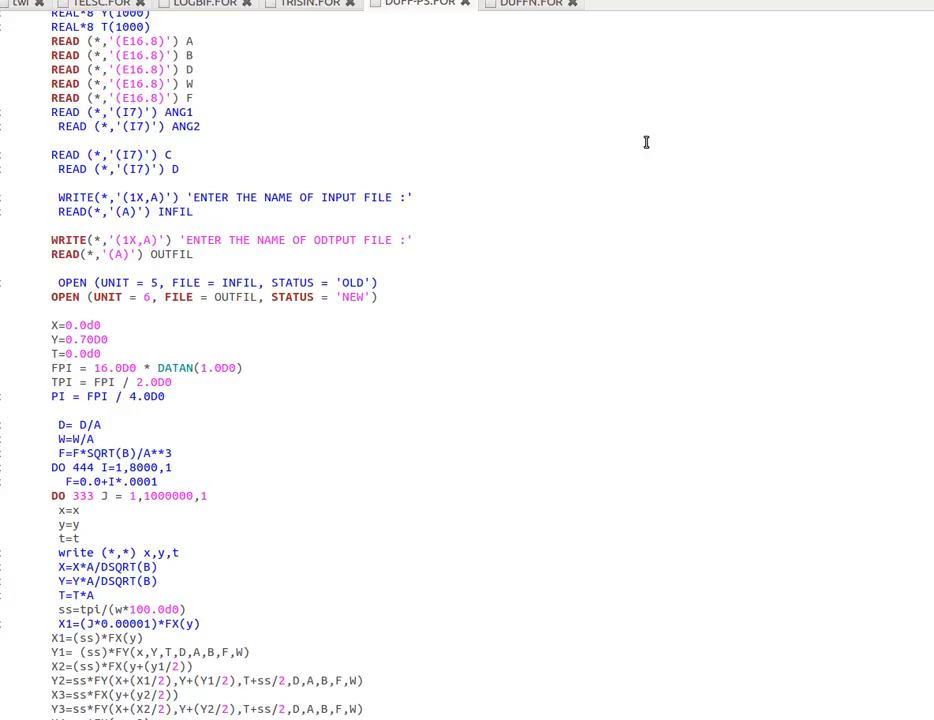
pyautogui.moveTo(663, 149)
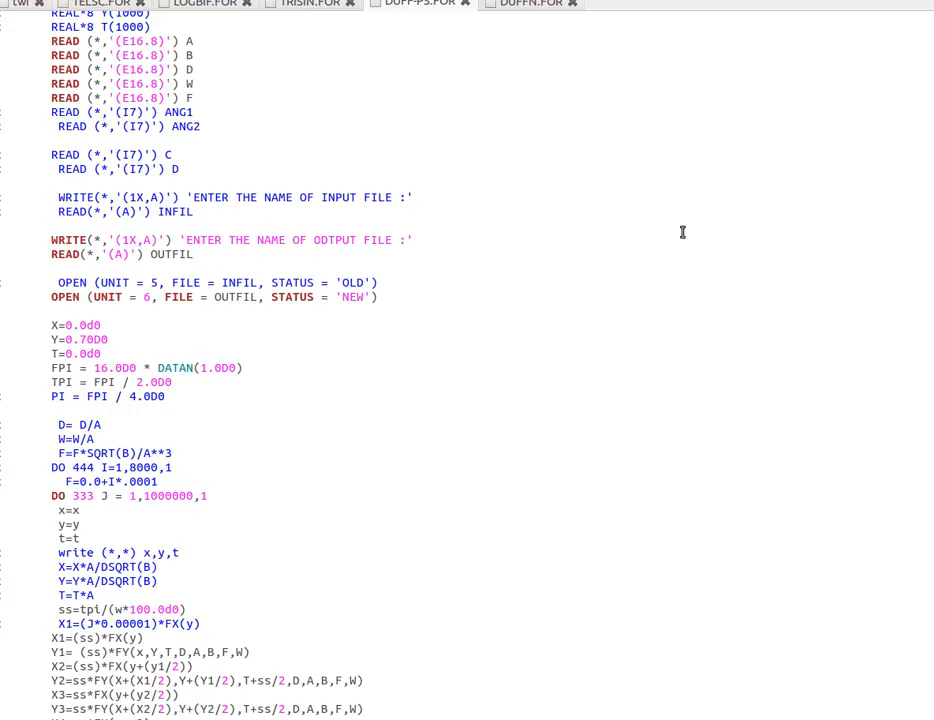
pyautogui.scroll(-3)
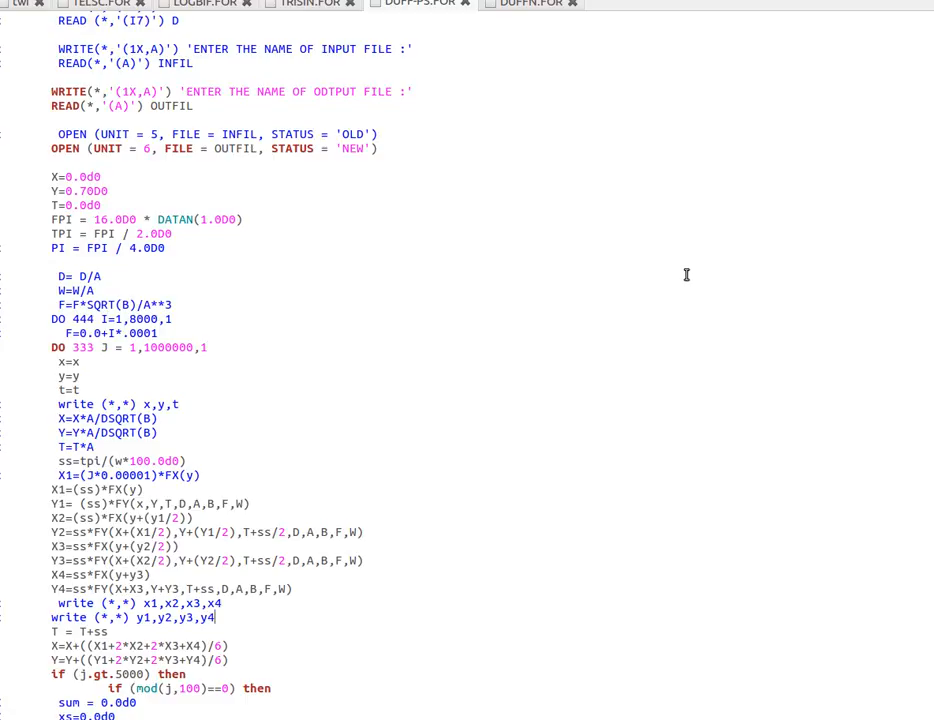
pyautogui.scroll(3)
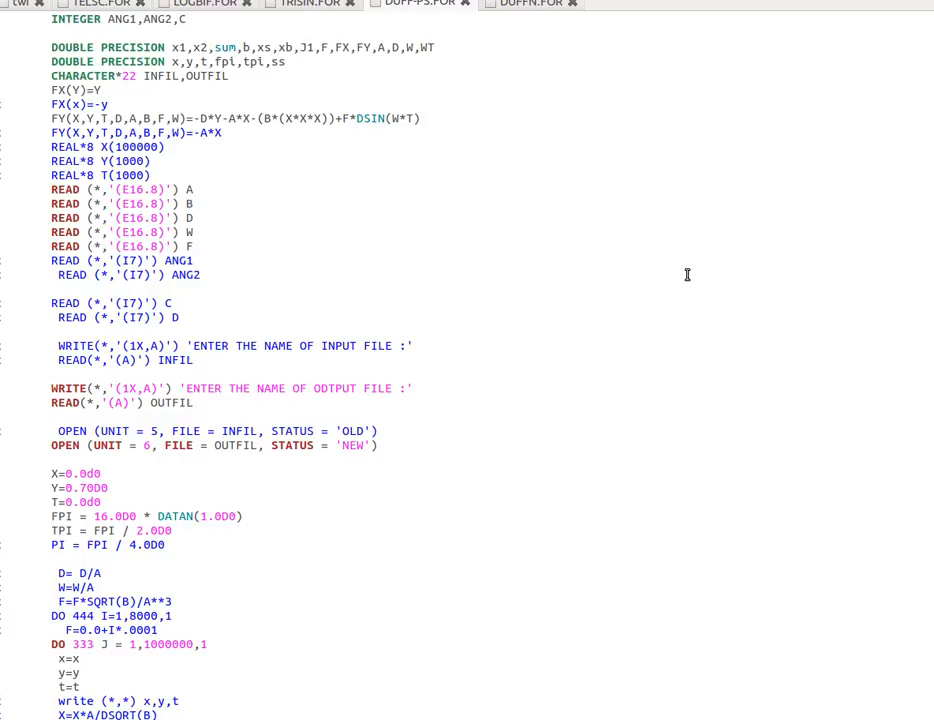
pyautogui.moveTo(513, 307)
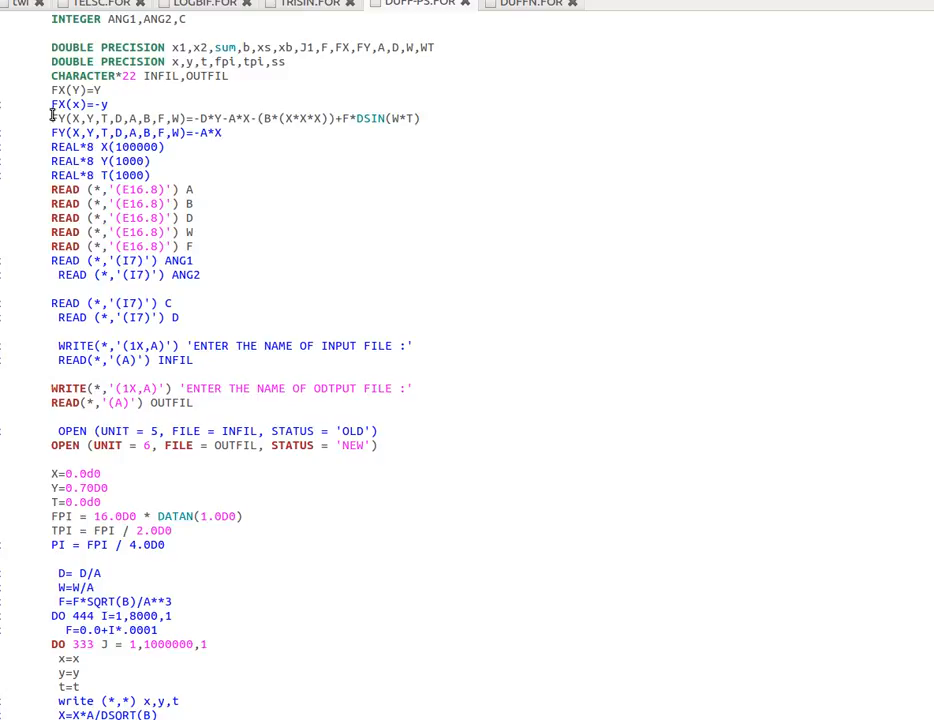
pyautogui.moveTo(387, 95)
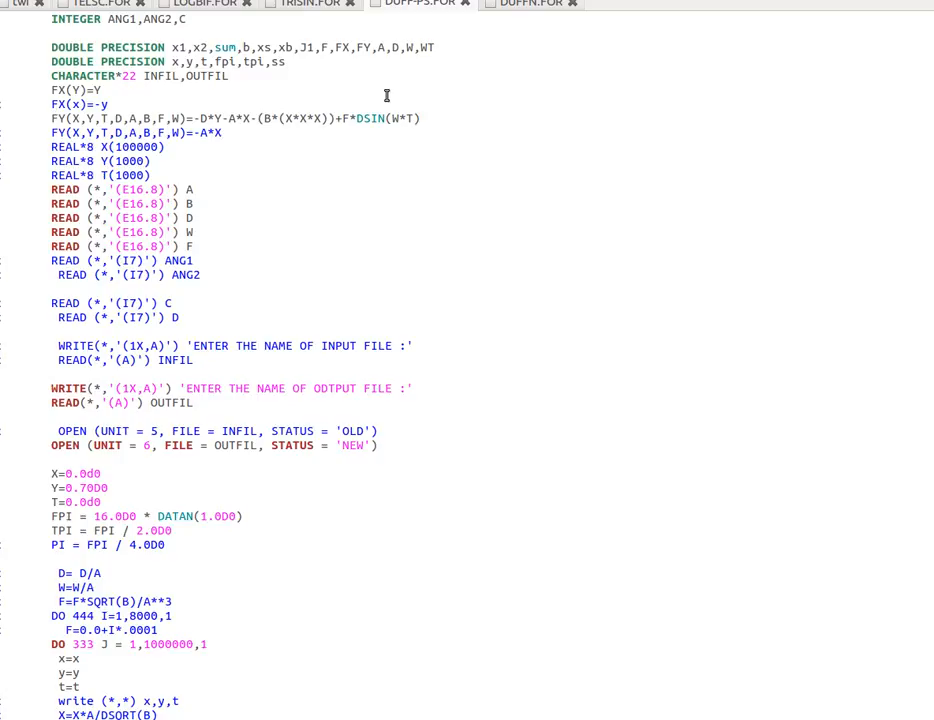
pyautogui.moveTo(468, 184)
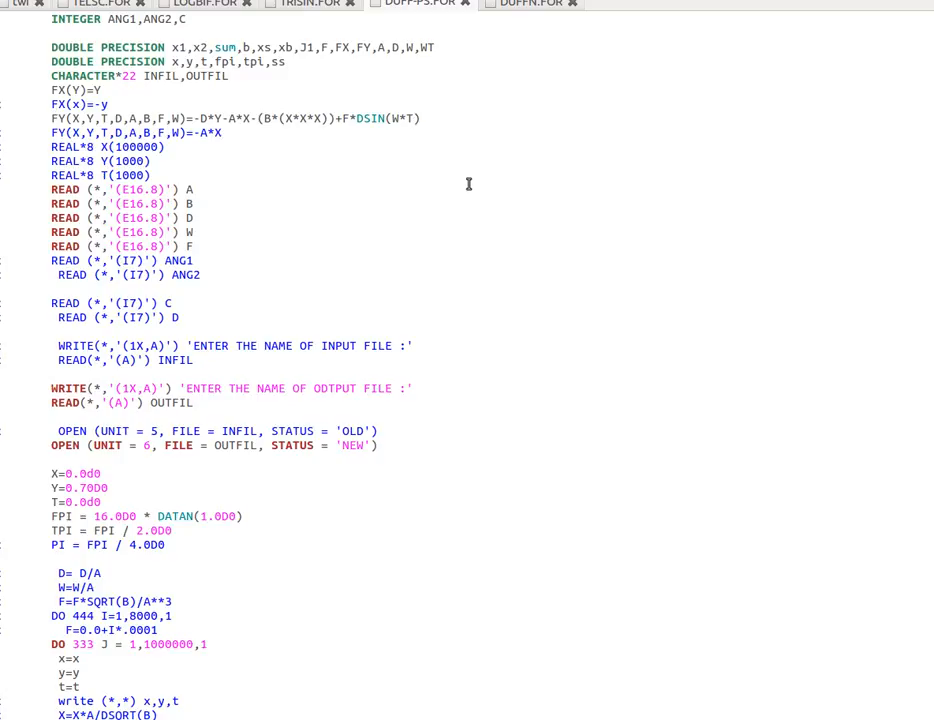
pyautogui.scroll(-3)
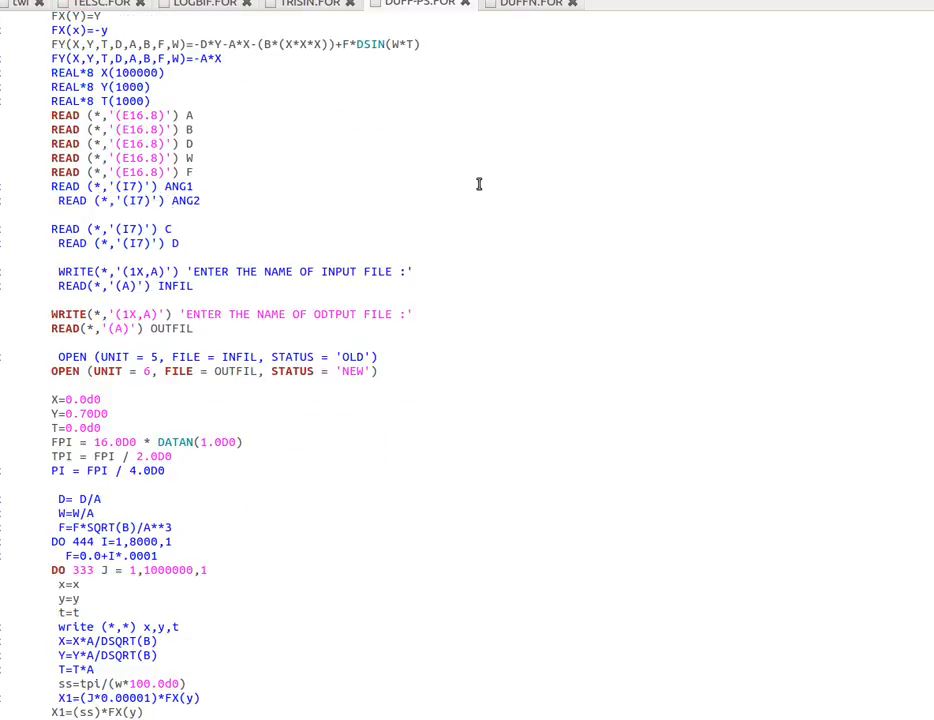
pyautogui.moveTo(486, 180)
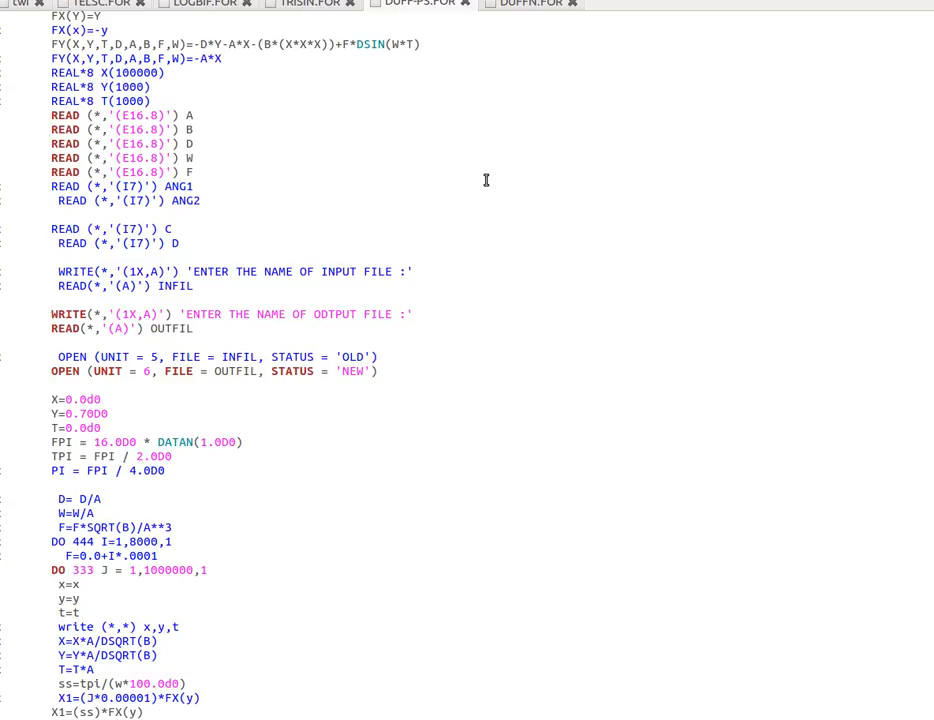
pyautogui.moveTo(499, 192)
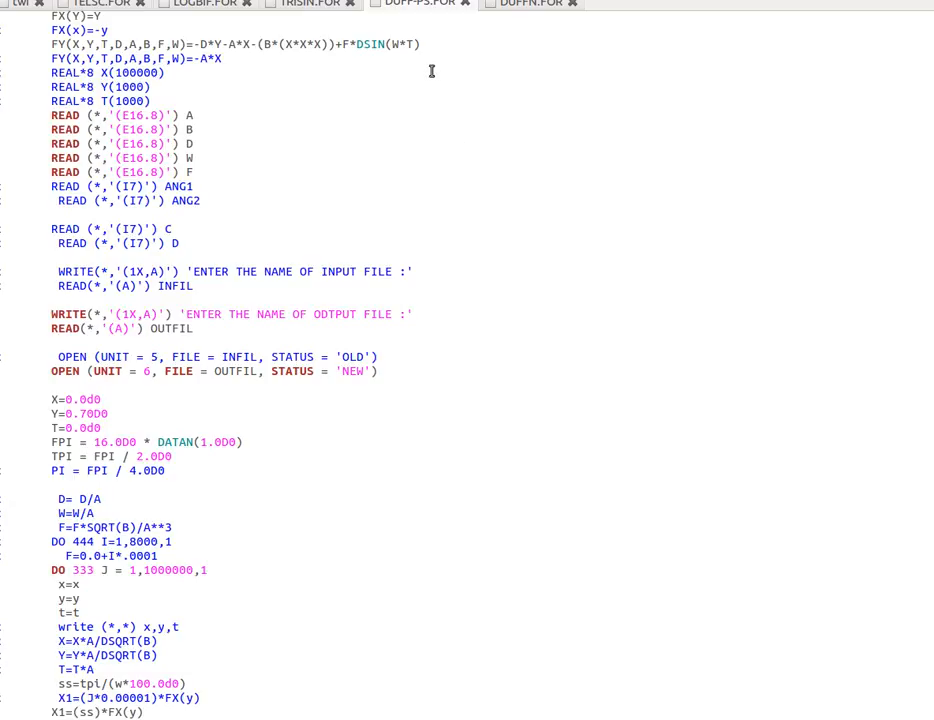
pyautogui.moveTo(417, 46)
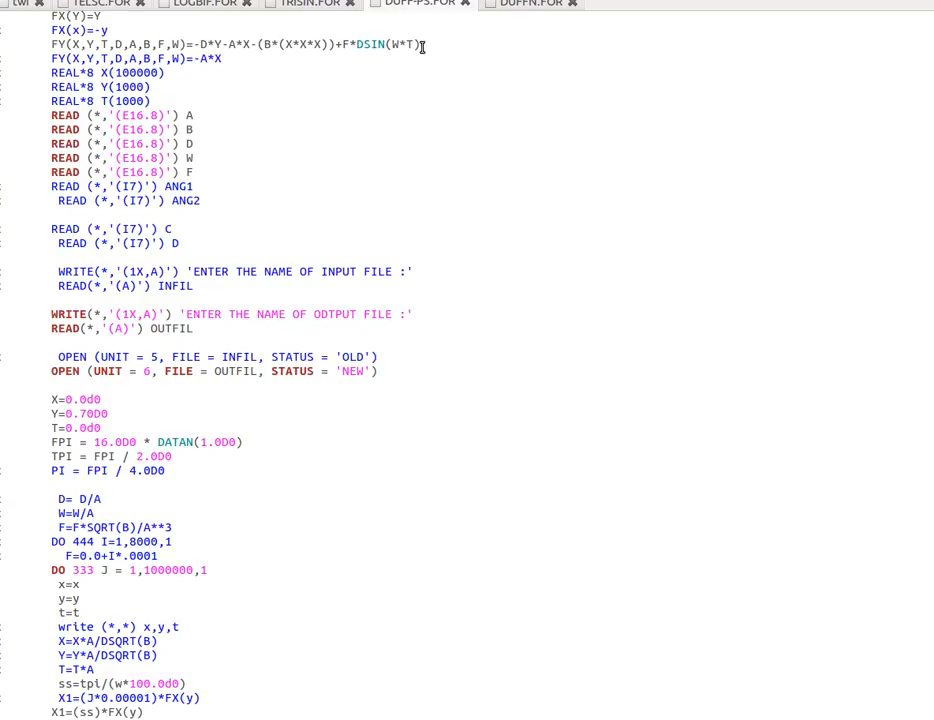
pyautogui.moveTo(398, 58)
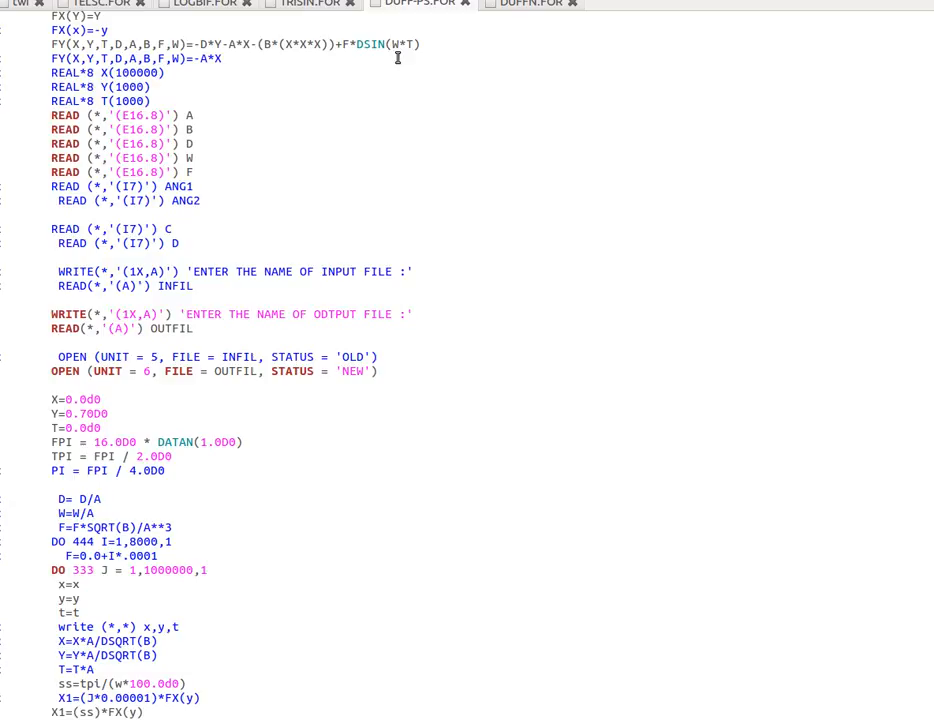
pyautogui.moveTo(470, 130)
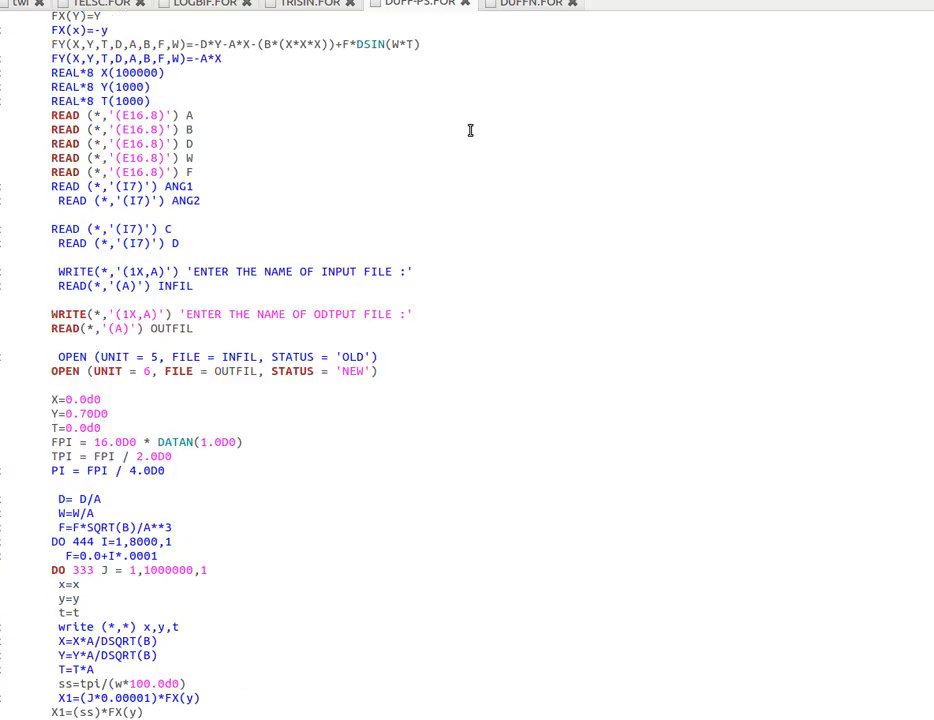
pyautogui.scroll(3)
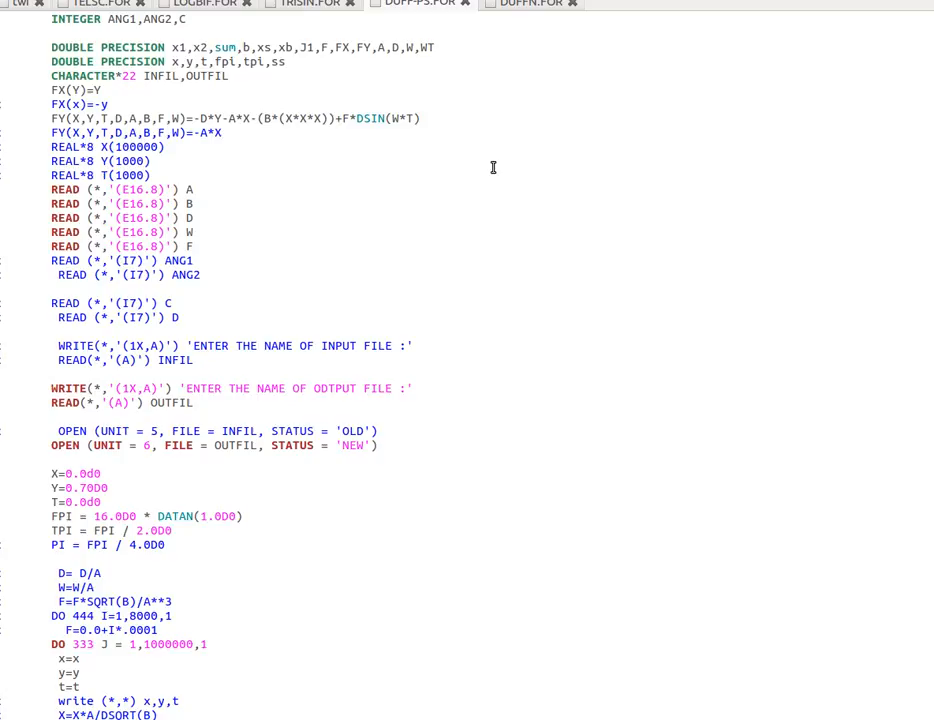
pyautogui.scroll(-3)
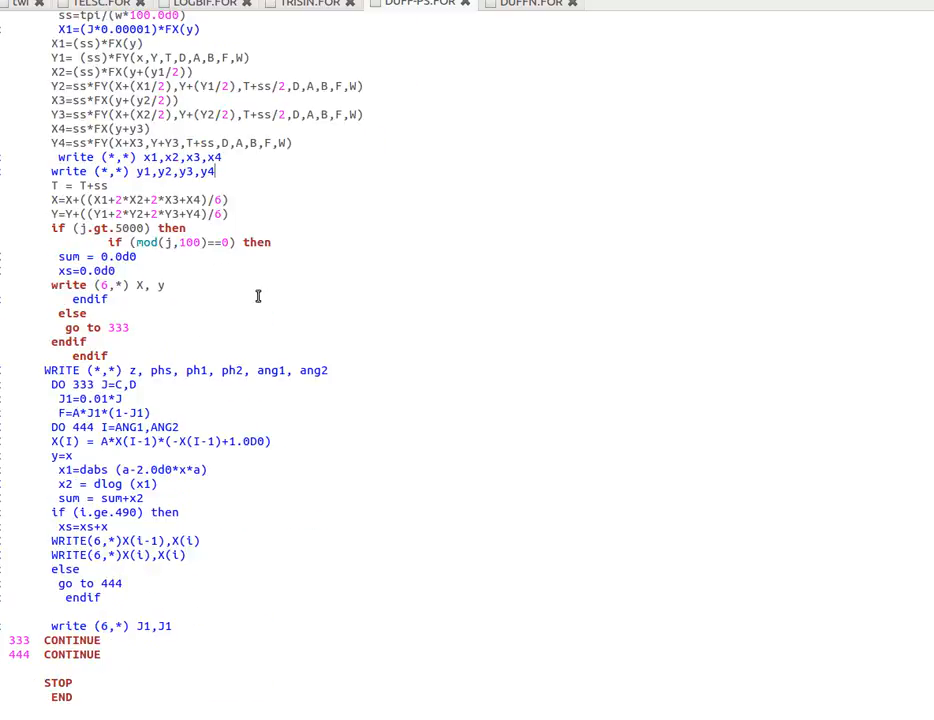
# - Scroll DUFF-PS.FOR to the Runge–Kutta loop and the Poincaré-section write statements
pyautogui.scroll(3)
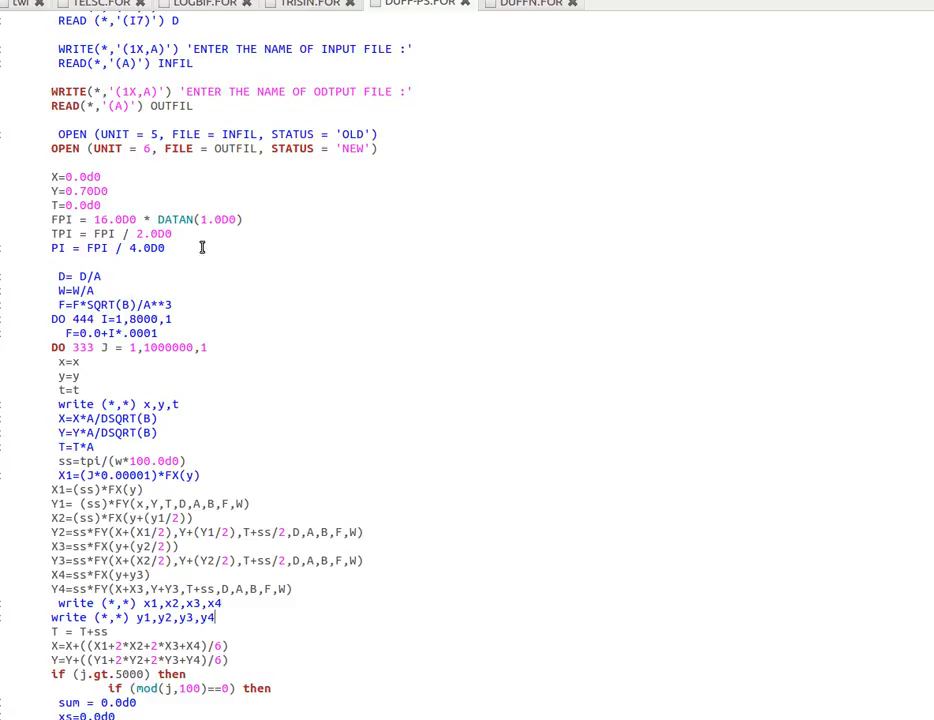
pyautogui.moveTo(212, 307)
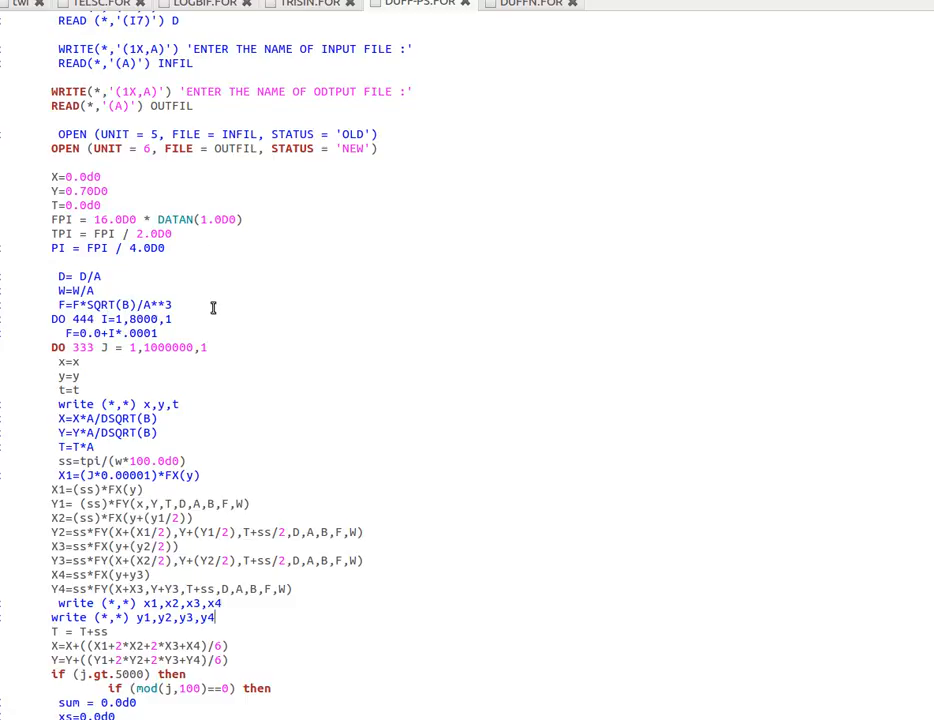
pyautogui.scroll(-3)
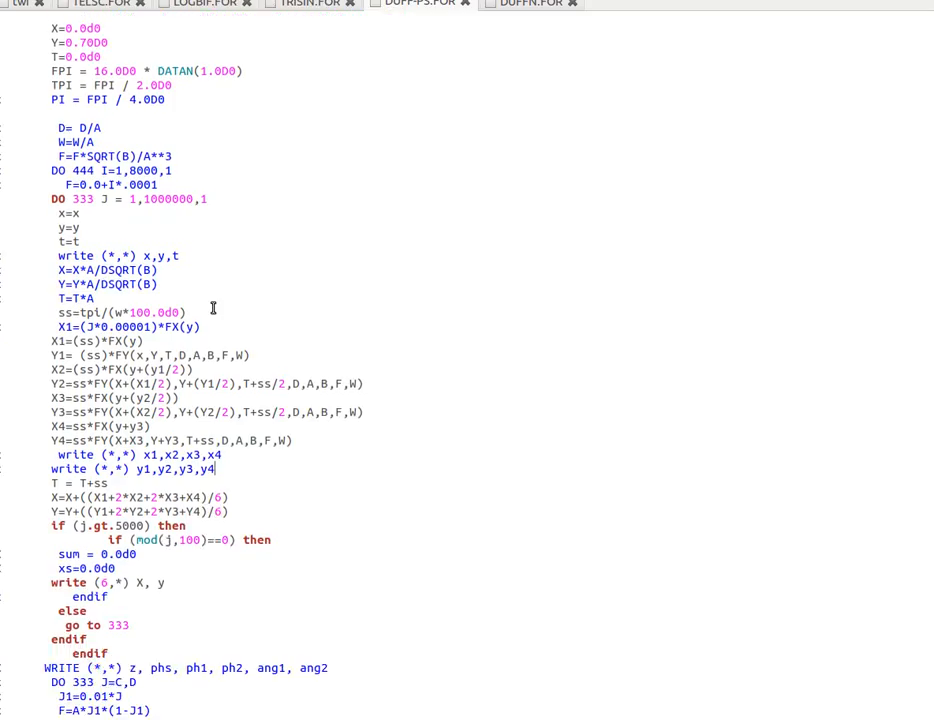
pyautogui.scroll(-3)
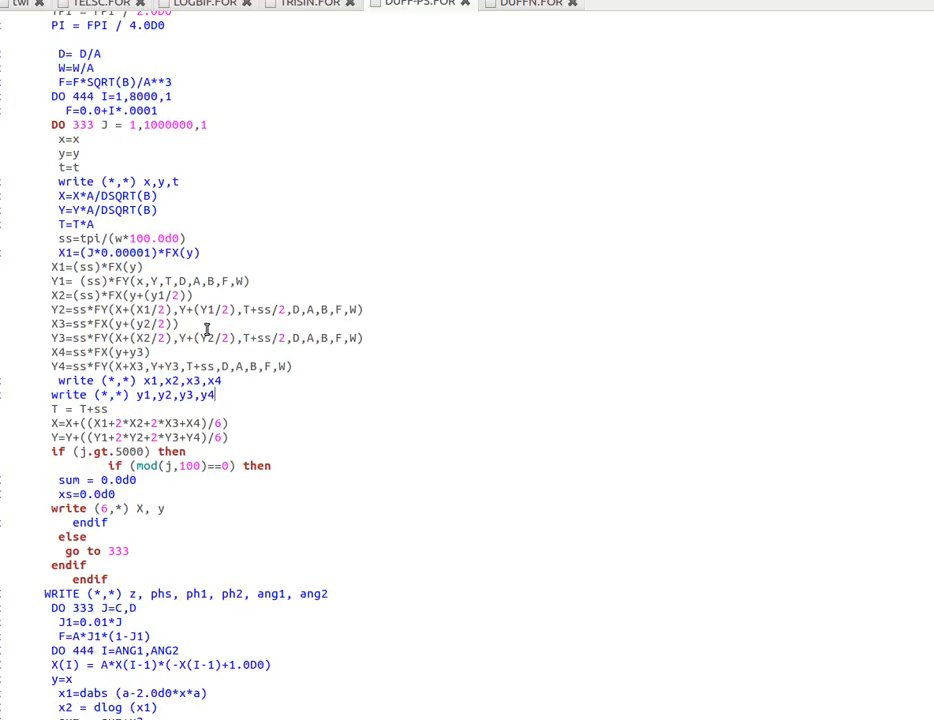
pyautogui.moveTo(322, 268)
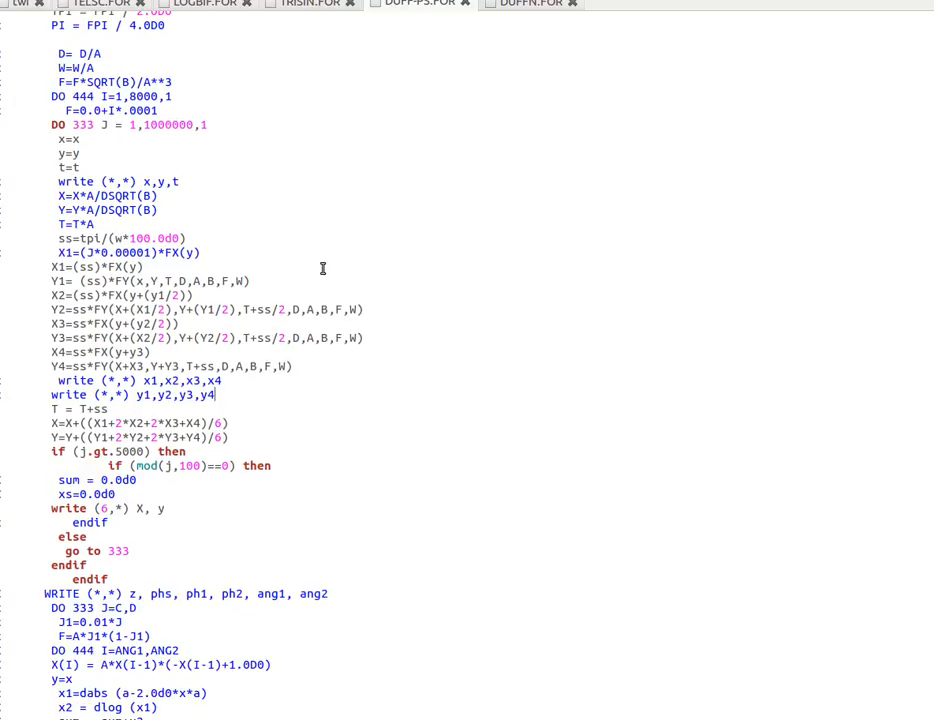
pyautogui.scroll(-3)
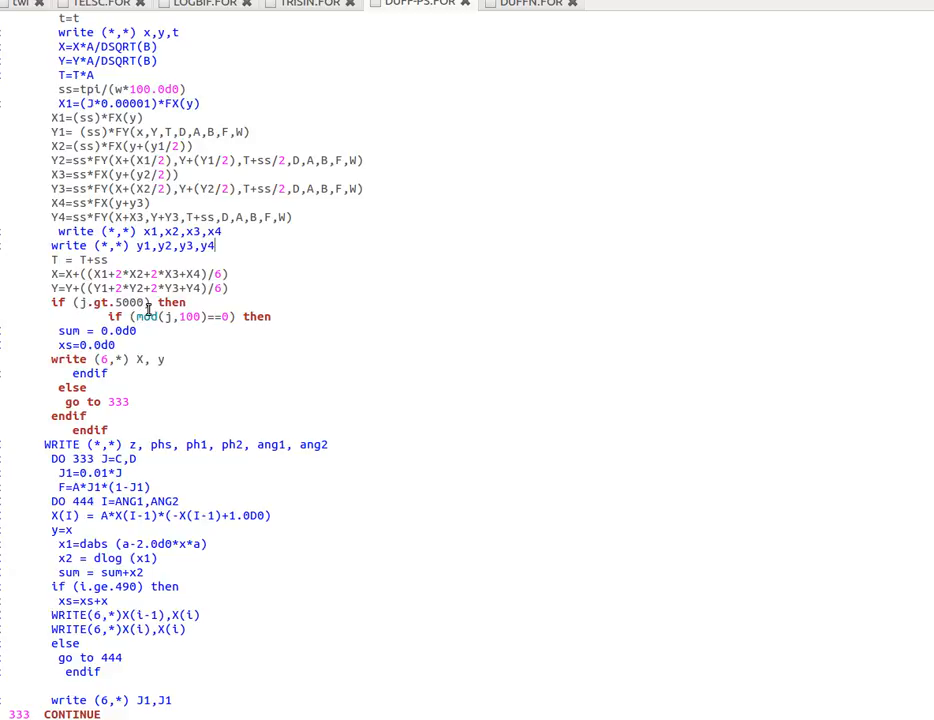
pyautogui.moveTo(228, 335)
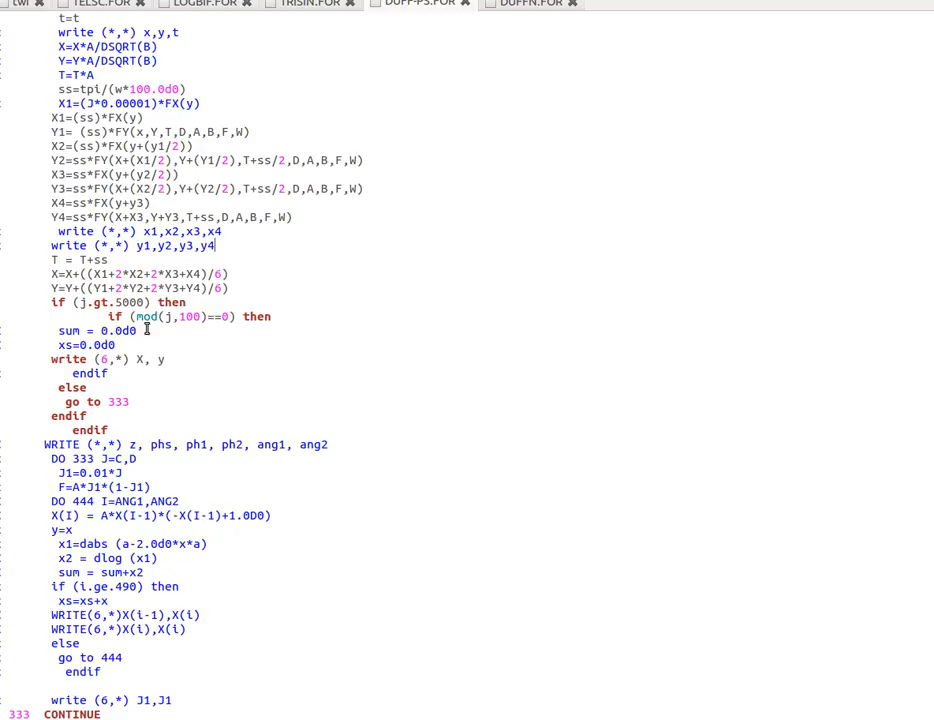
pyautogui.moveTo(134, 316)
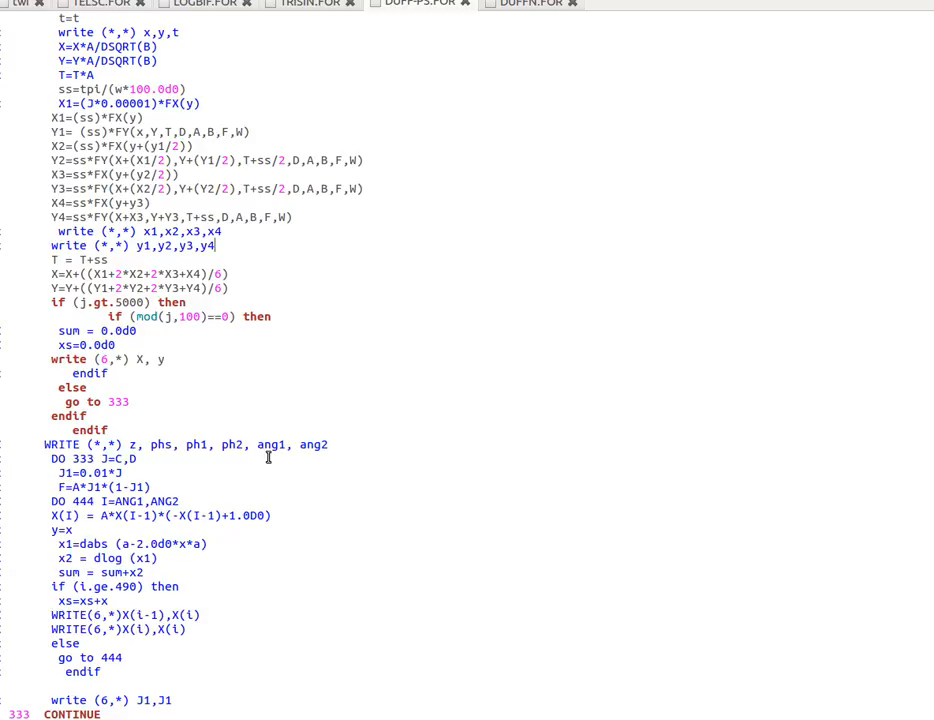
pyautogui.moveTo(165, 373)
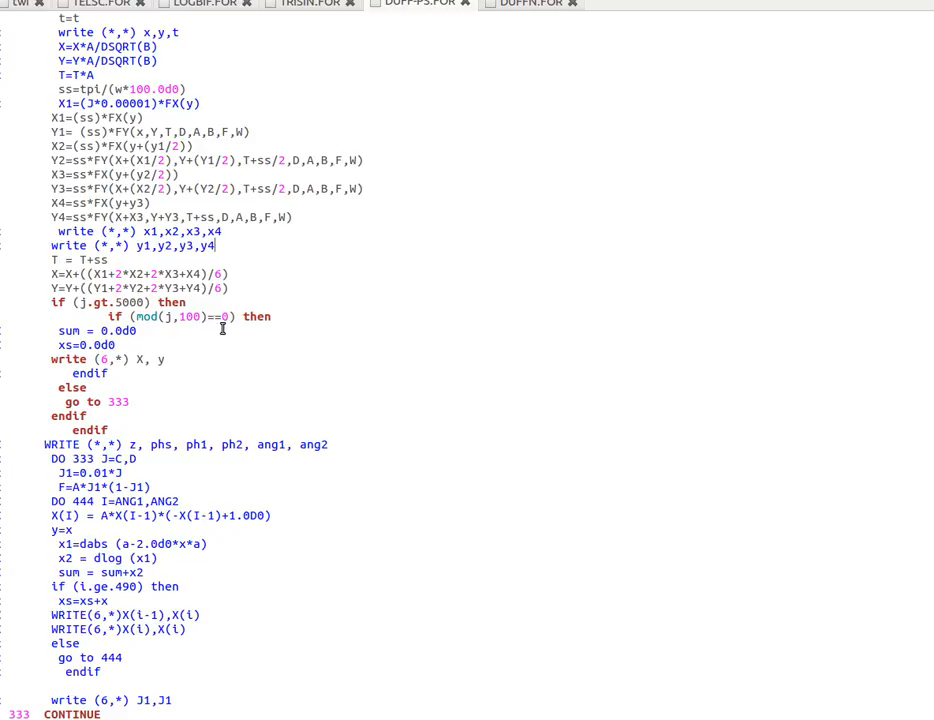
pyautogui.moveTo(236, 339)
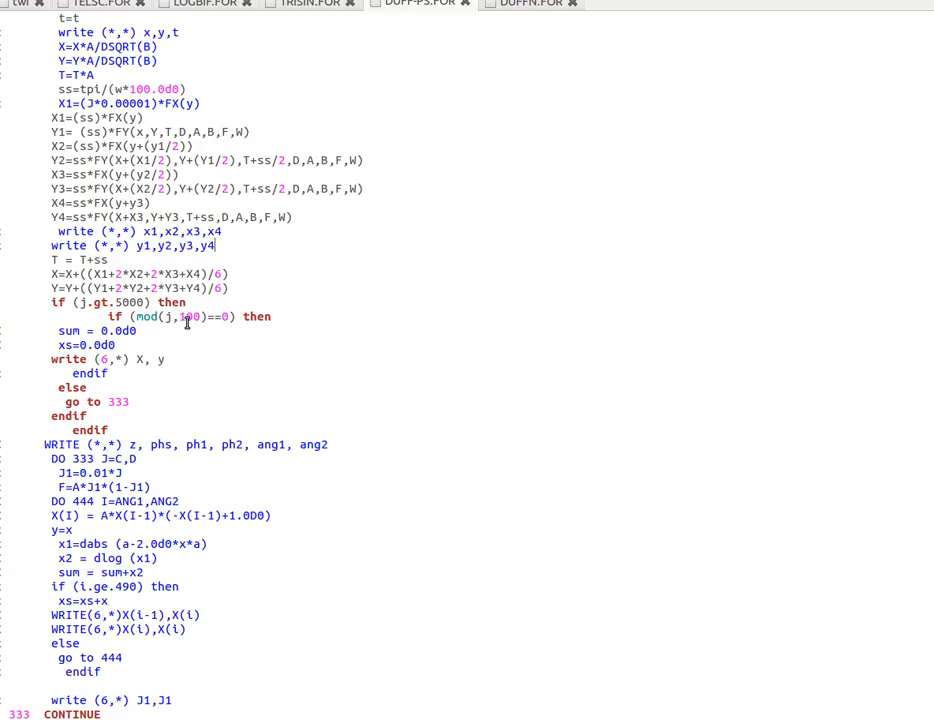
pyautogui.moveTo(242, 327)
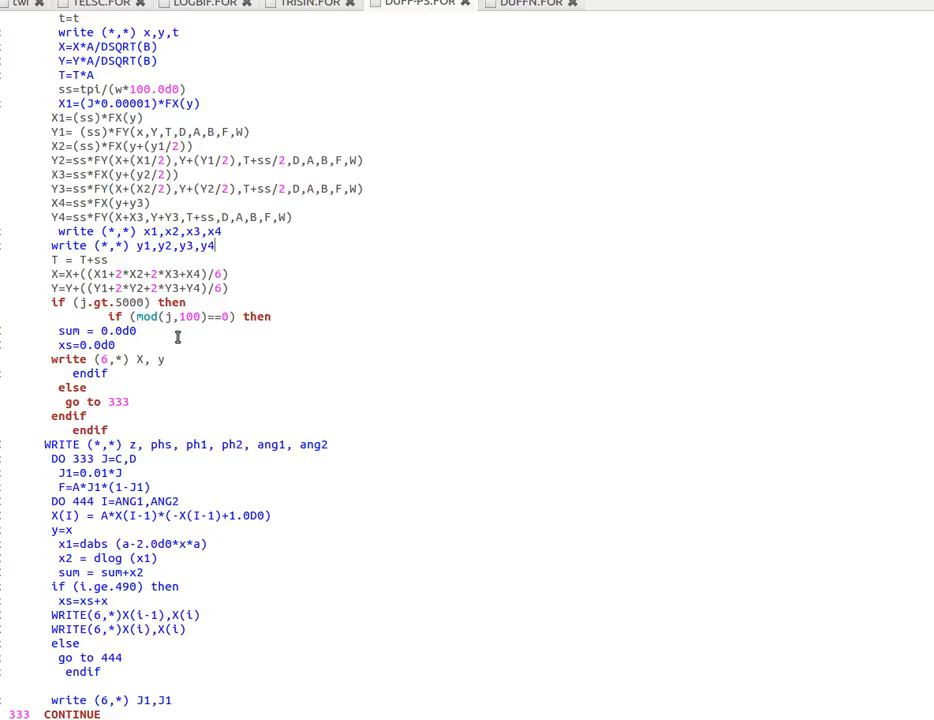
pyautogui.moveTo(265, 329)
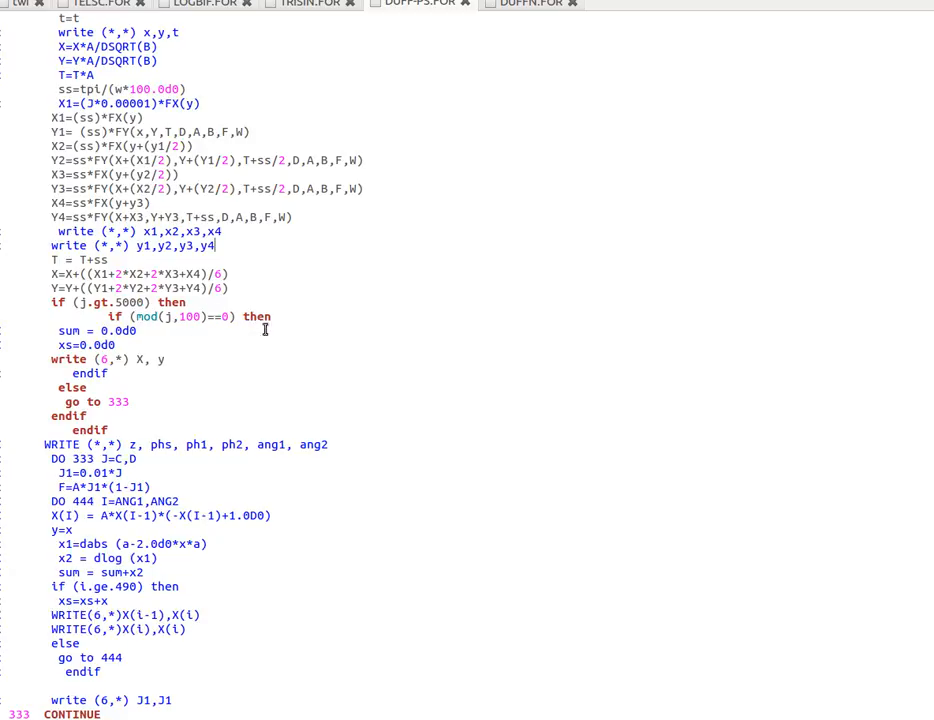
pyautogui.moveTo(271, 355)
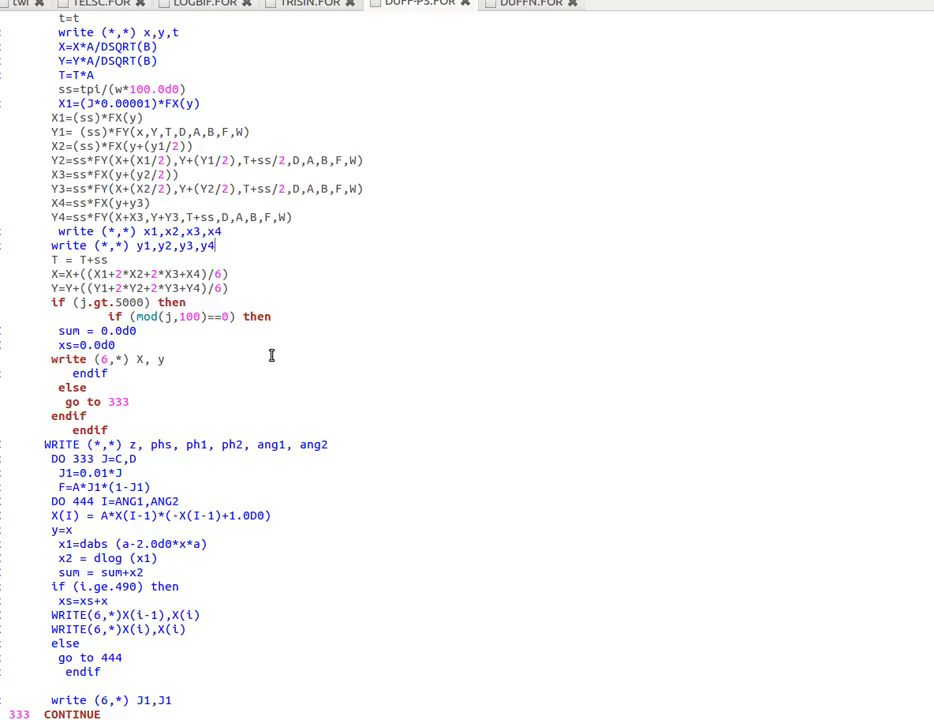
# - Read through the rest of the DUFF-PS.FOR code, then bring the terminal to the front
pyautogui.scroll(-3)
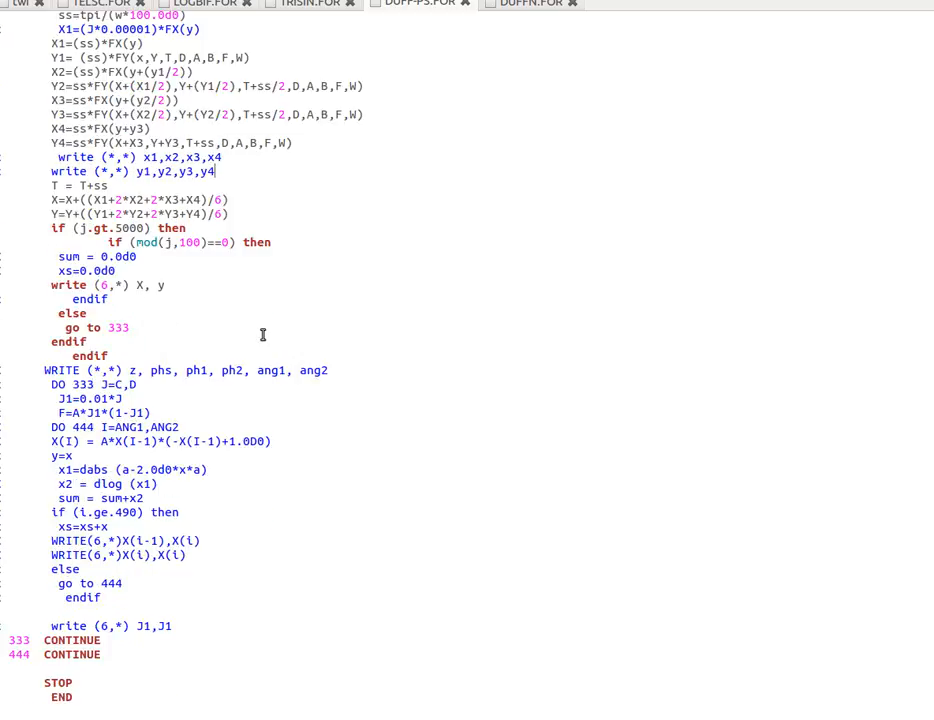
pyautogui.scroll(3)
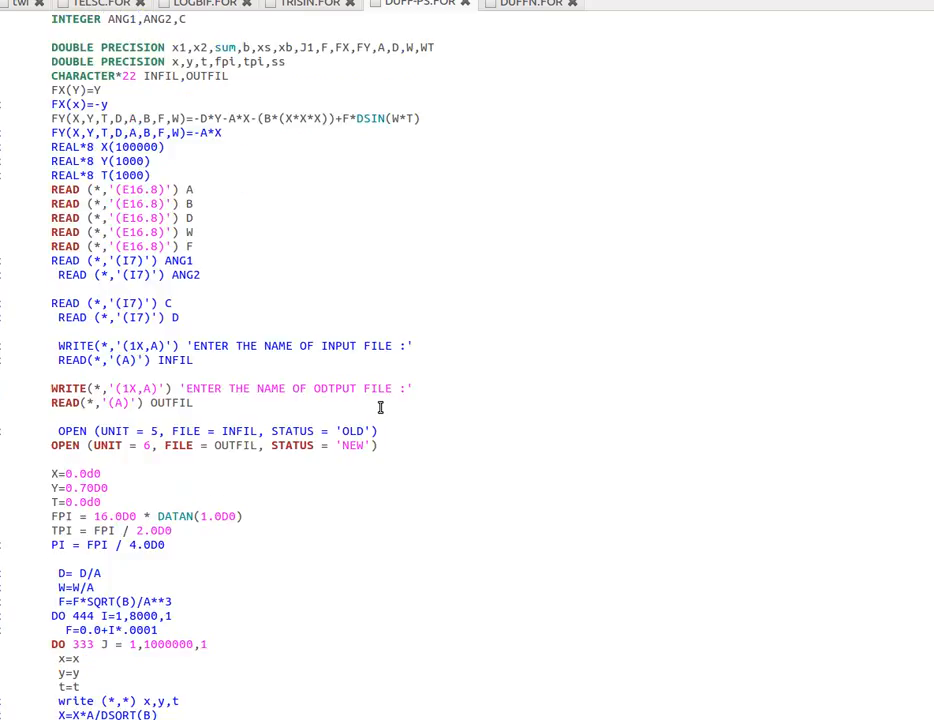
pyautogui.moveTo(413, 117)
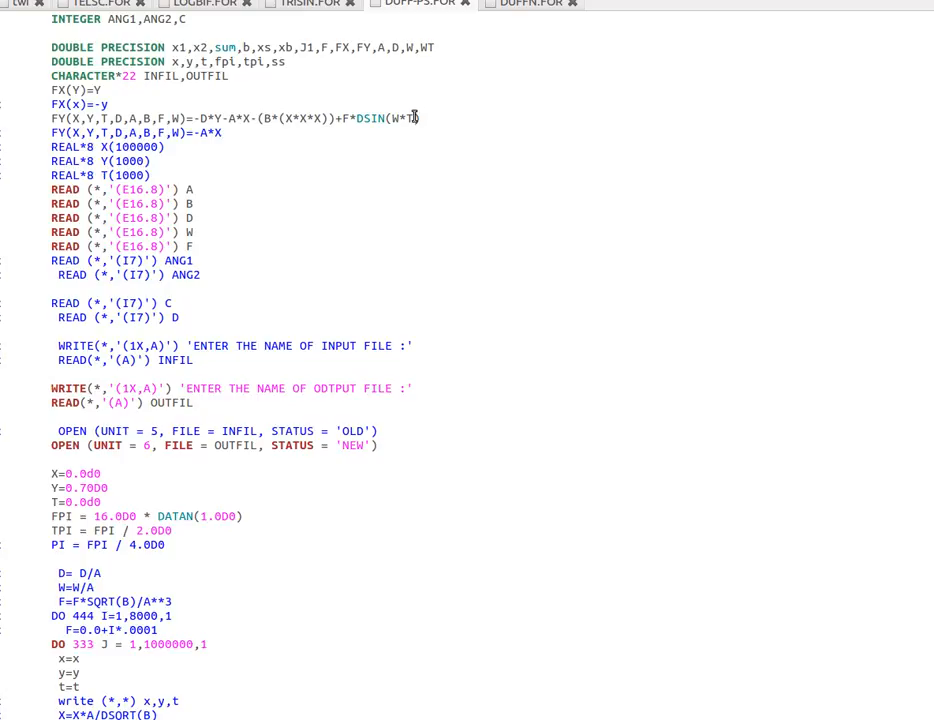
pyautogui.scroll(-3)
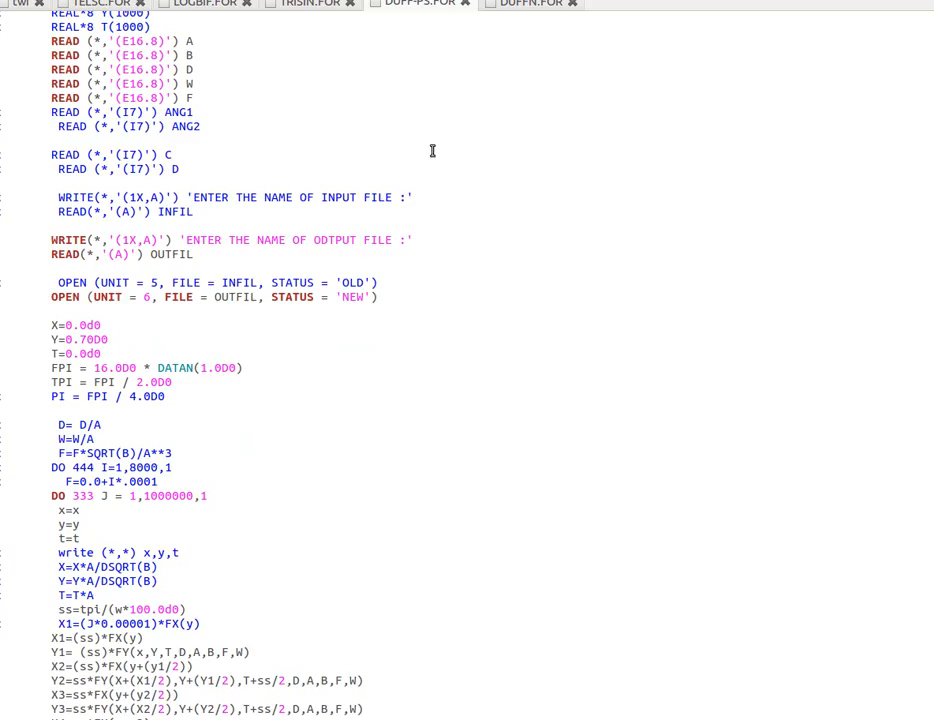
pyautogui.scroll(-3)
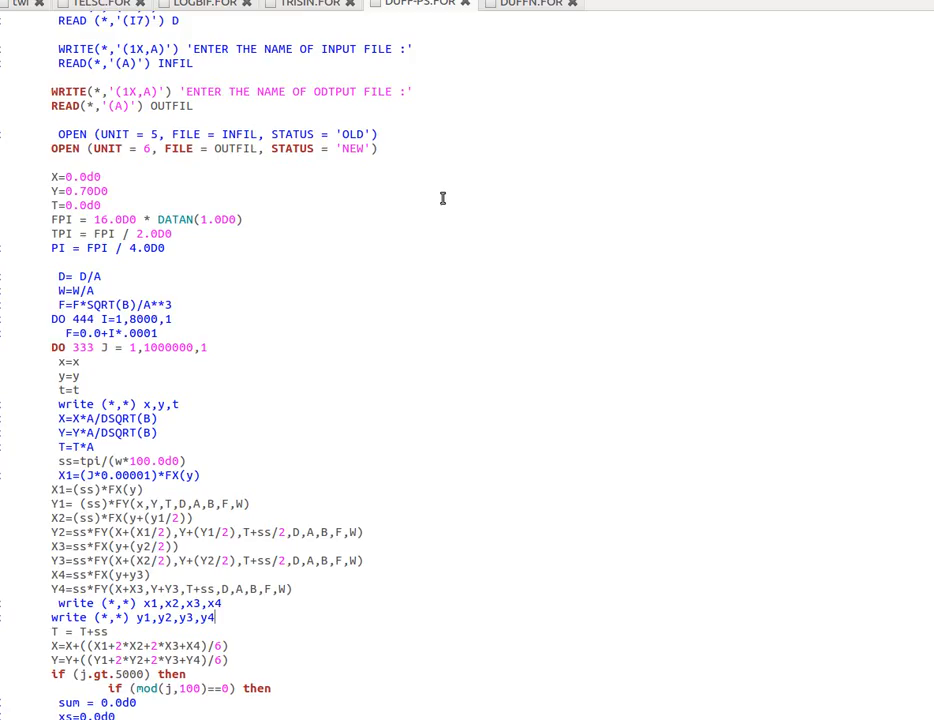
pyautogui.scroll(-3)
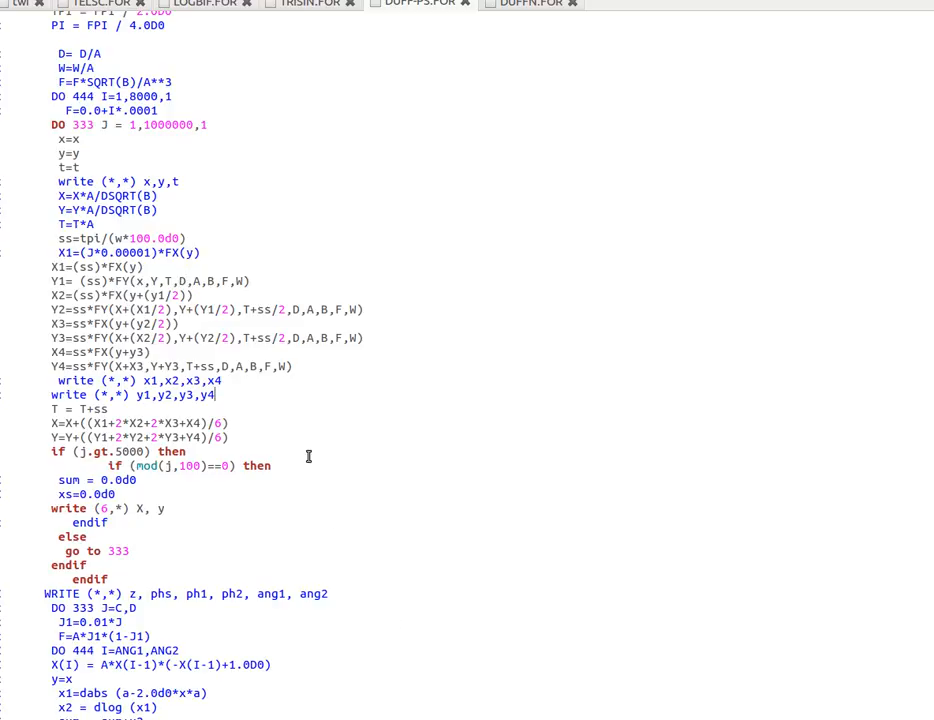
pyautogui.scroll(-3)
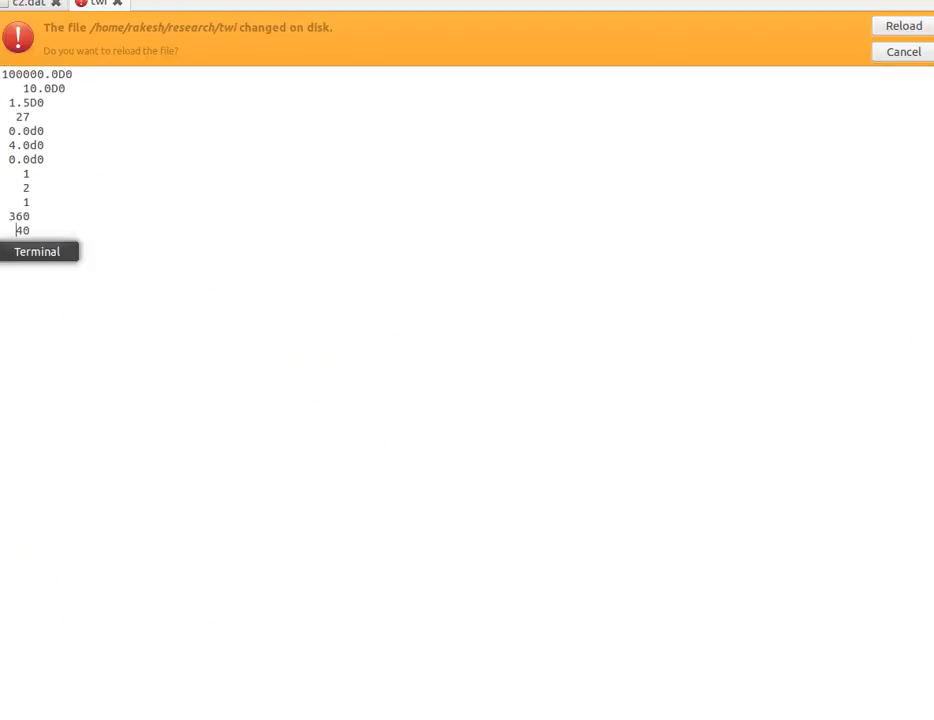
pyautogui.click(37, 251)
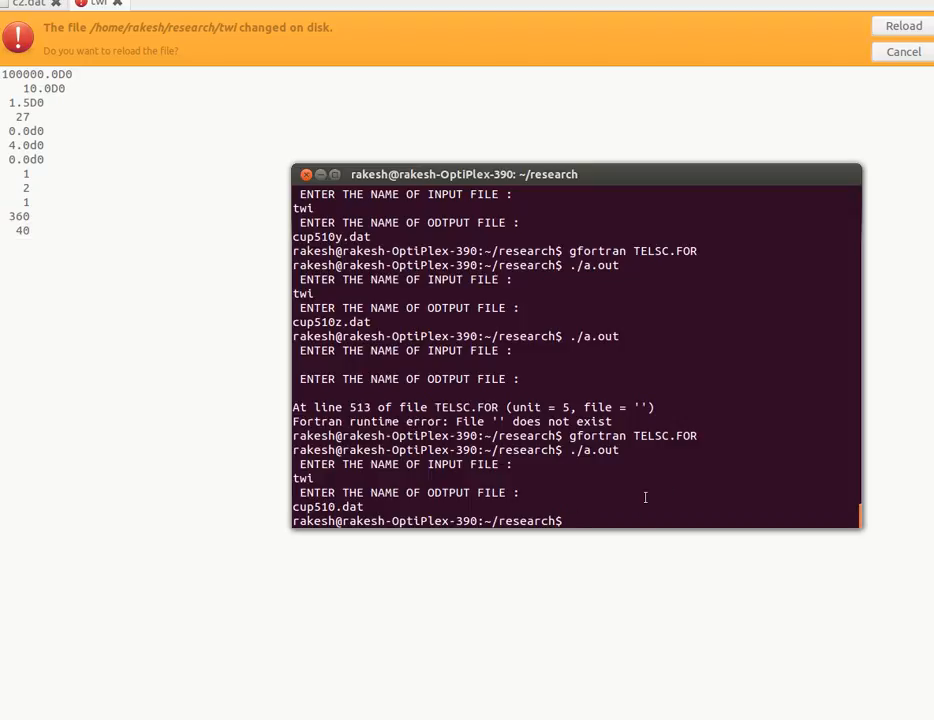
pyautogui.moveTo(670, 495)
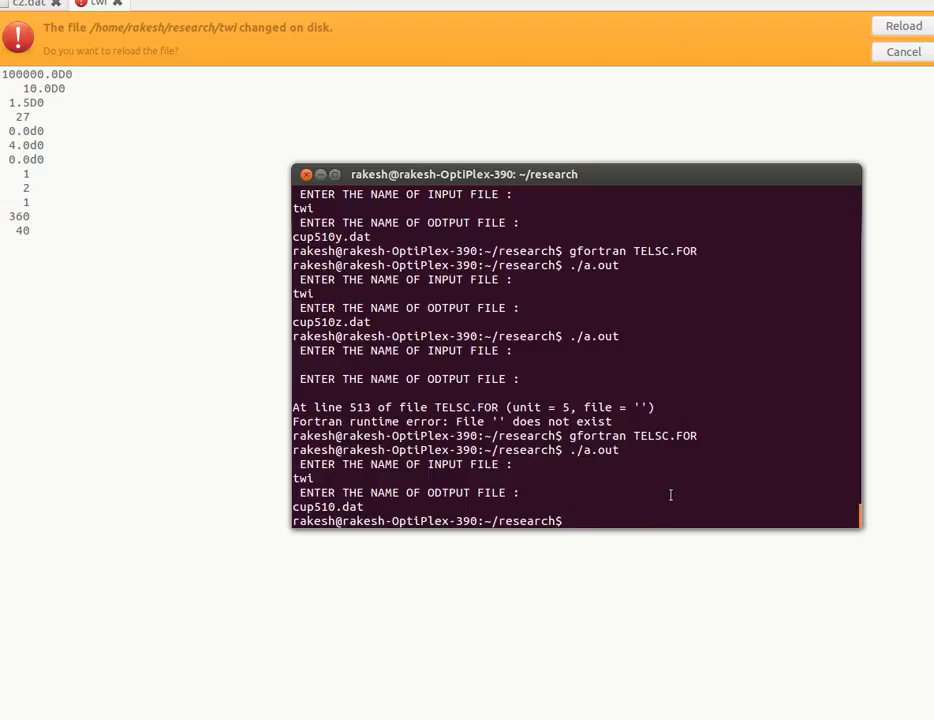
# - In Chaos_simulation, try compiling the missing DUFF-PS.For, then compile DUFF-PS.FOR instead
pyautogui.write('cd')
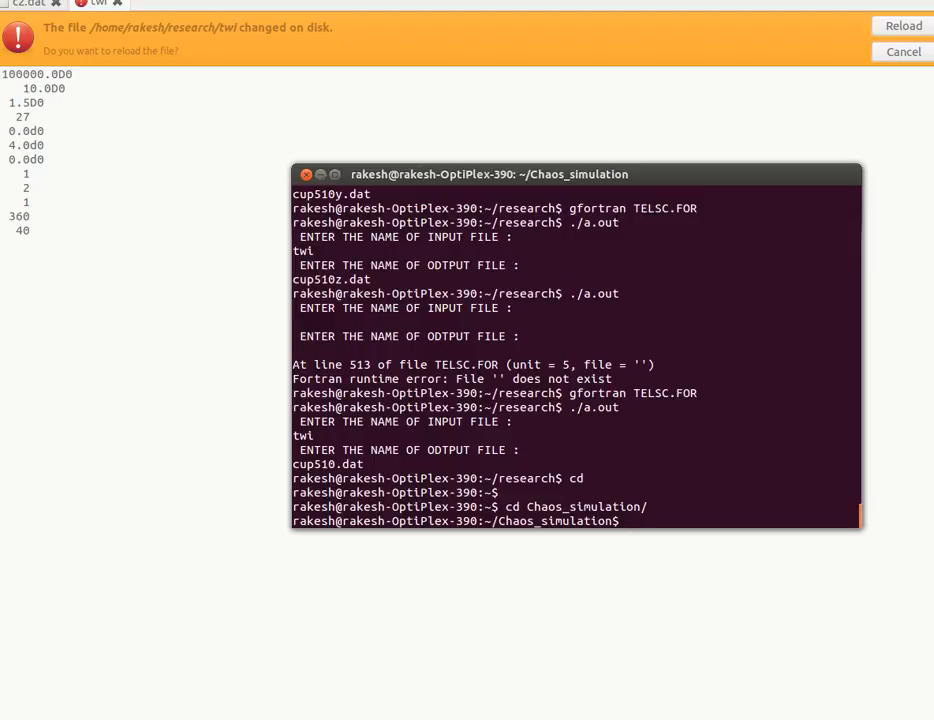
pyautogui.write('gfo')
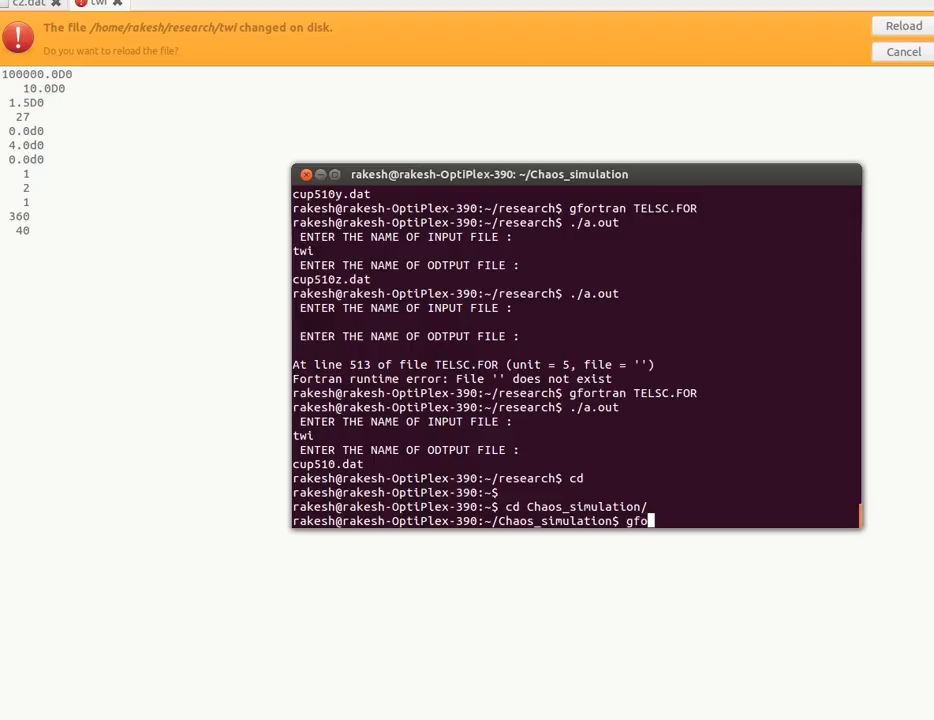
pyautogui.write('trn')
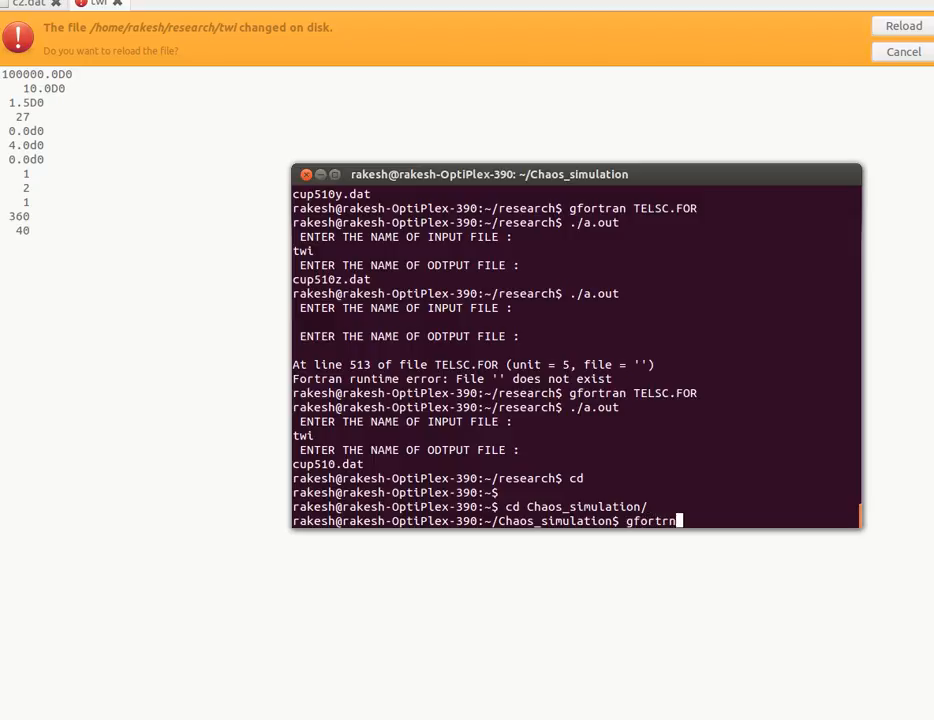
pyautogui.write('a')
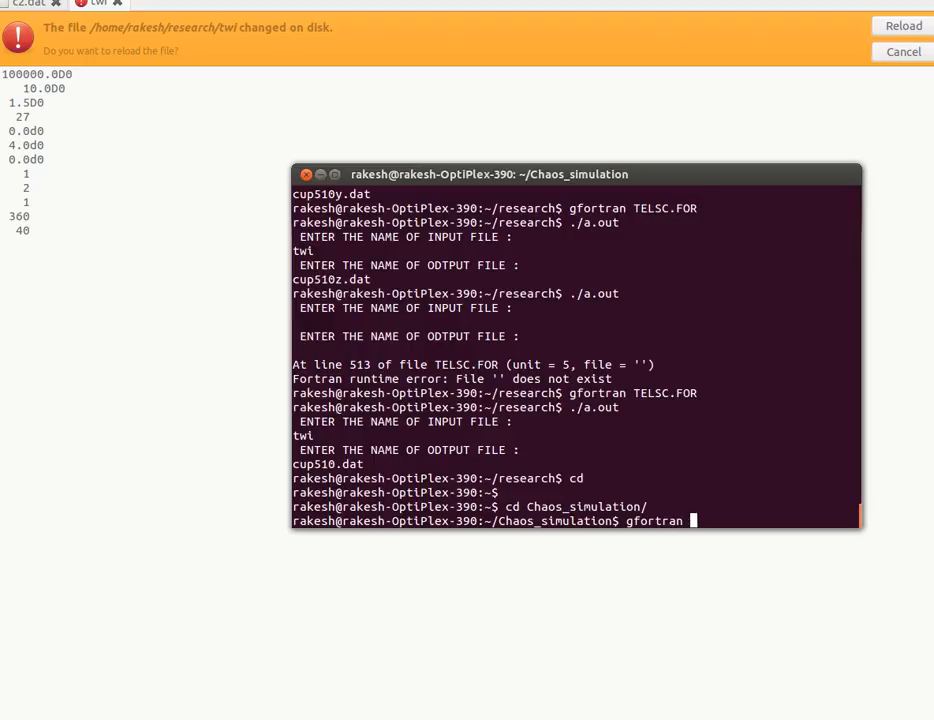
pyautogui.write('DUFF')
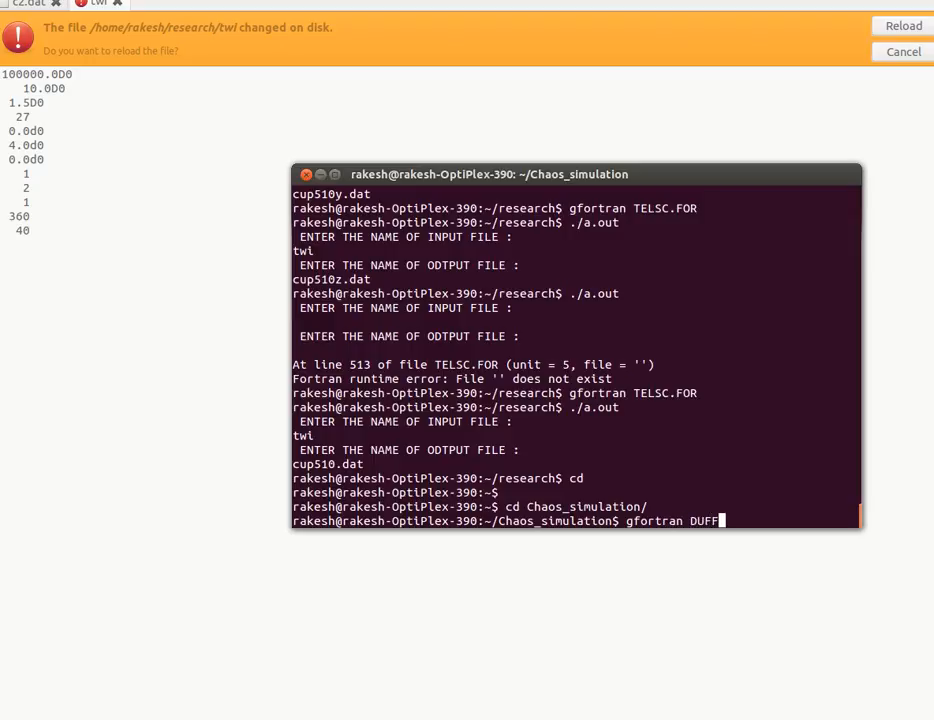
pyautogui.write('-PS')
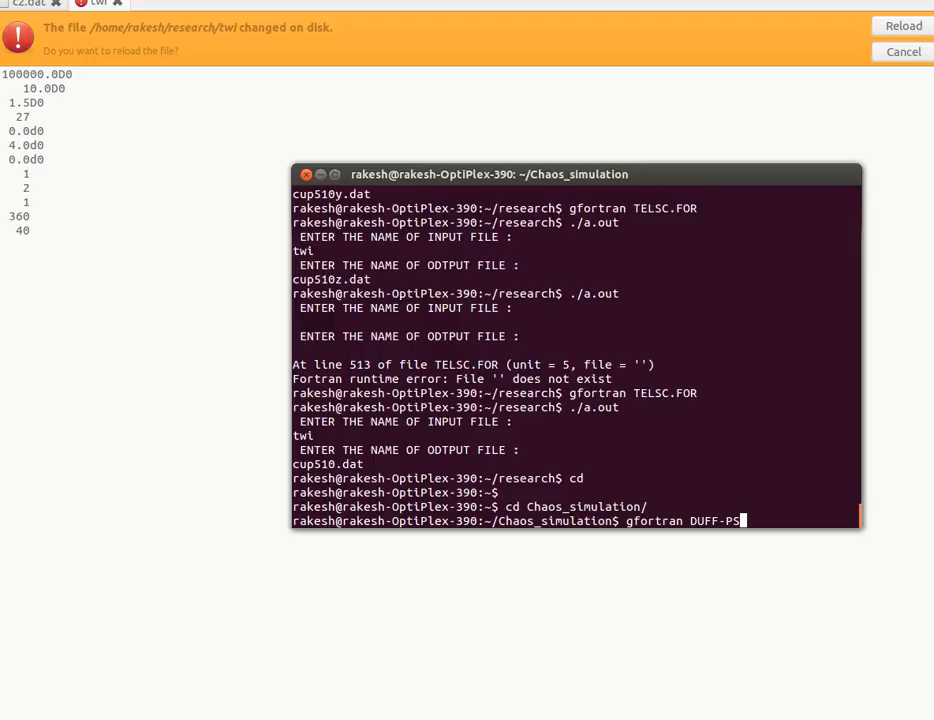
pyautogui.write('.')
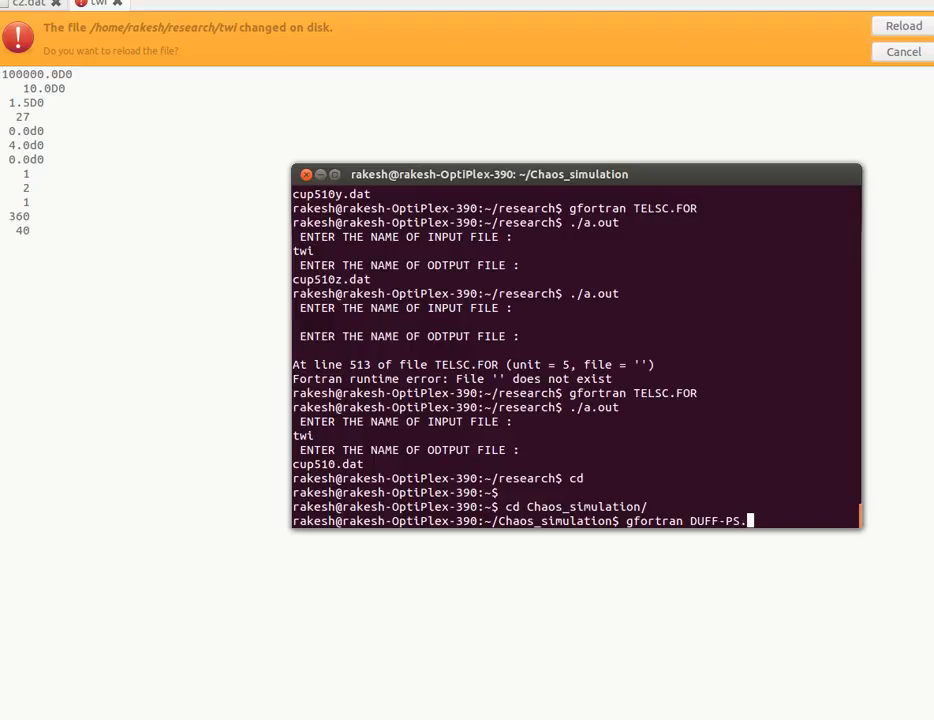
pyautogui.press('Return')
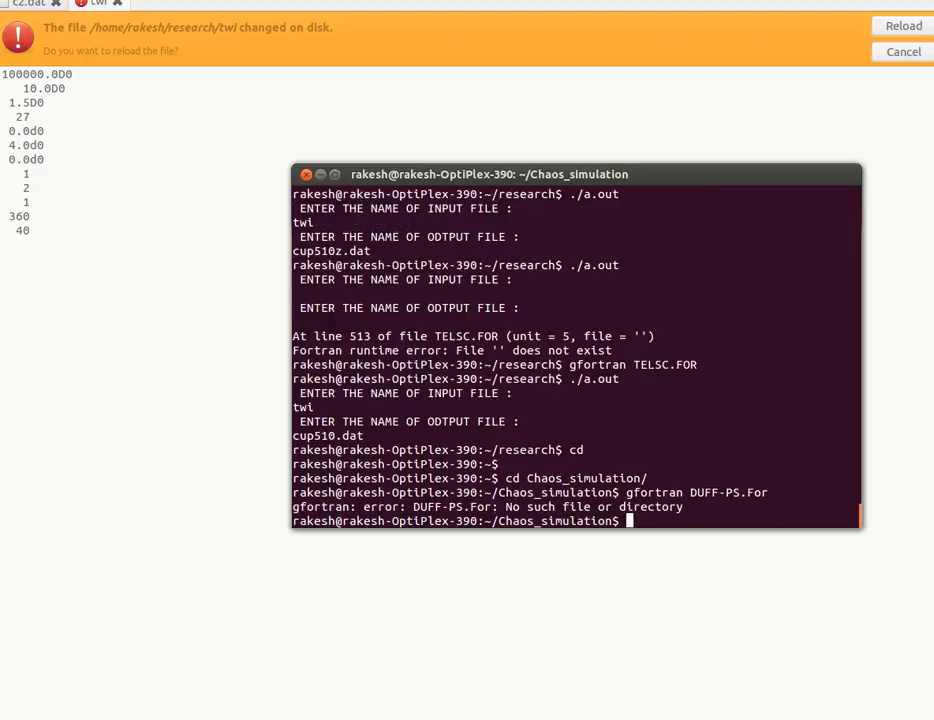
pyautogui.write('gfortran DUFF-PS.FOR')
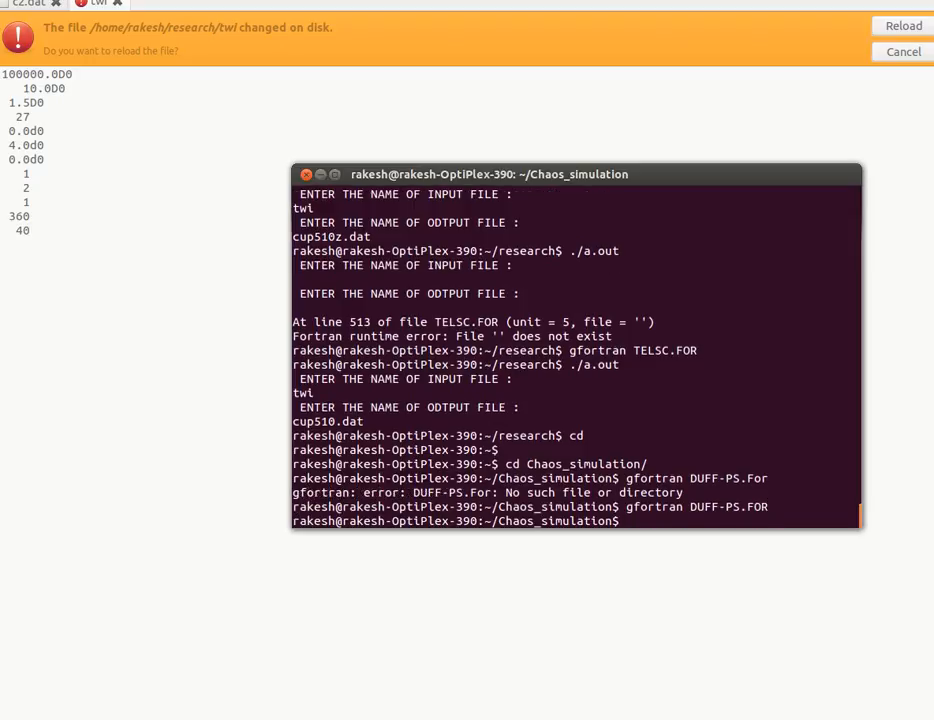
# - Run the program with parameters -1.0, 1.0, 0.5, 1.0, 0.33, writing dpsp33.dat
pyautogui.write('./a.out')
pyautogui.write('0.33')
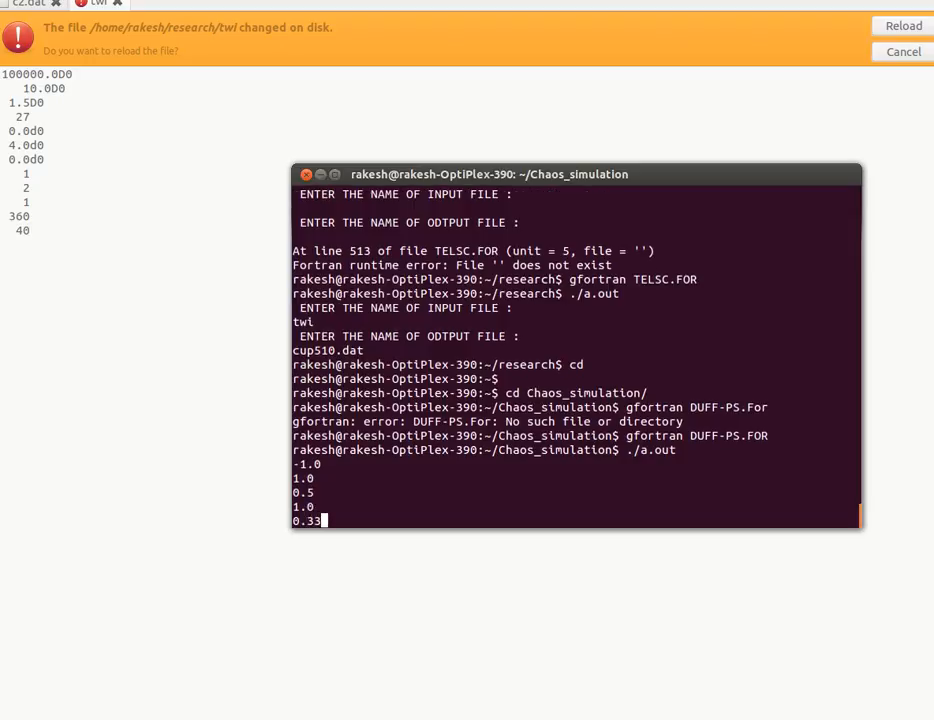
pyautogui.press('Return')
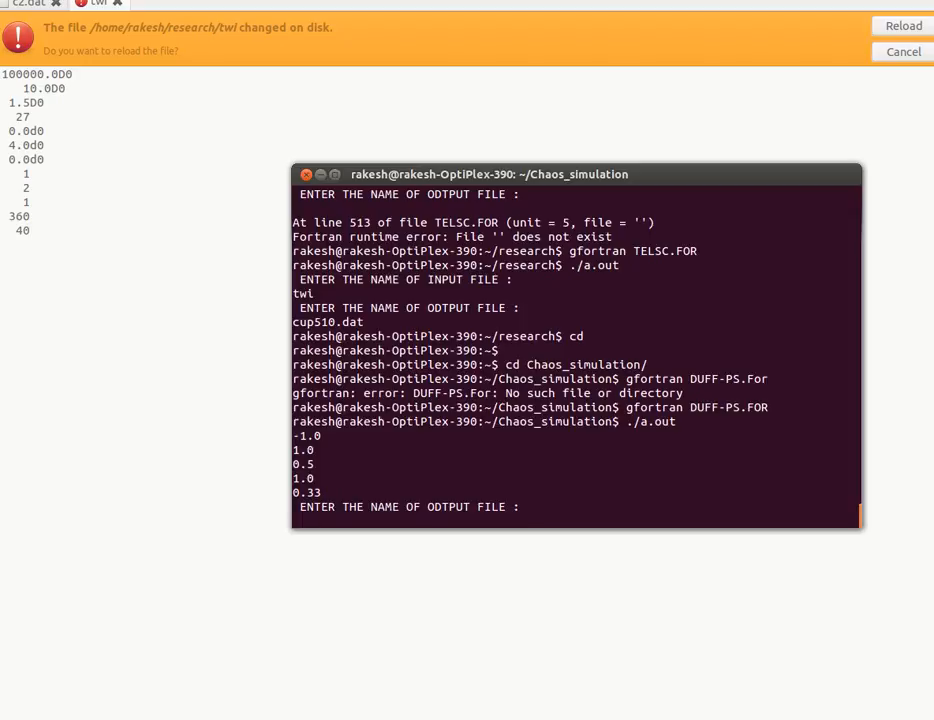
pyautogui.write('d')
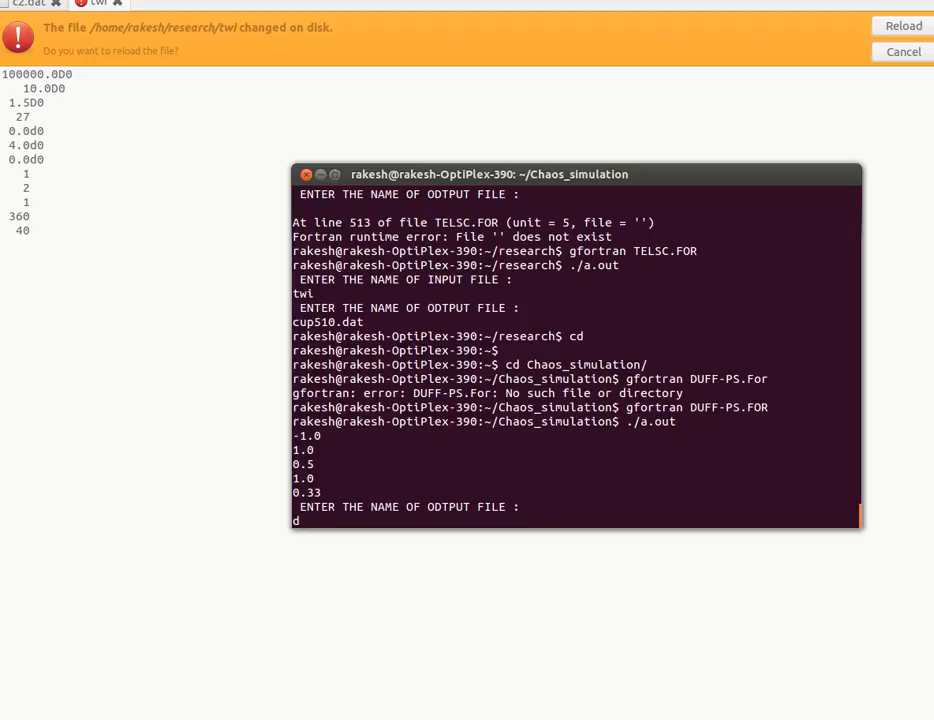
pyautogui.write('ps')
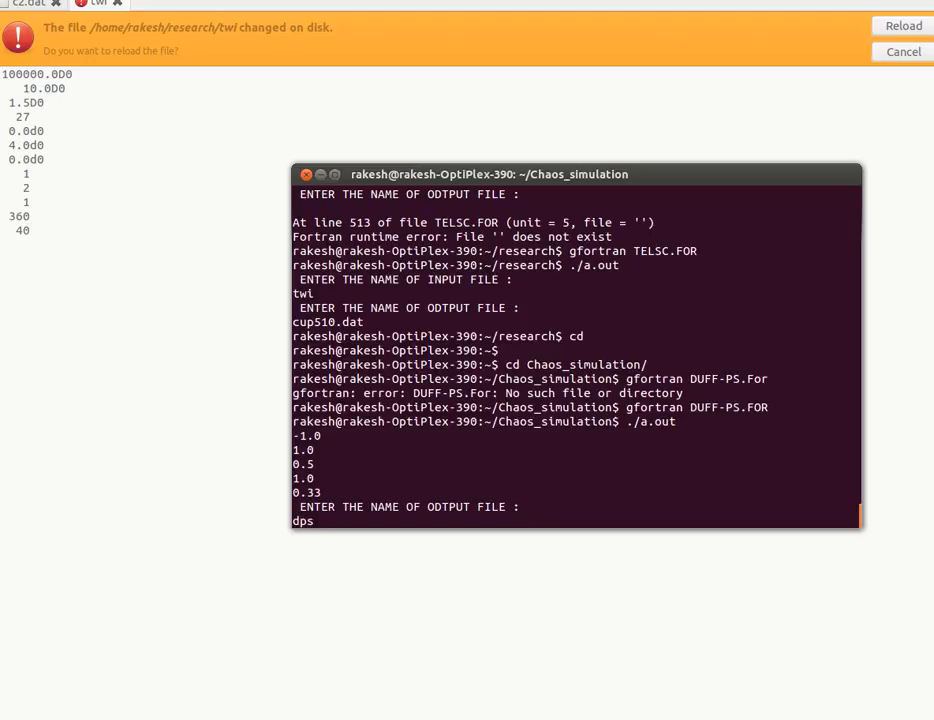
pyautogui.write('sp')
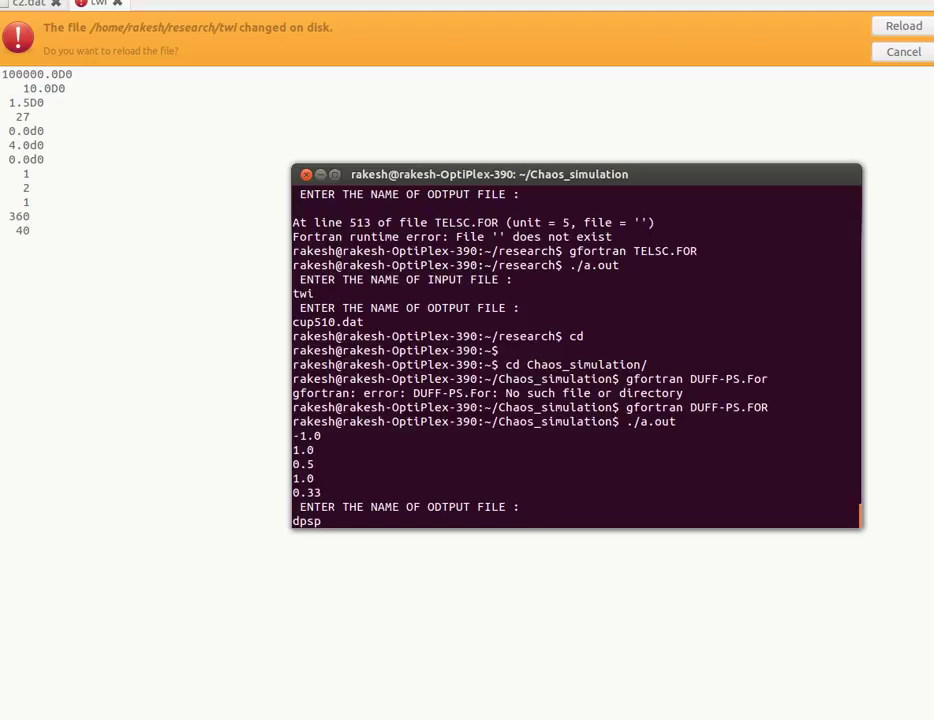
pyautogui.write('33')
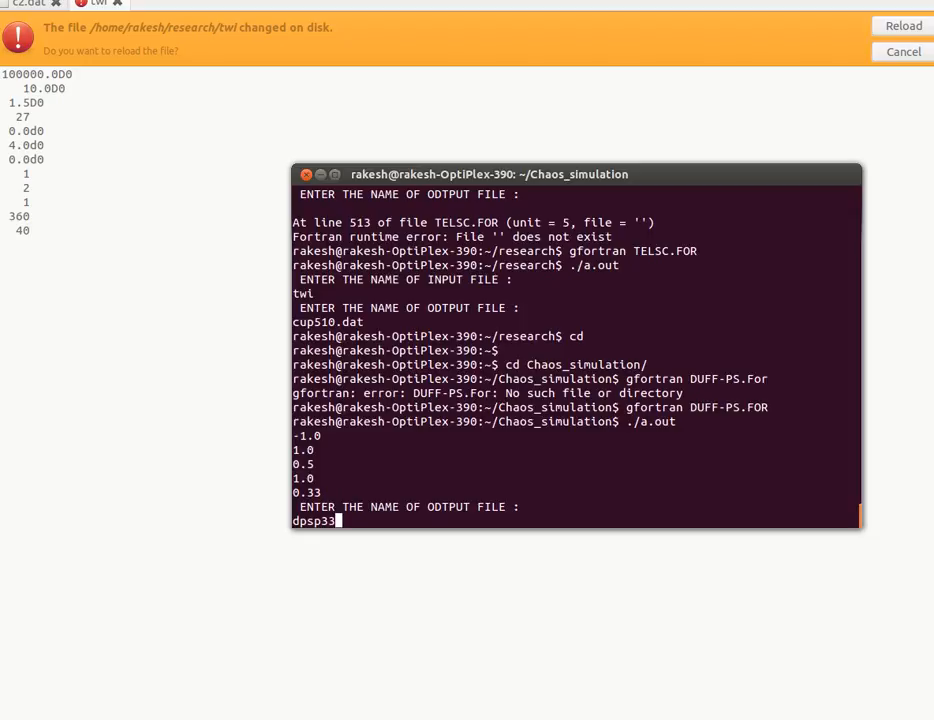
pyautogui.write('.')
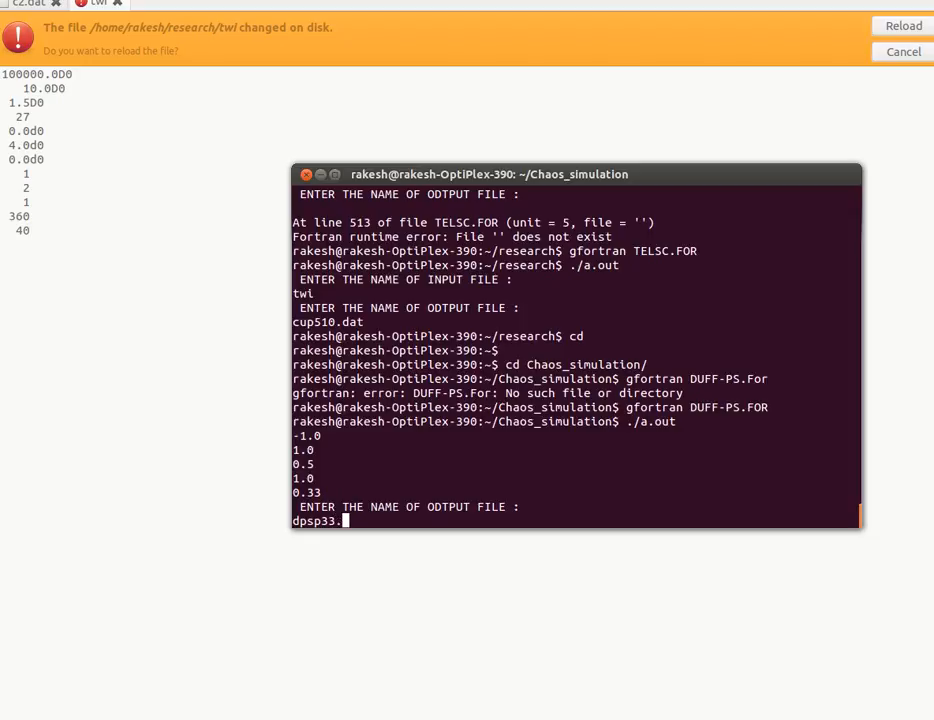
pyautogui.press('Return')
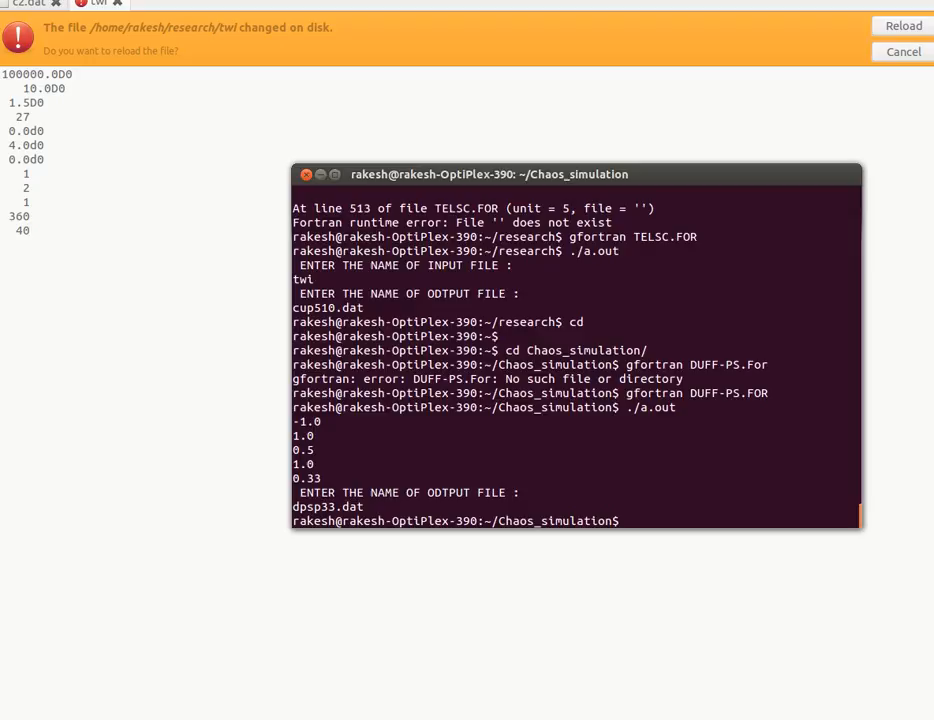
# - Launch xmgrace on dpsp33.dat
pyautogui.write('gfortran DUFF-PS.For')
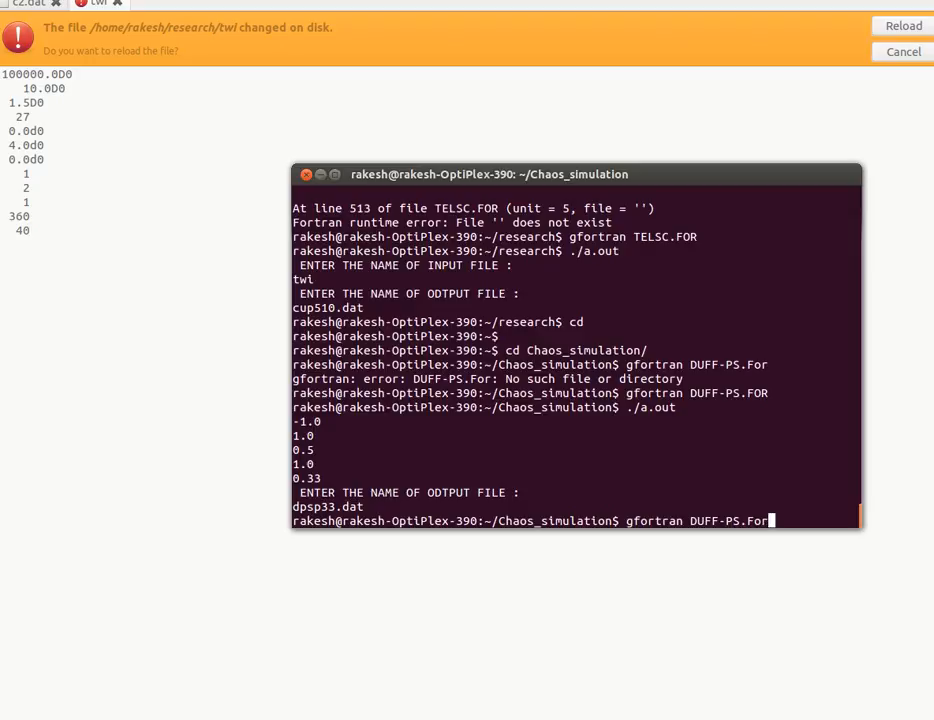
pyautogui.write('./a.out')
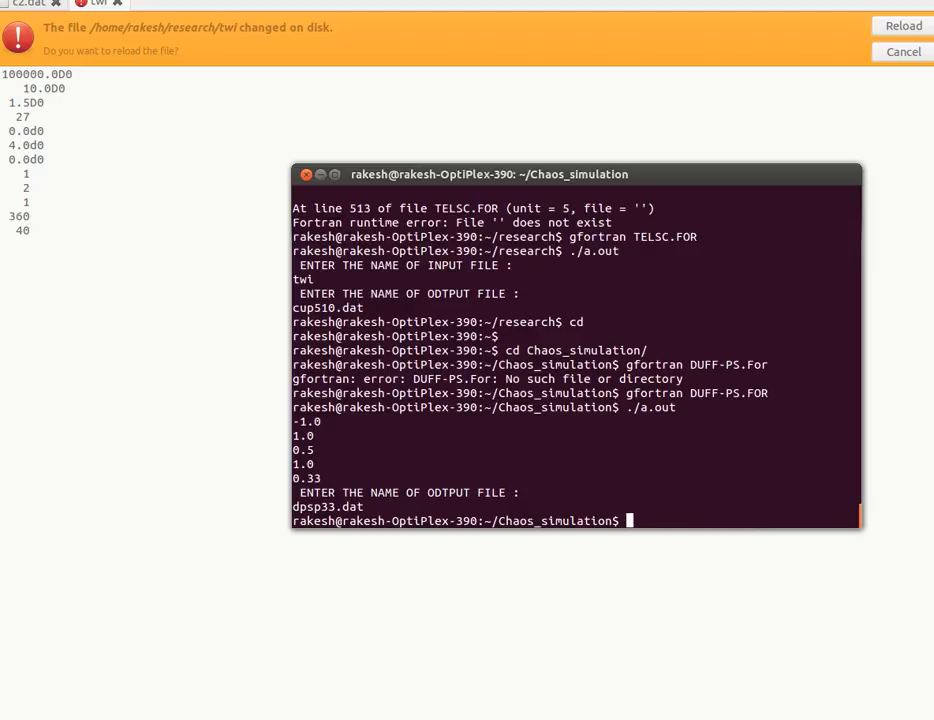
pyautogui.write('x')
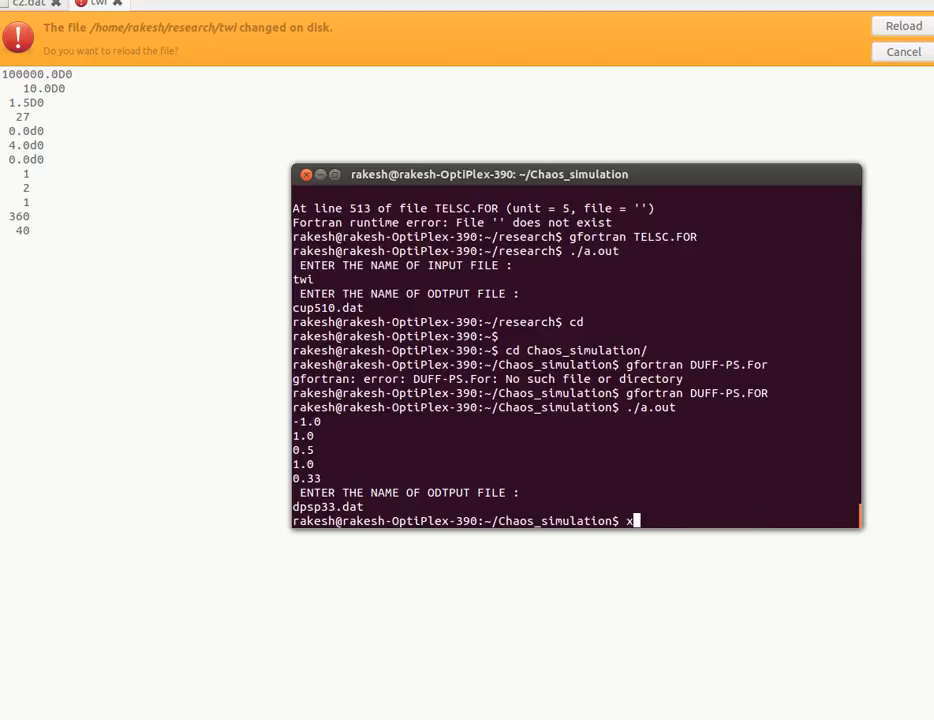
pyautogui.write('mgrace')
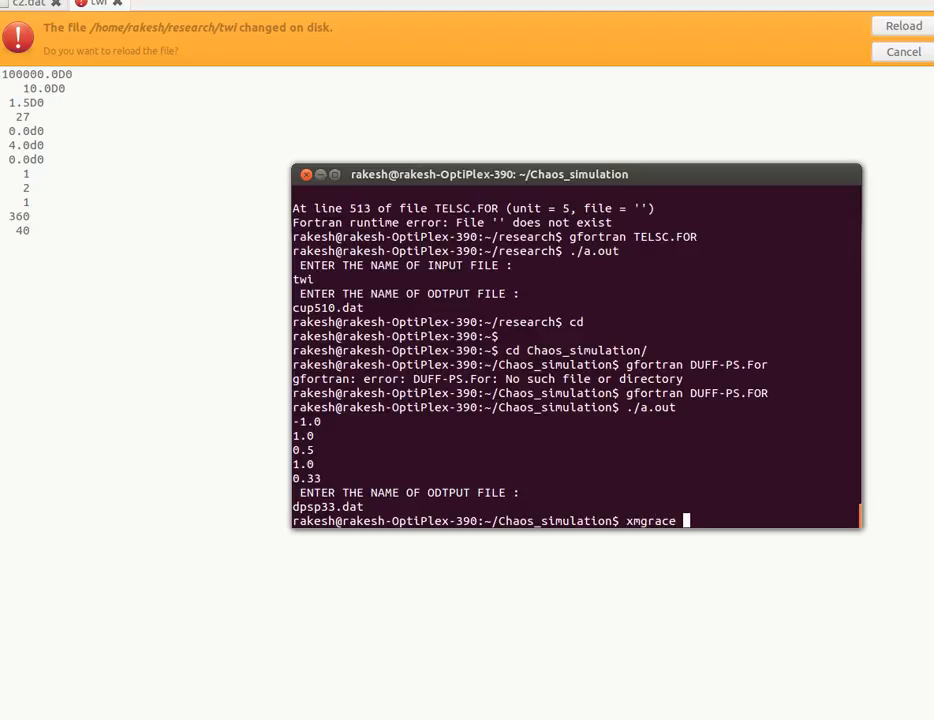
pyautogui.write('ps')
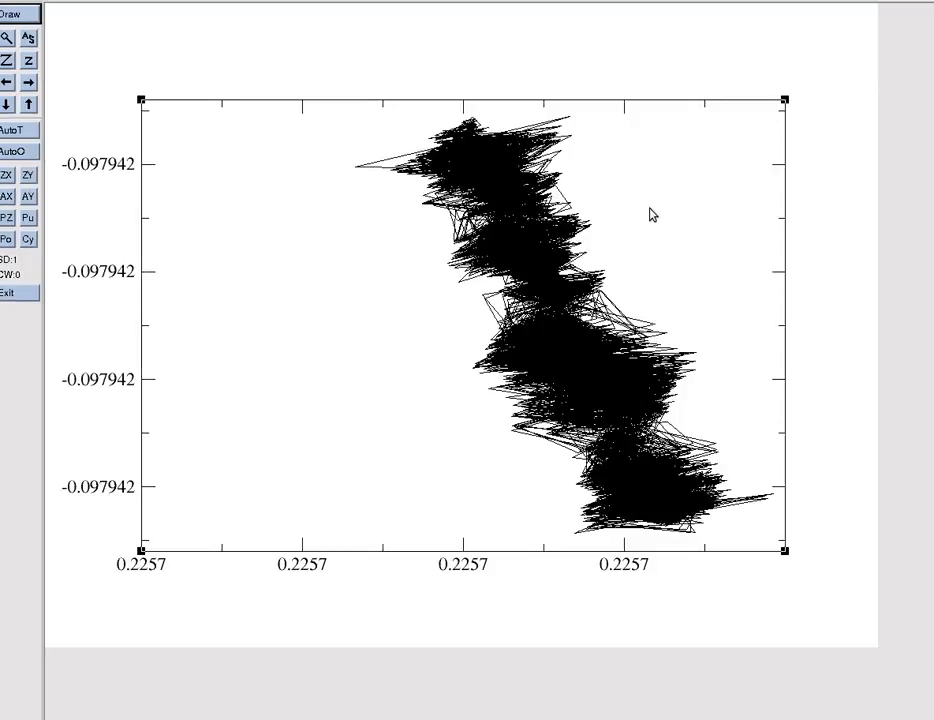
pyautogui.moveTo(689, 222)
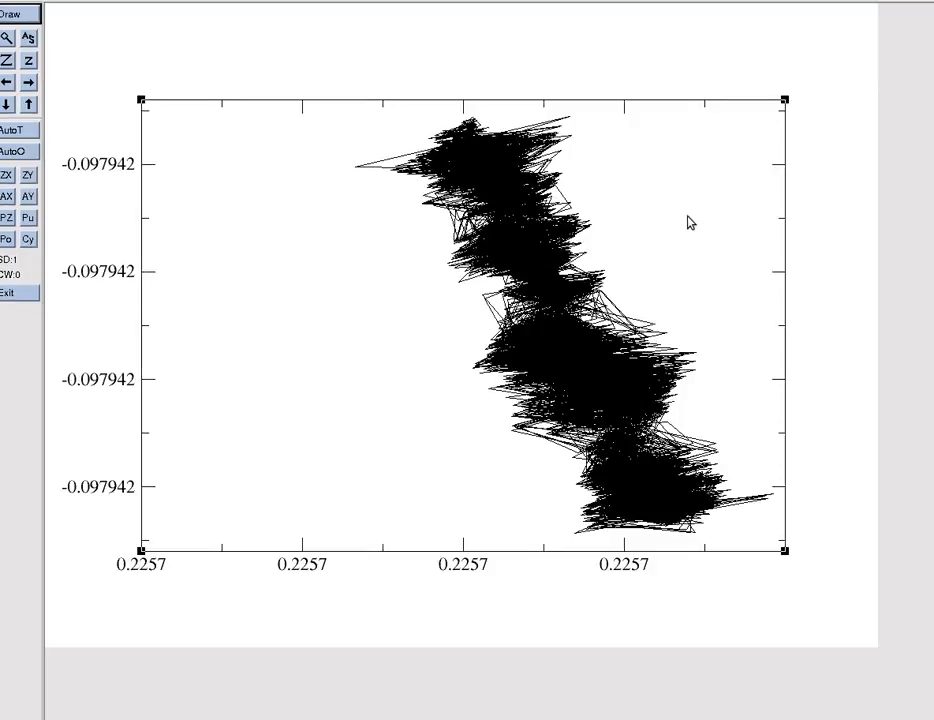
pyautogui.moveTo(125, 178)
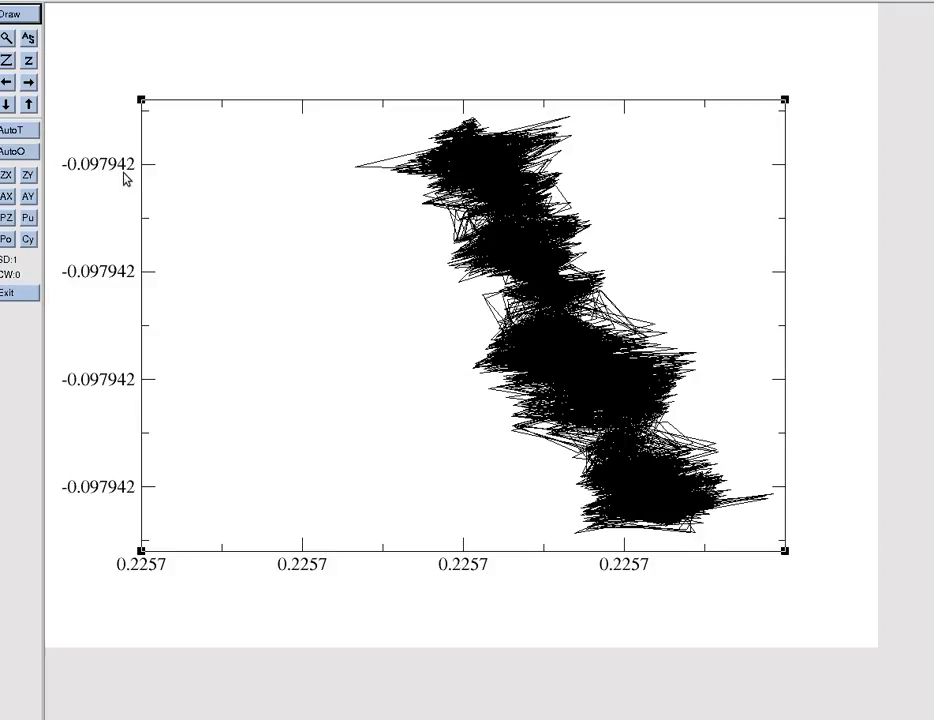
pyautogui.moveTo(813, 569)
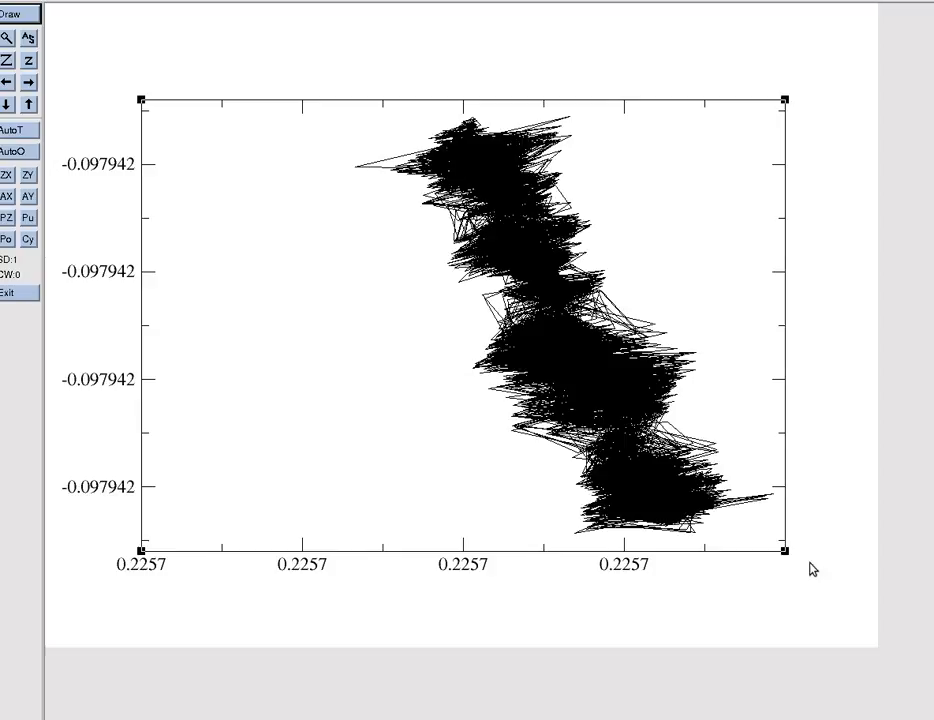
pyautogui.moveTo(163, 405)
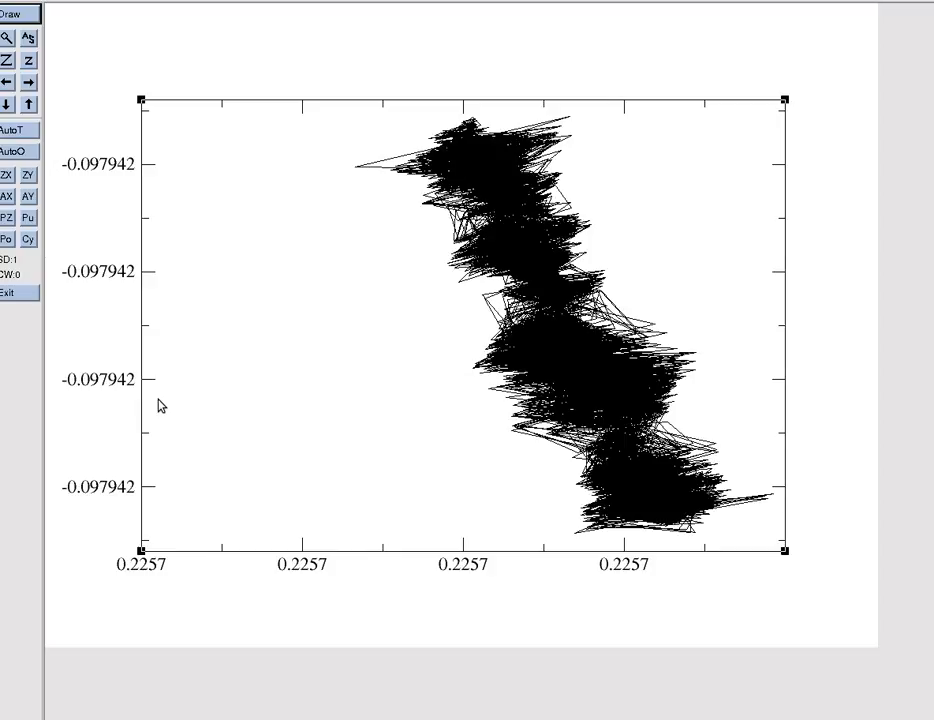
pyautogui.moveTo(138, 318)
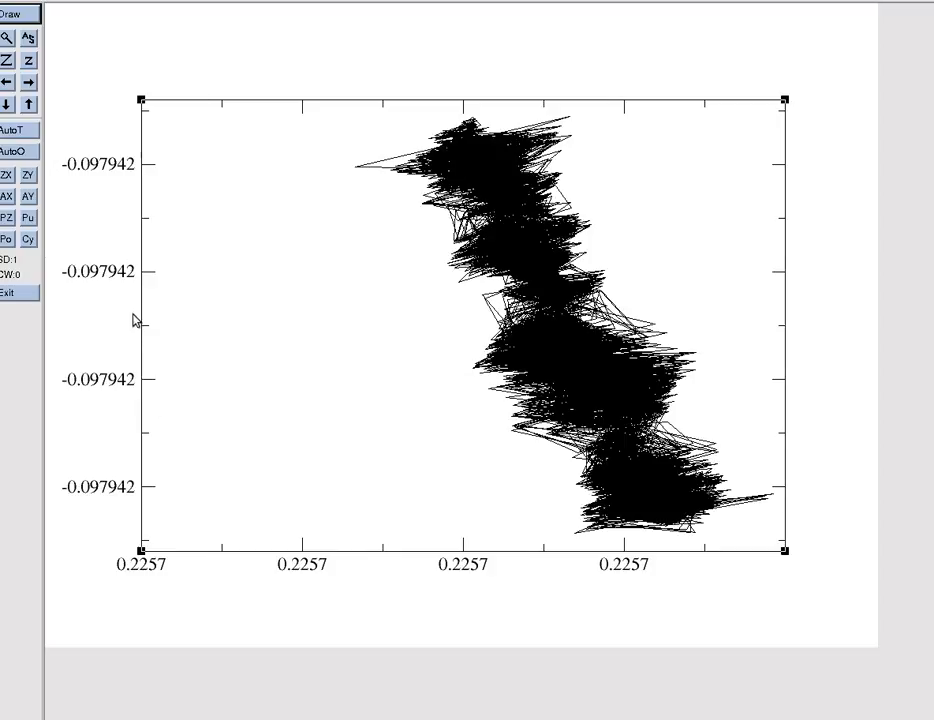
pyautogui.moveTo(530, 265)
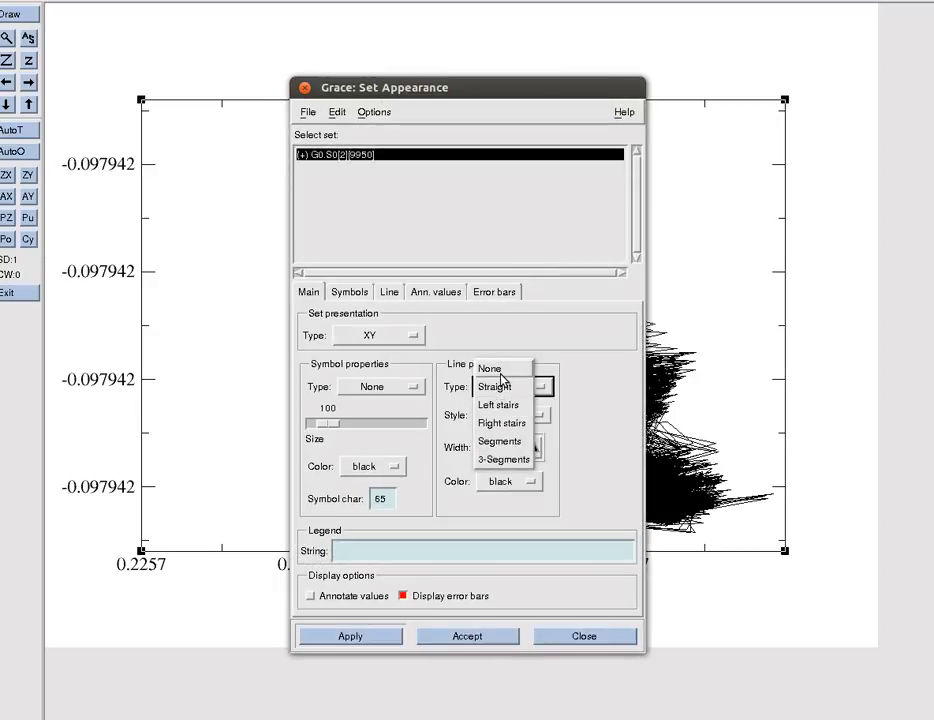
# - Set the dpsp33.dat line type to None and symbol type to Circle
pyautogui.click(489, 368)
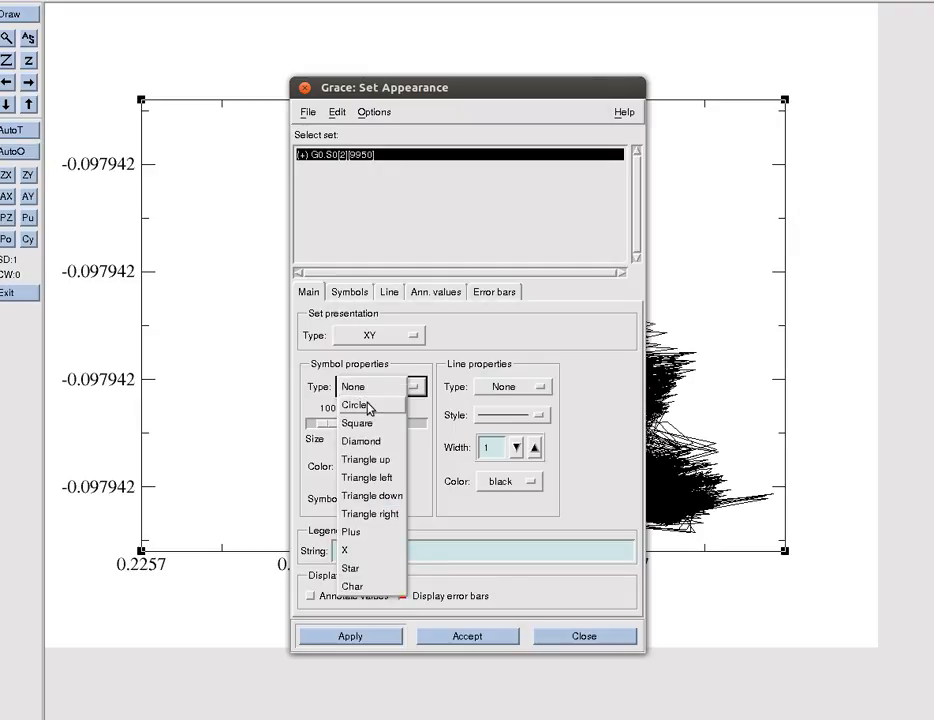
pyautogui.click(355, 404)
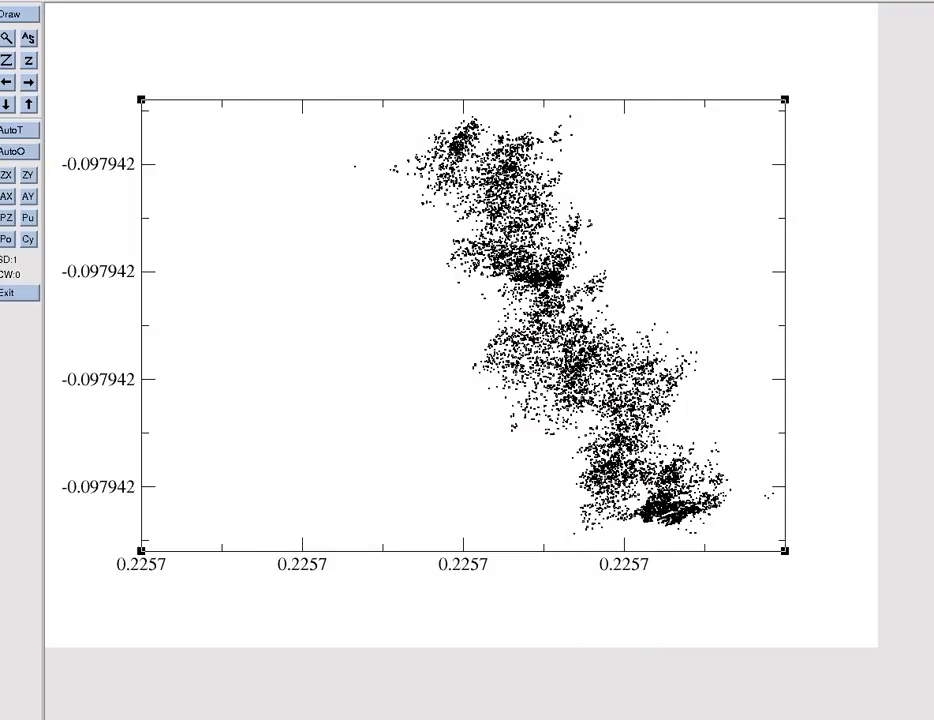
pyautogui.moveTo(142, 194)
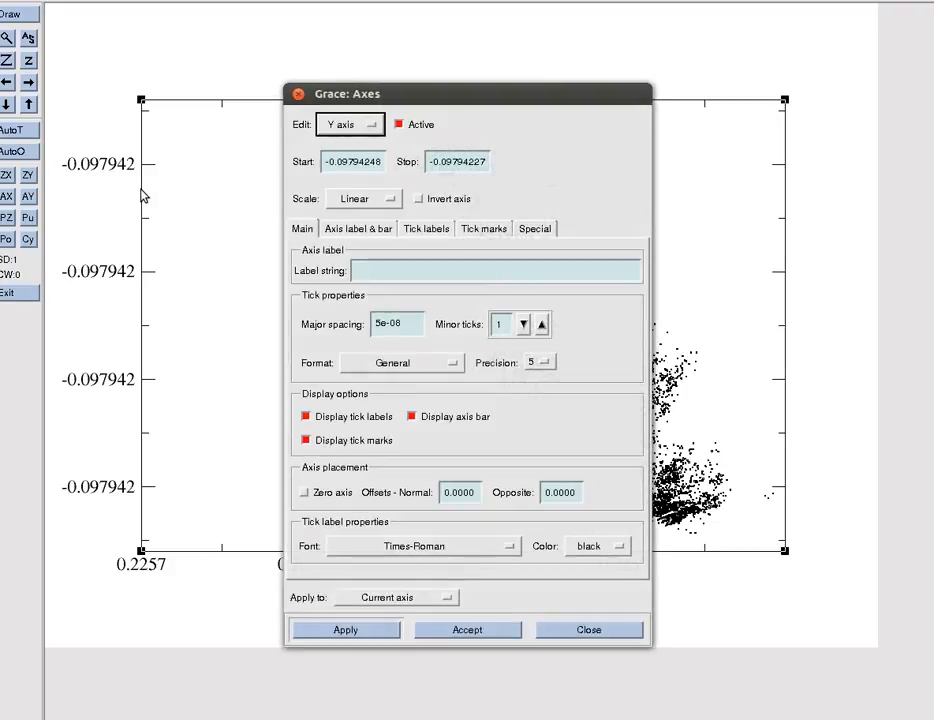
pyautogui.moveTo(238, 167)
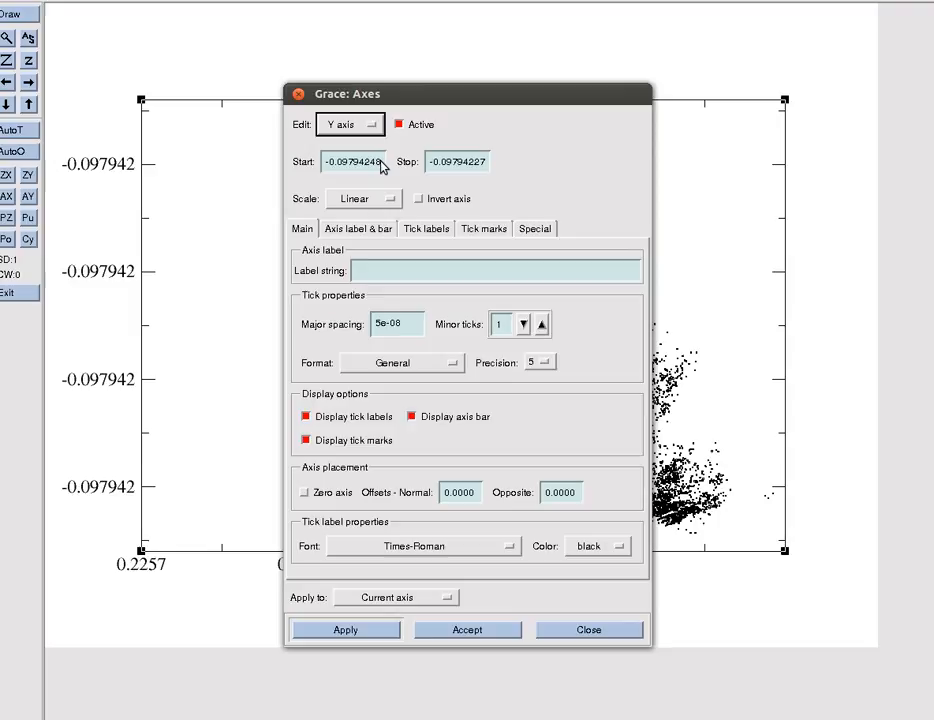
# - Set the Y and X axes to start -1, stop 1, with major spacing 0.5
pyautogui.click(352, 161)
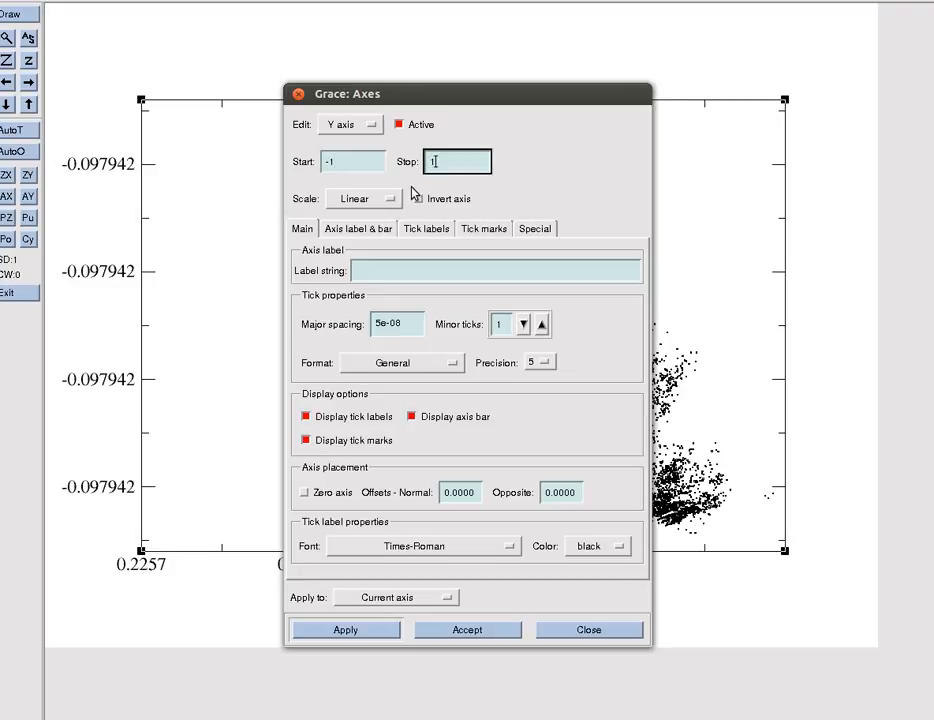
pyautogui.tripleClick(389, 323)
pyautogui.write('0.5')
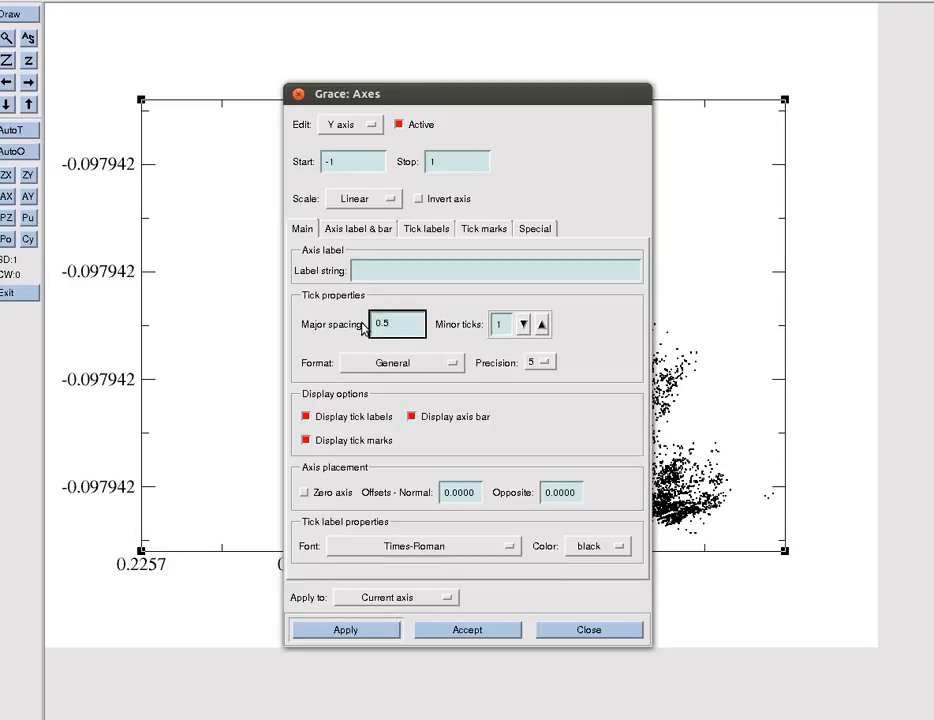
pyautogui.click(345, 629)
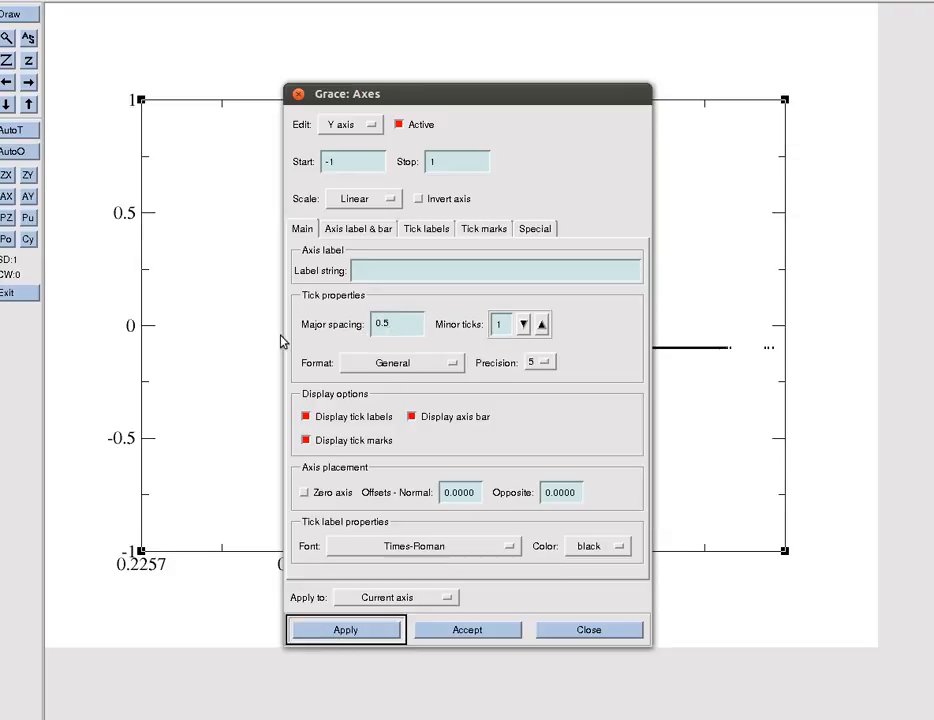
pyautogui.click(349, 124)
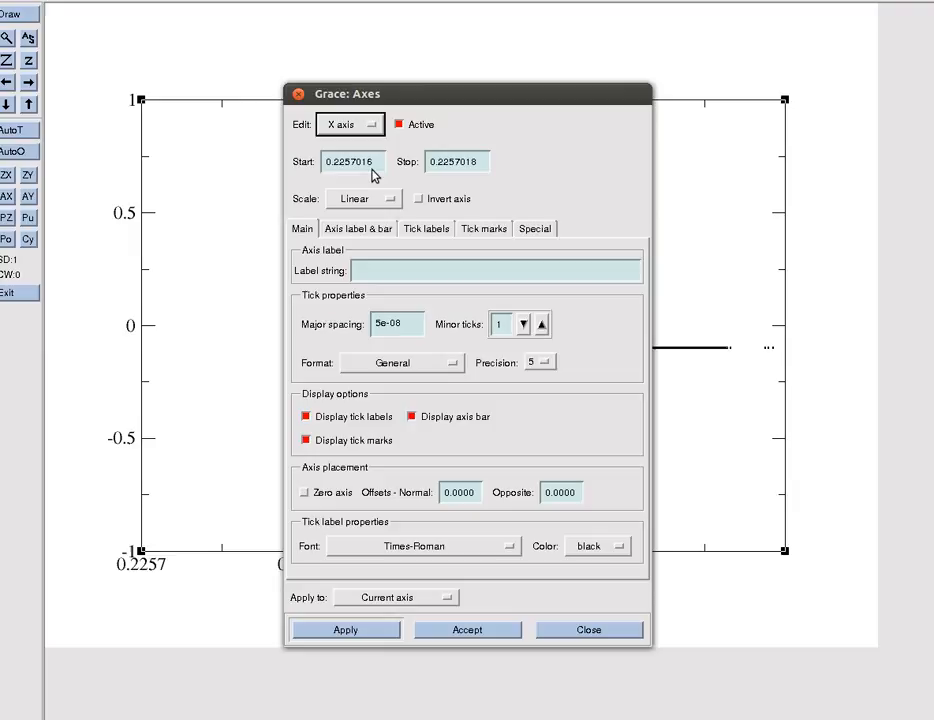
pyautogui.tripleClick(352, 161)
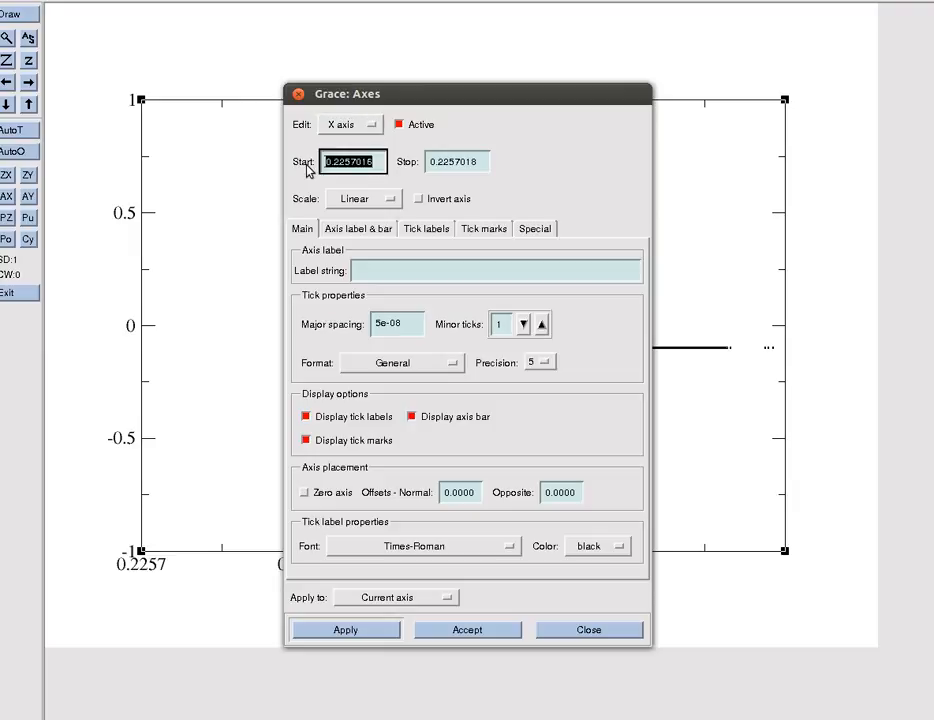
pyautogui.write('-1')
pyautogui.click(457, 161)
pyautogui.write('1')
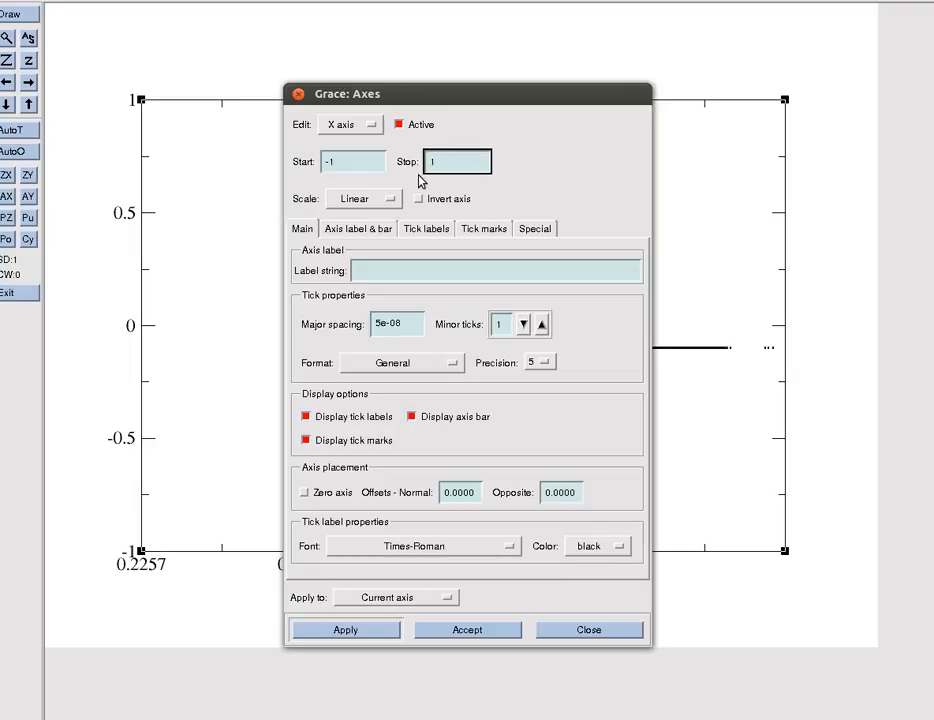
pyautogui.tripleClick(397, 323)
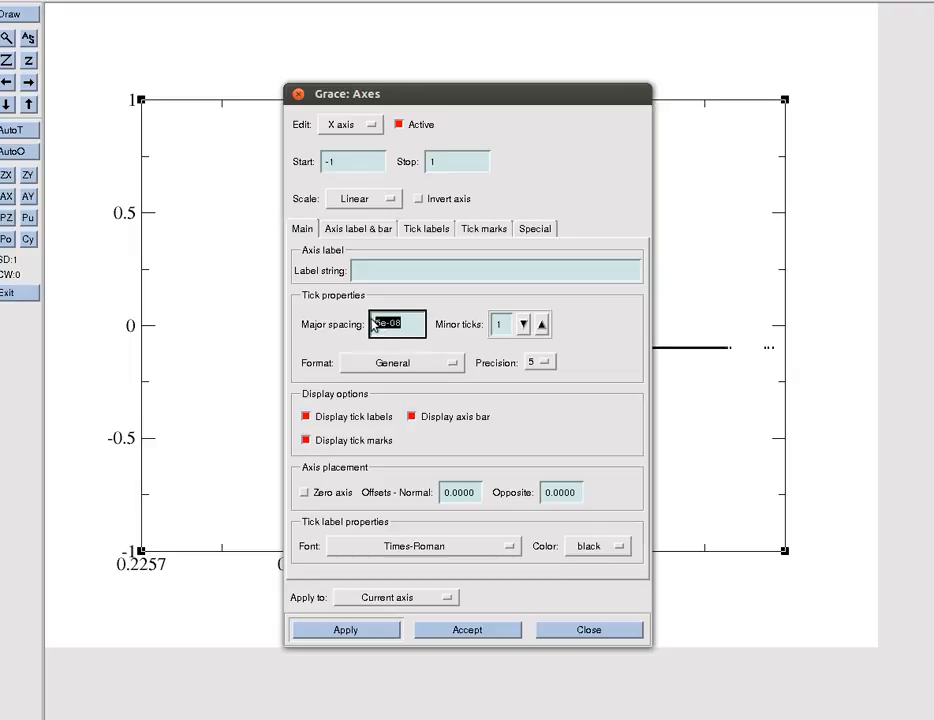
pyautogui.write('0.5')
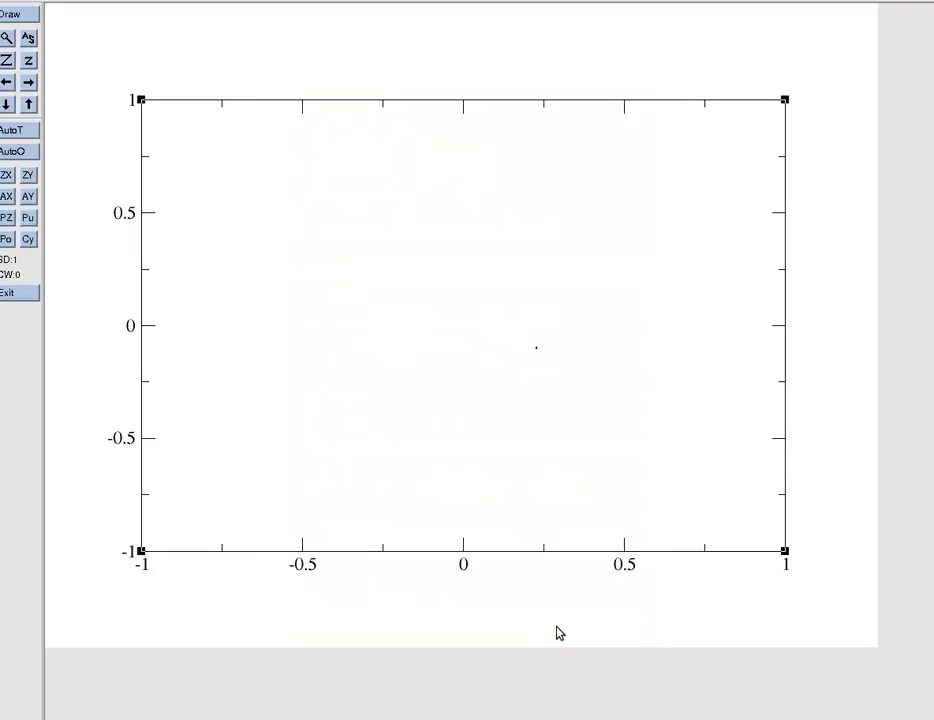
pyautogui.moveTo(601, 331)
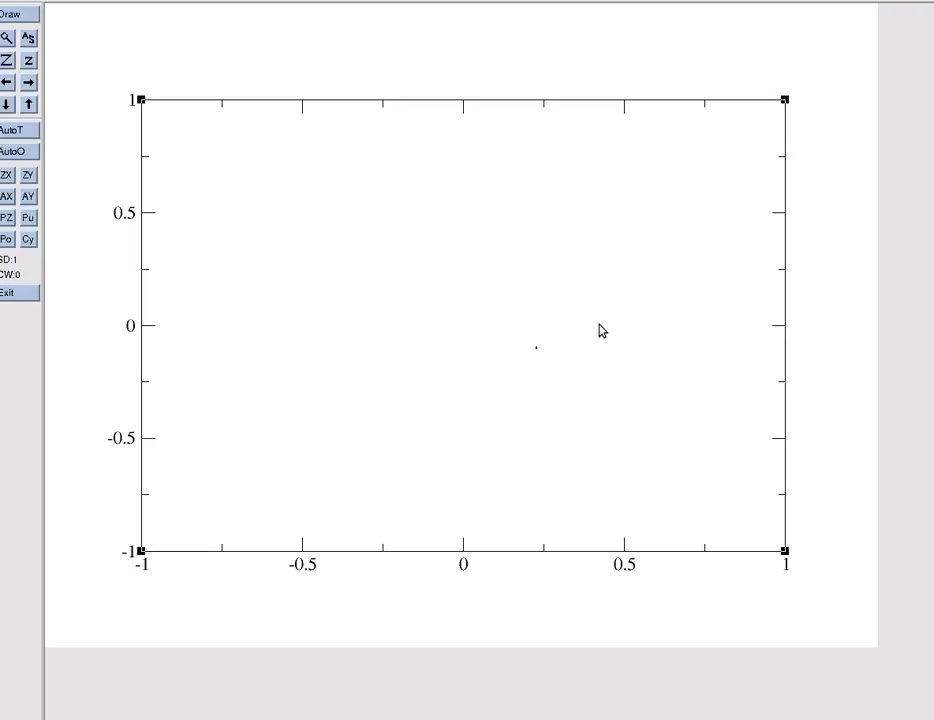
pyautogui.moveTo(550, 414)
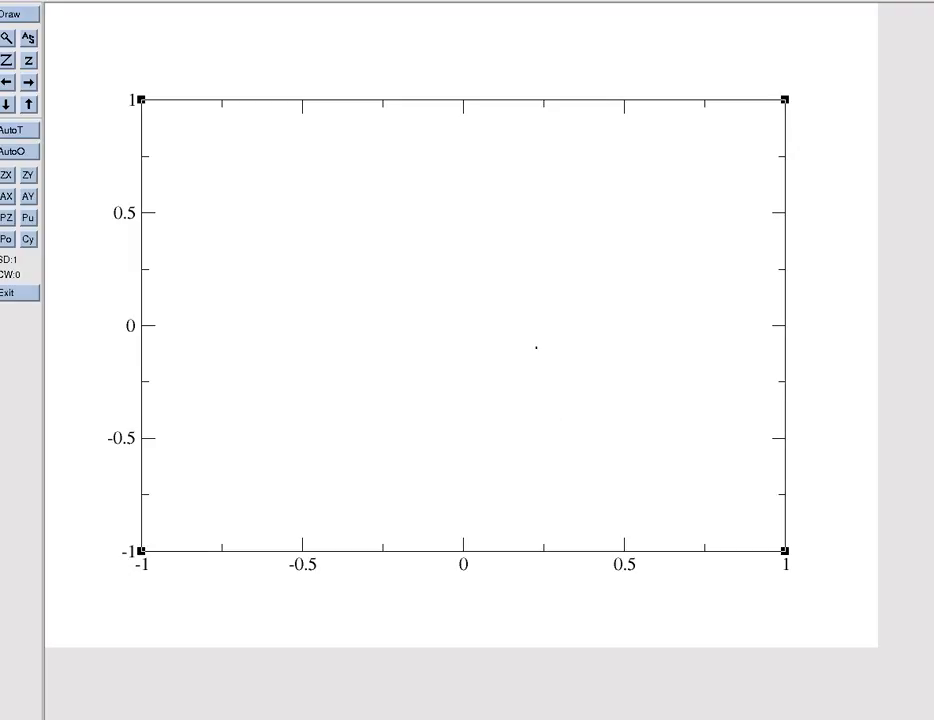
pyautogui.moveTo(73, 16)
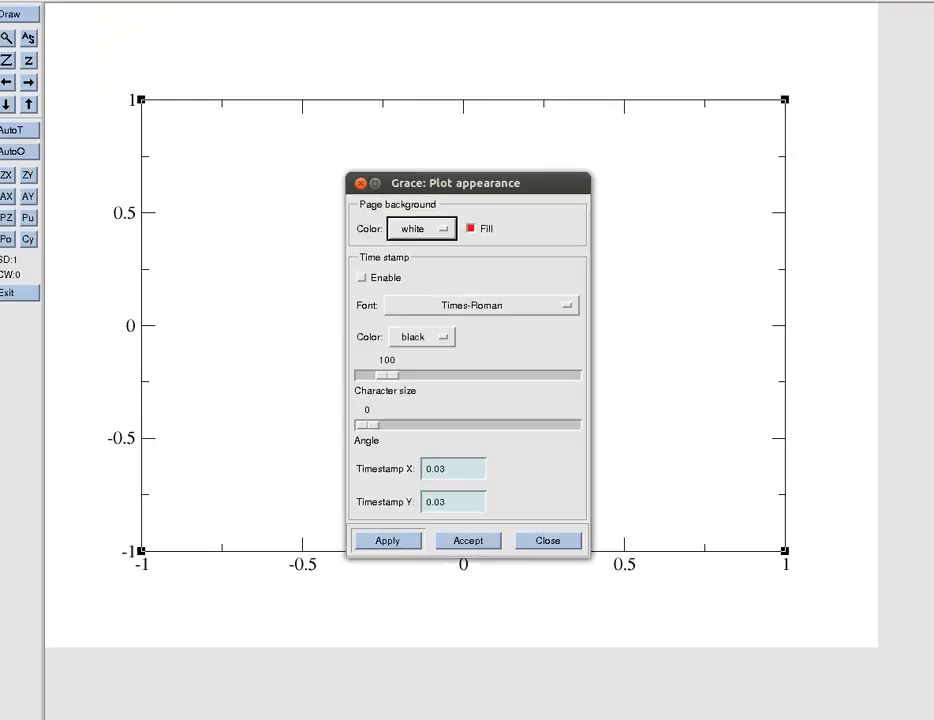
# - Close the appearance dialog and quit Grace without saving
pyautogui.click(547, 540)
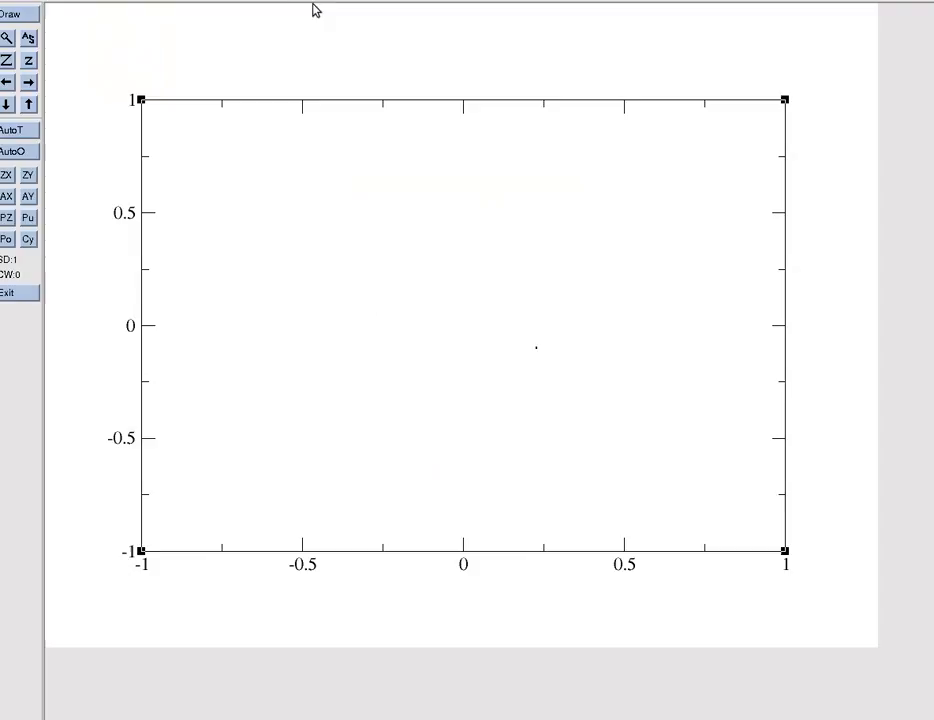
pyautogui.moveTo(125, 148)
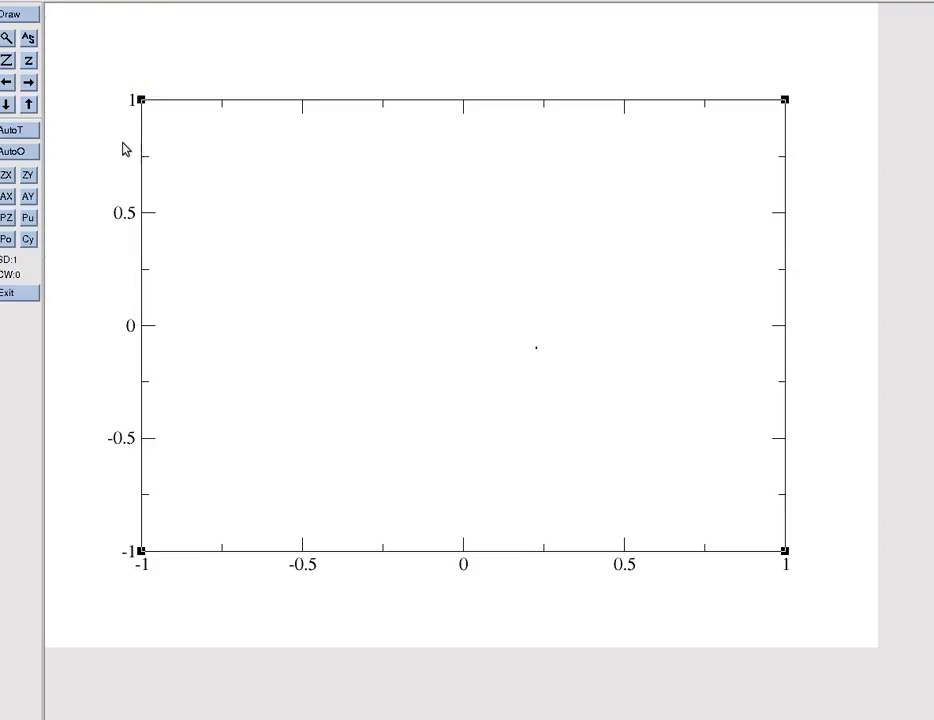
pyautogui.click(8, 292)
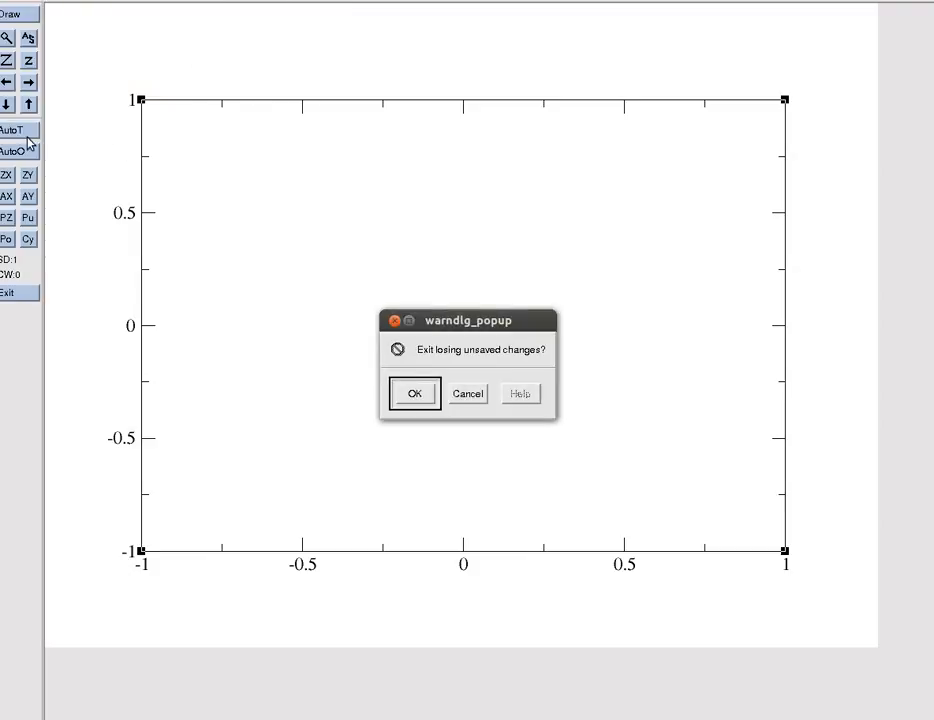
pyautogui.click(414, 393)
pyautogui.write('0')
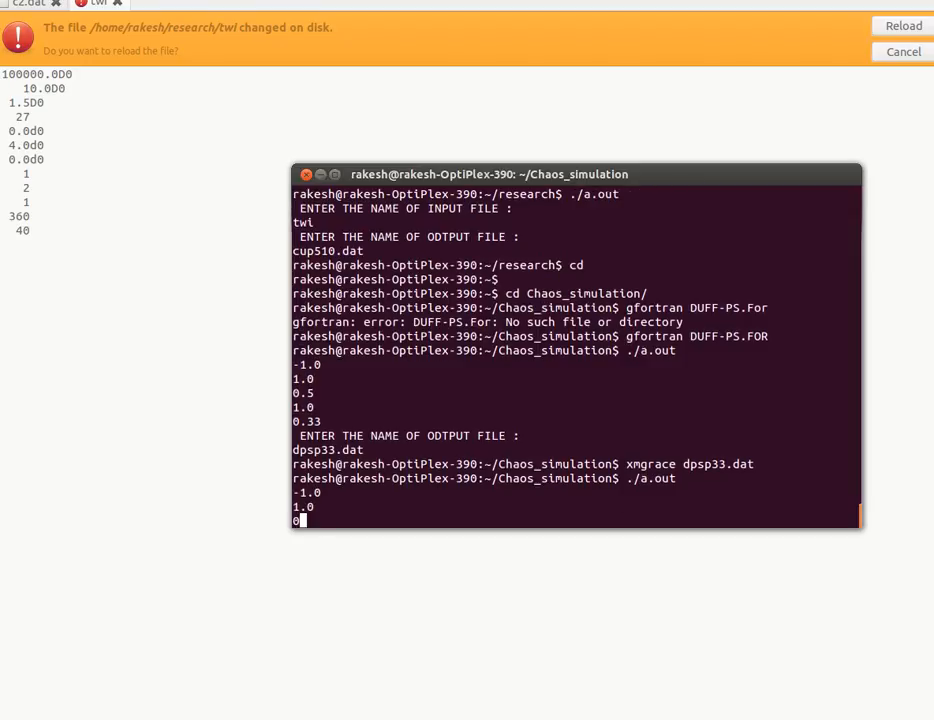
# - Rerun with forcing 0.35 saving dpsp35.dat, then launch xmgrace on the results
pyautogui.scroll(-3)
pyautogui.write('.5')
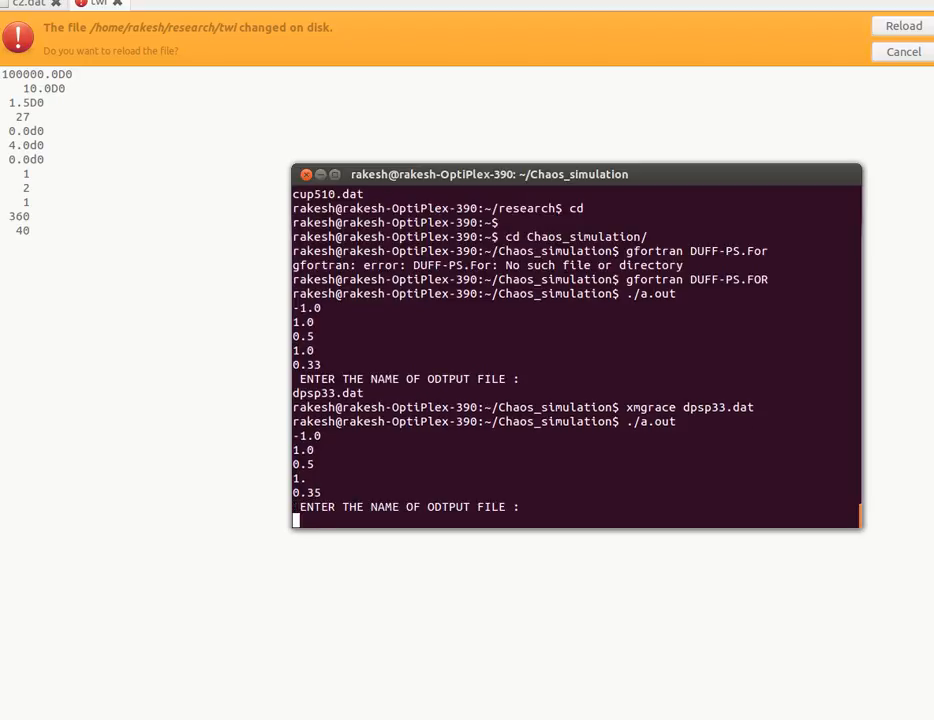
pyautogui.write('d')
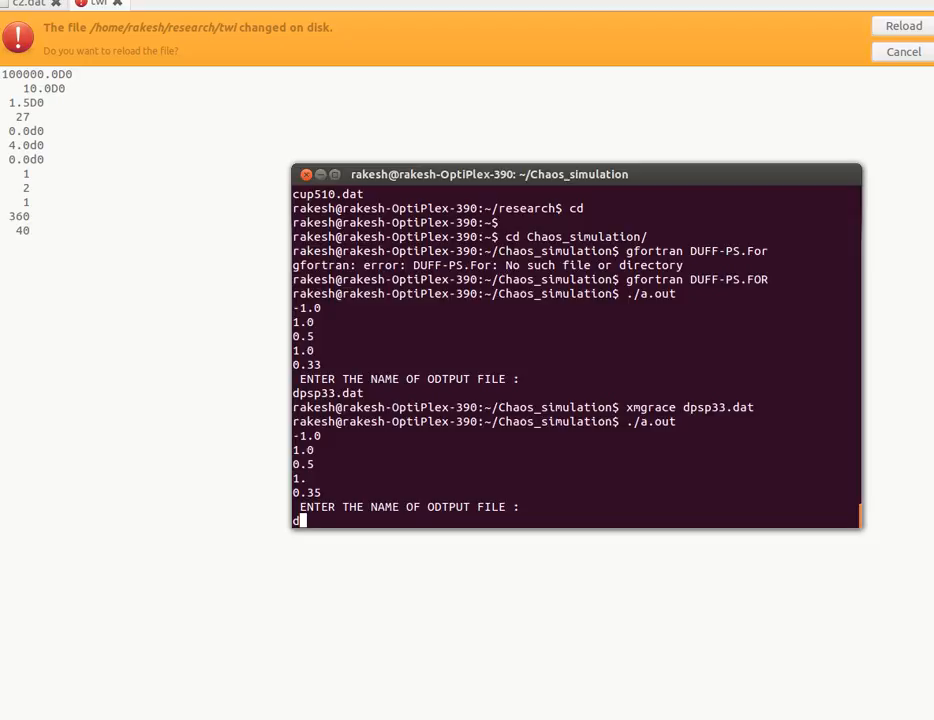
pyautogui.write('dpsp3')
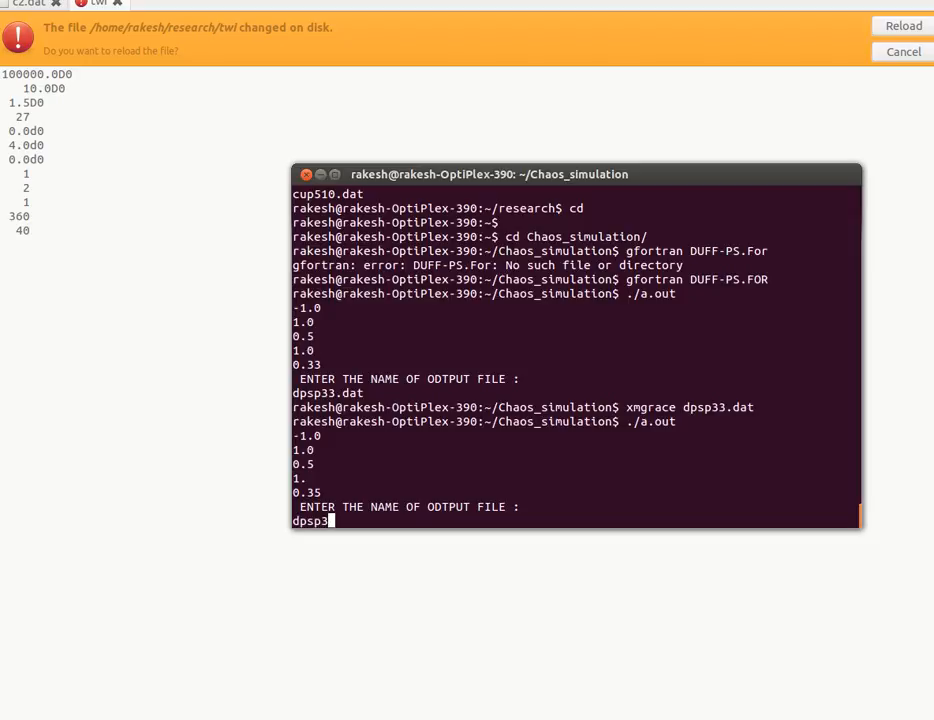
pyautogui.write('5.dat')
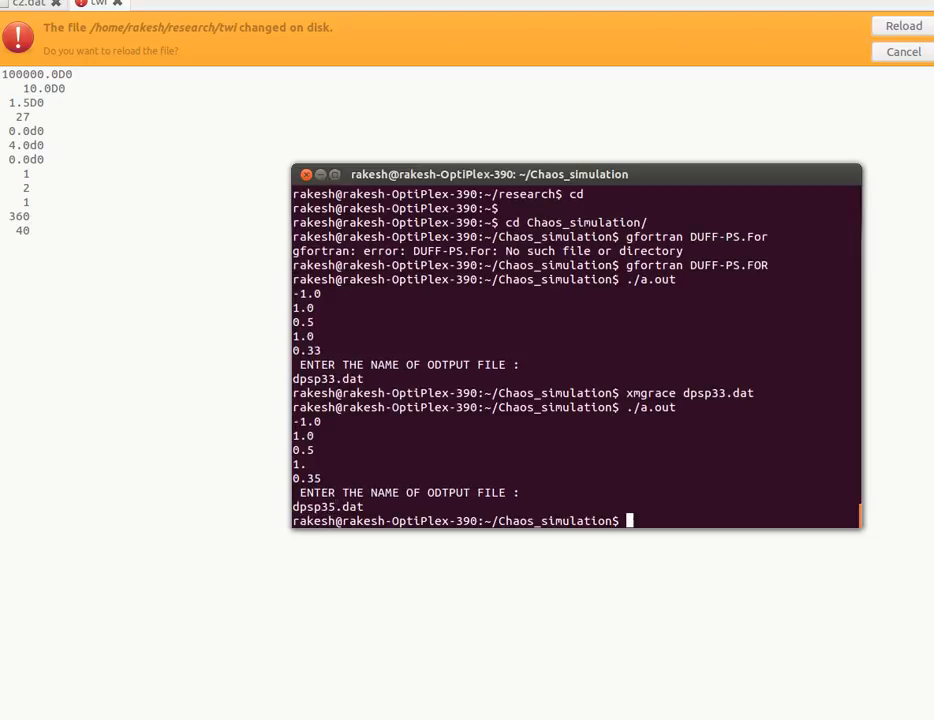
pyautogui.write('xmgrace dpsp33.dat')
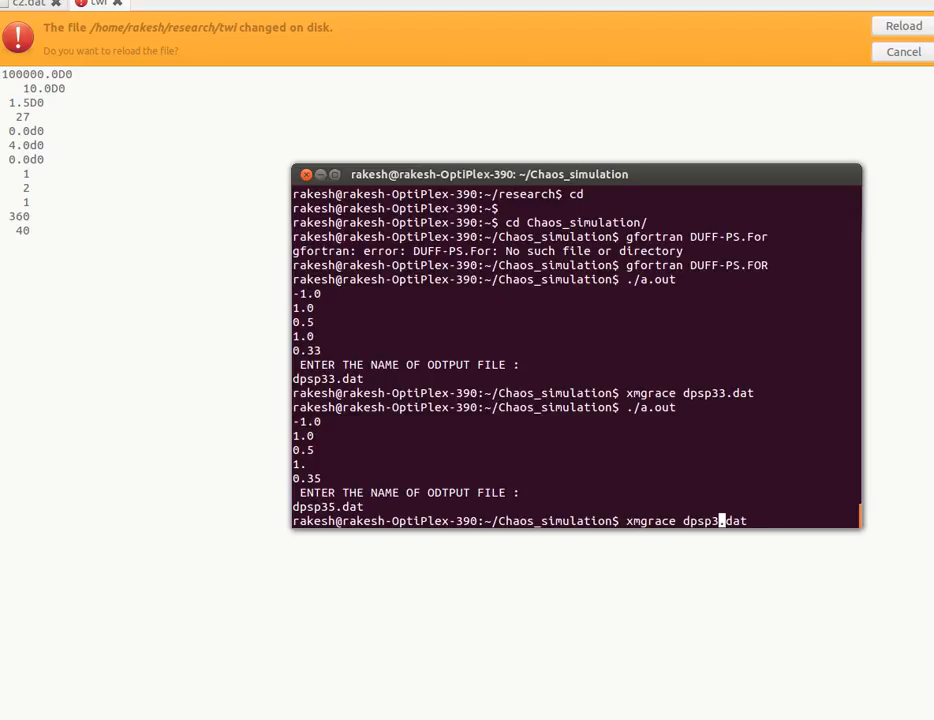
pyautogui.press('Return')
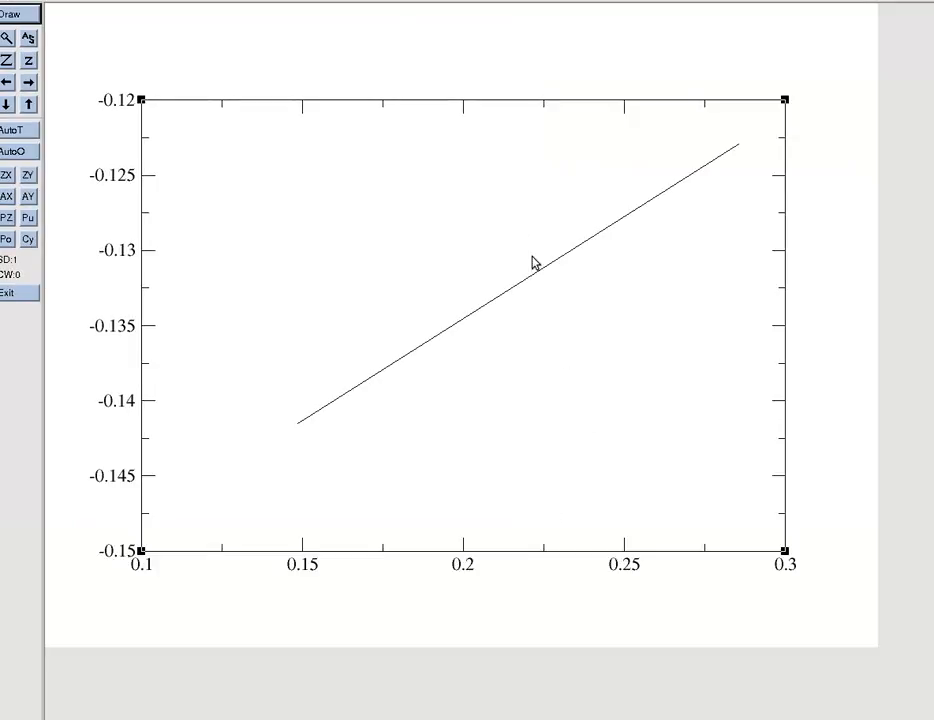
pyautogui.moveTo(535, 278)
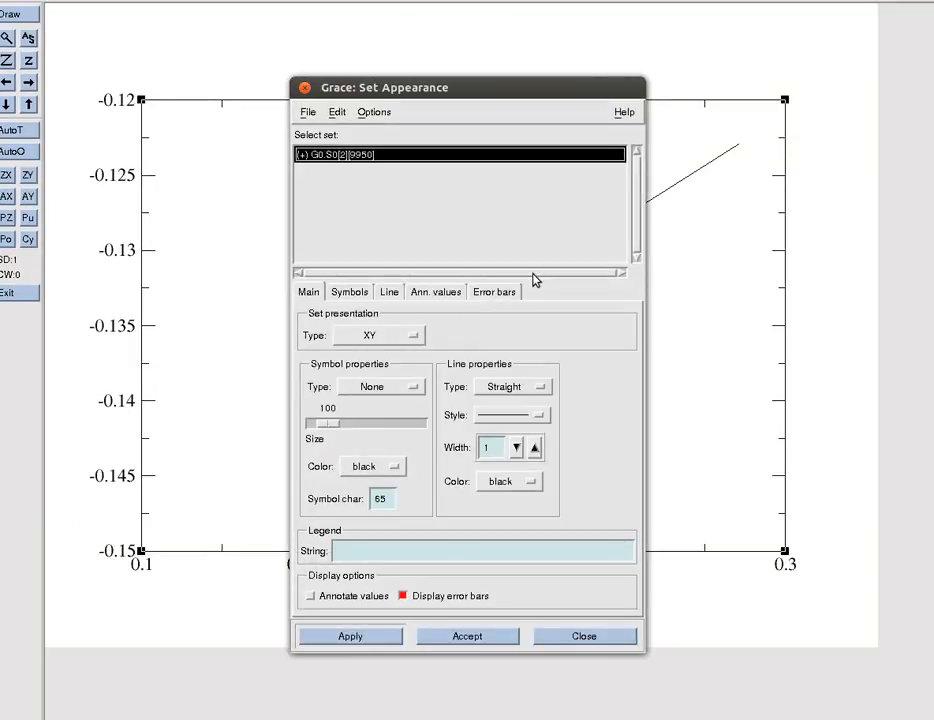
# - Set line type None and circle symbols, showing two isolated points, then return to the terminal
pyautogui.click(540, 386)
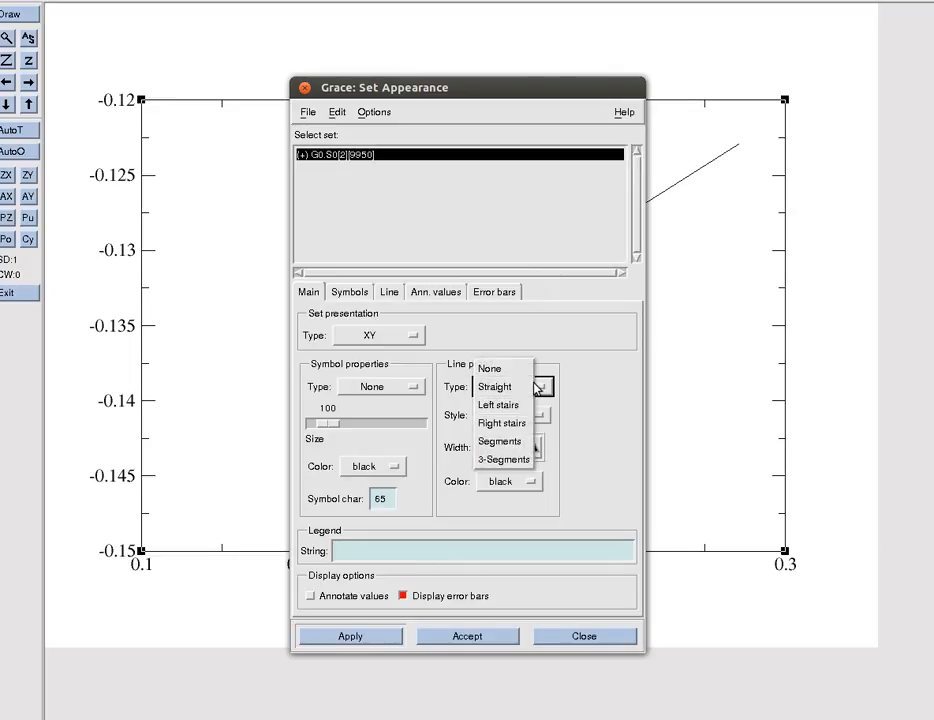
pyautogui.click(414, 387)
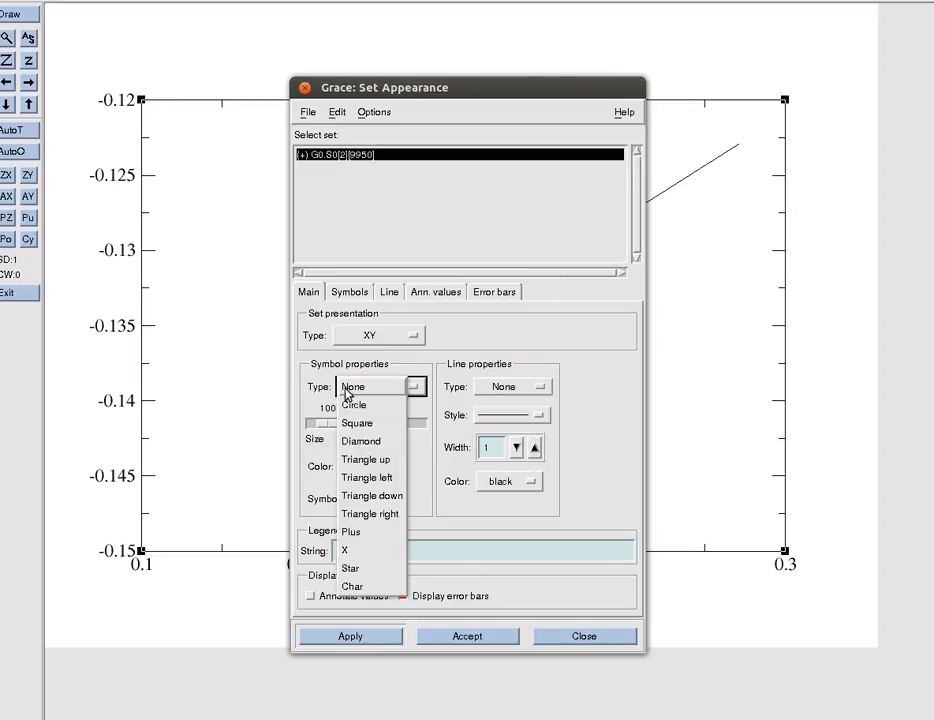
pyautogui.click(354, 405)
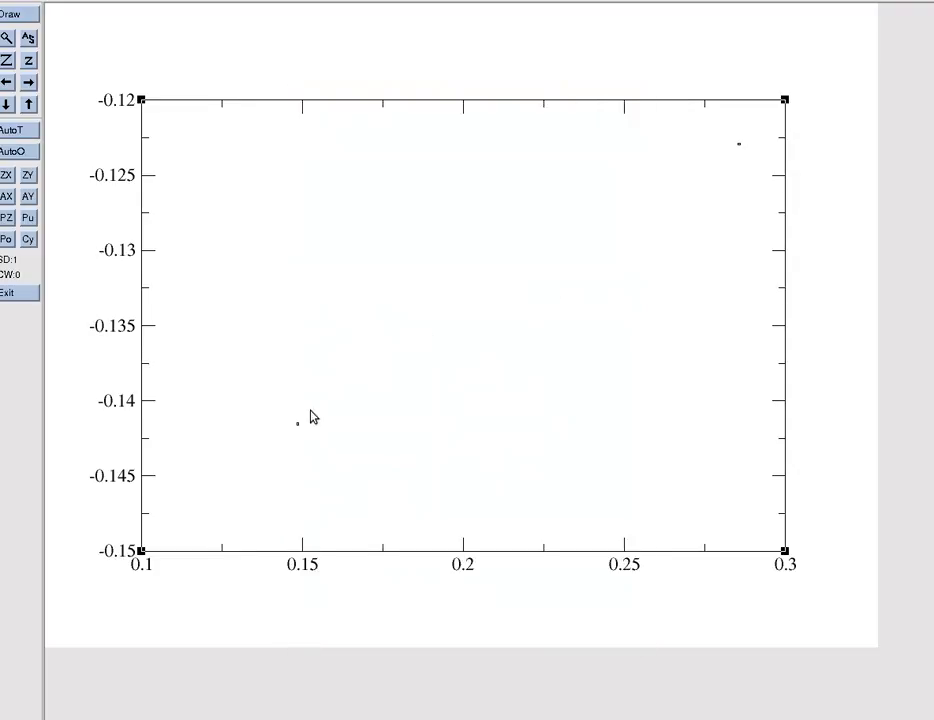
pyautogui.moveTo(752, 135)
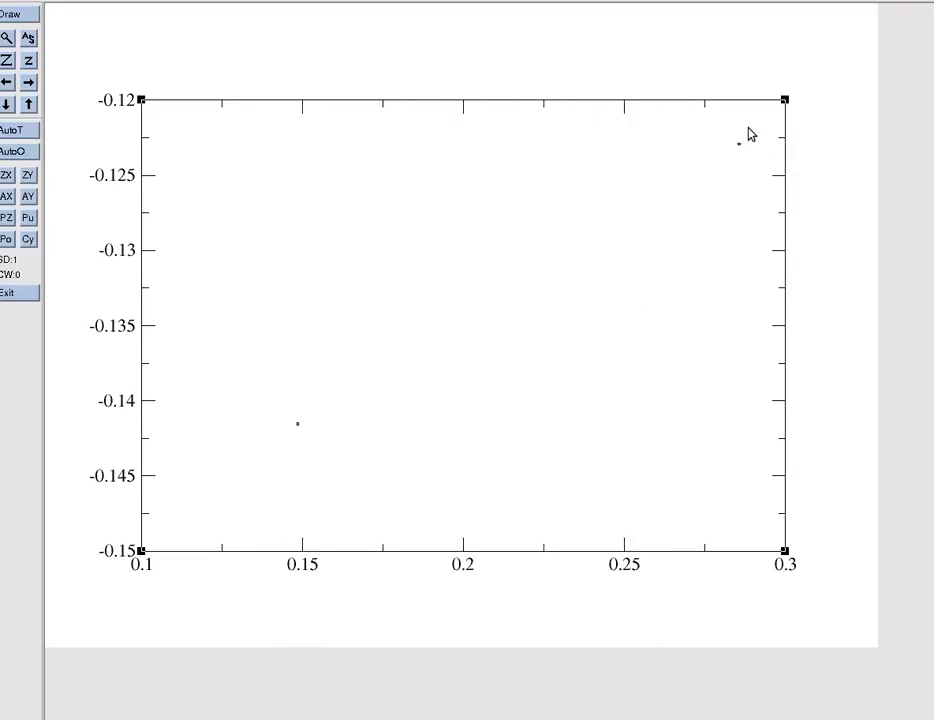
pyautogui.moveTo(742, 152)
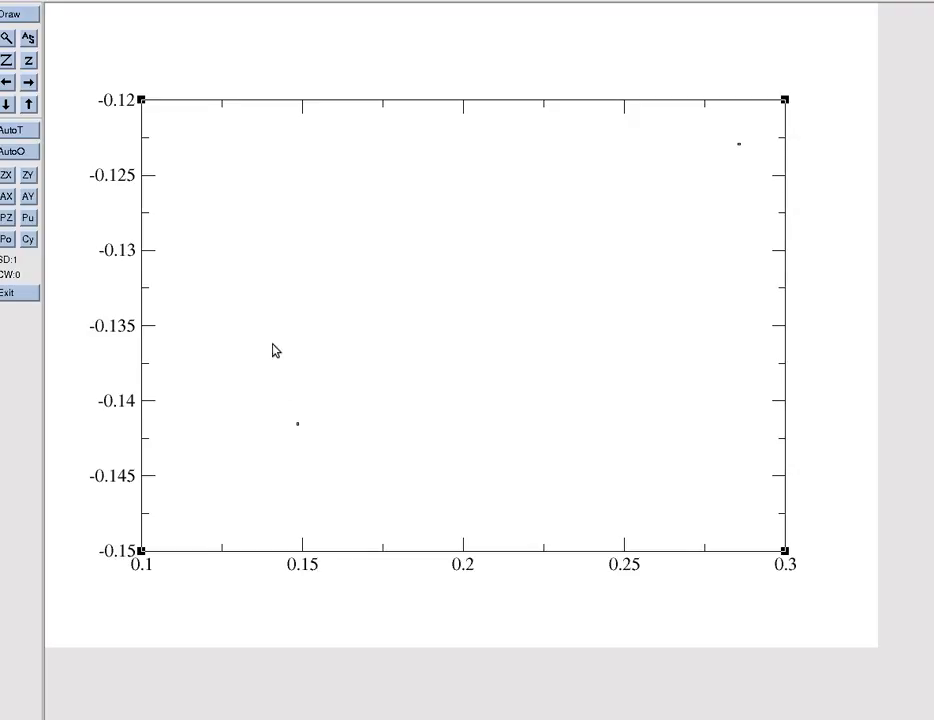
pyautogui.moveTo(600, 248)
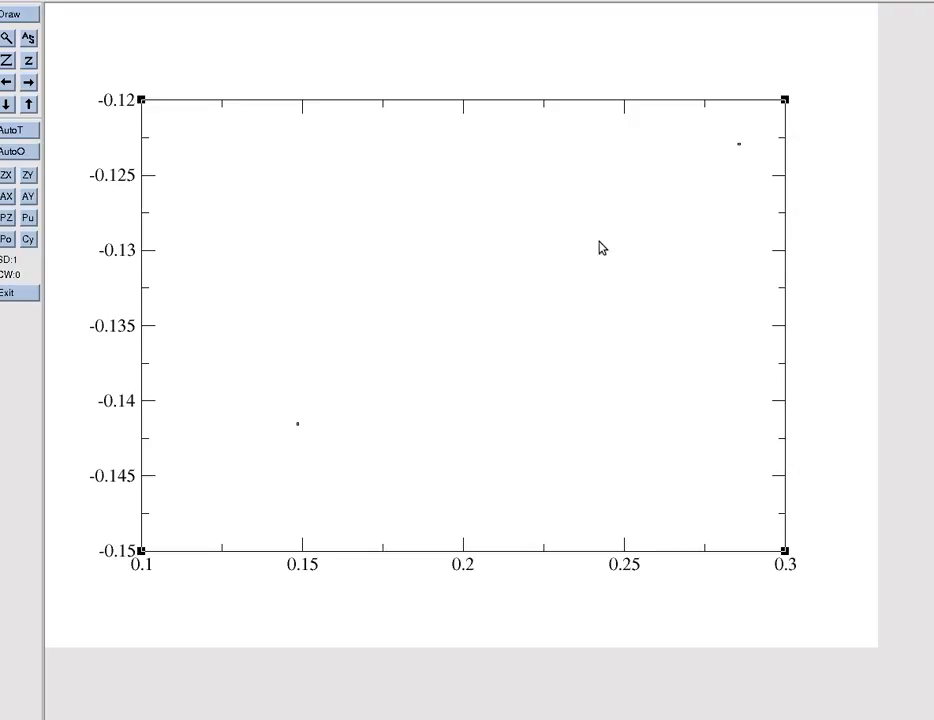
pyautogui.click(10, 13)
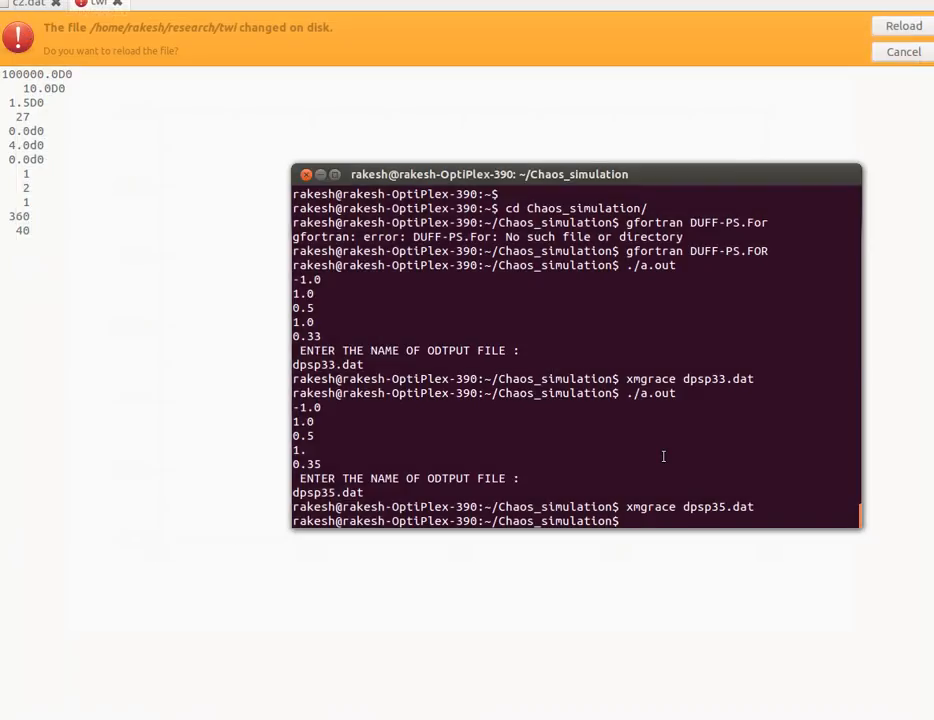
# - Rerun with parameters -1.0, 1.0, 0.5, 1.0, 0.357 saving dpsp357.dat, then launch xmgrace
pyautogui.write('xmgrace dpsp35.dat')
pyautogui.write('./a.out')
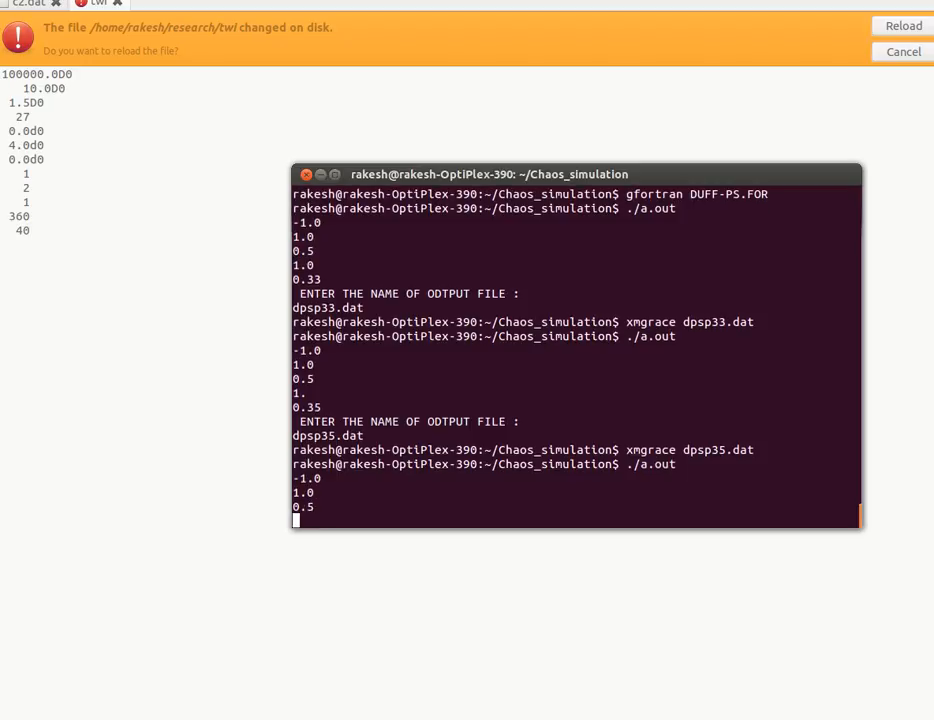
pyautogui.write('1.0')
pyautogui.write('0.357')
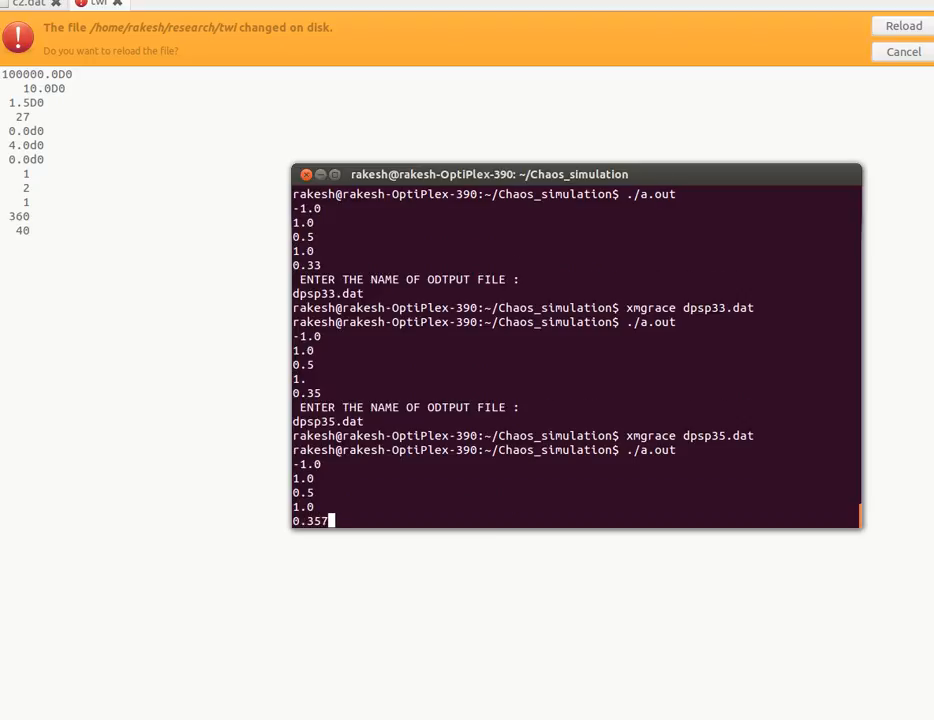
pyautogui.press('Return')
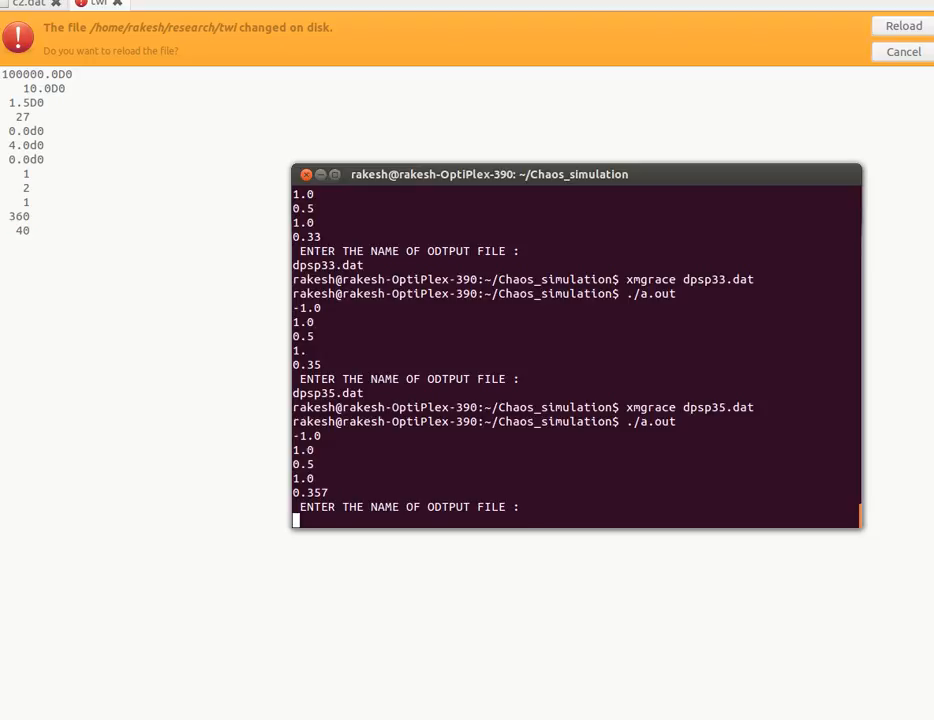
pyautogui.write('dp')
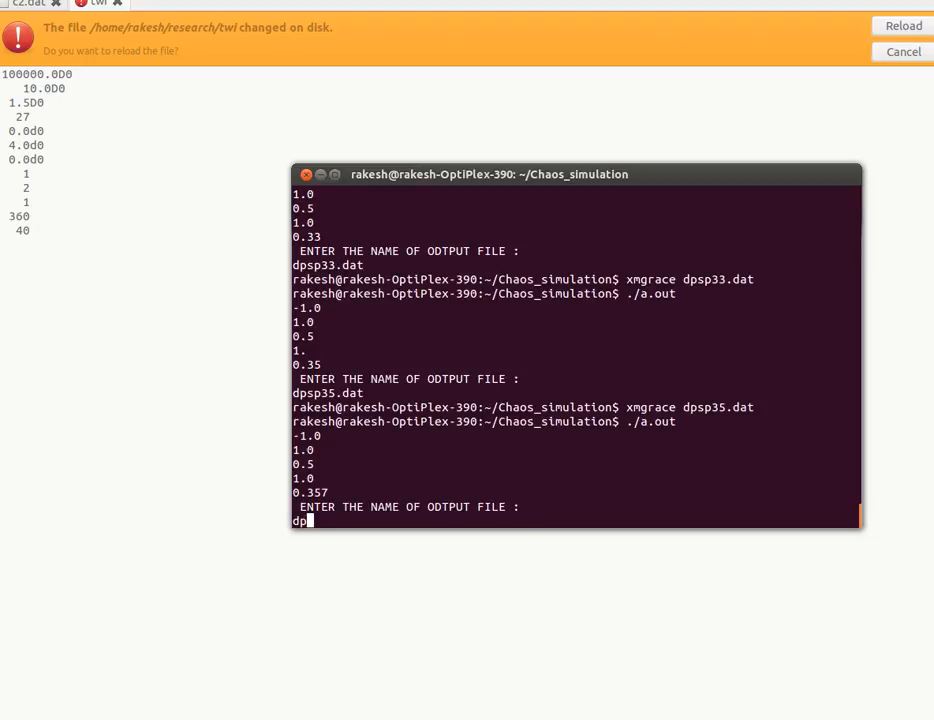
pyautogui.write('s')
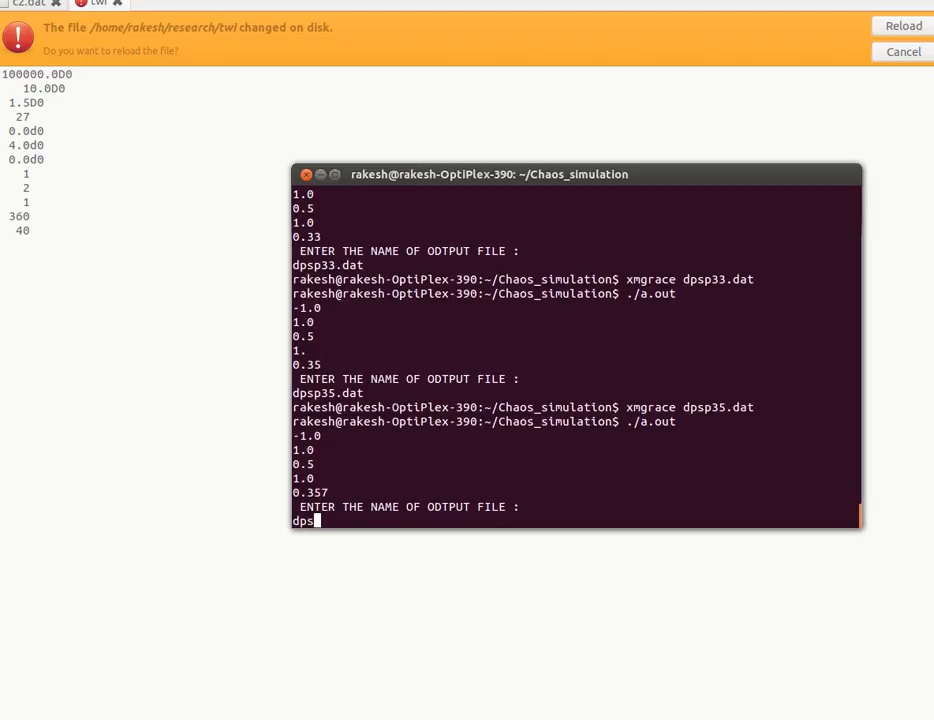
pyautogui.write('p')
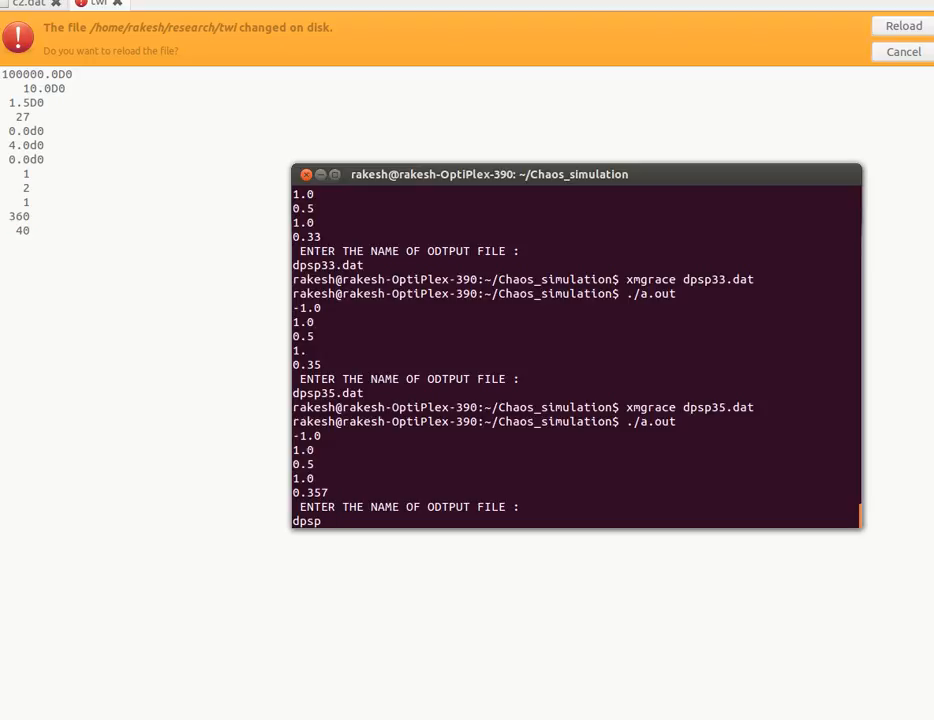
pyautogui.write('357')
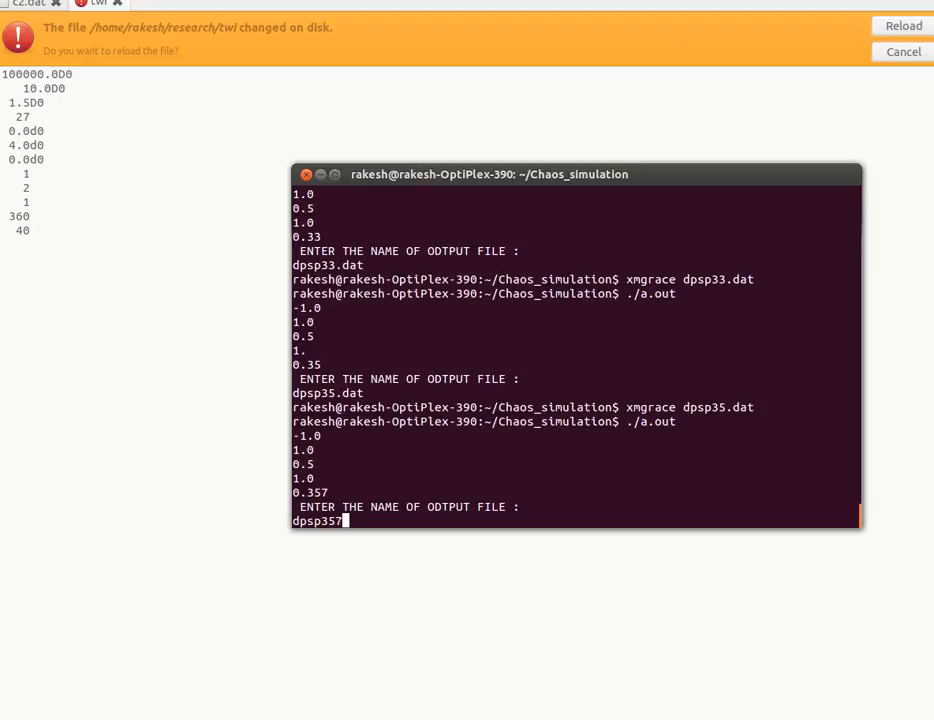
pyautogui.write('.dat')
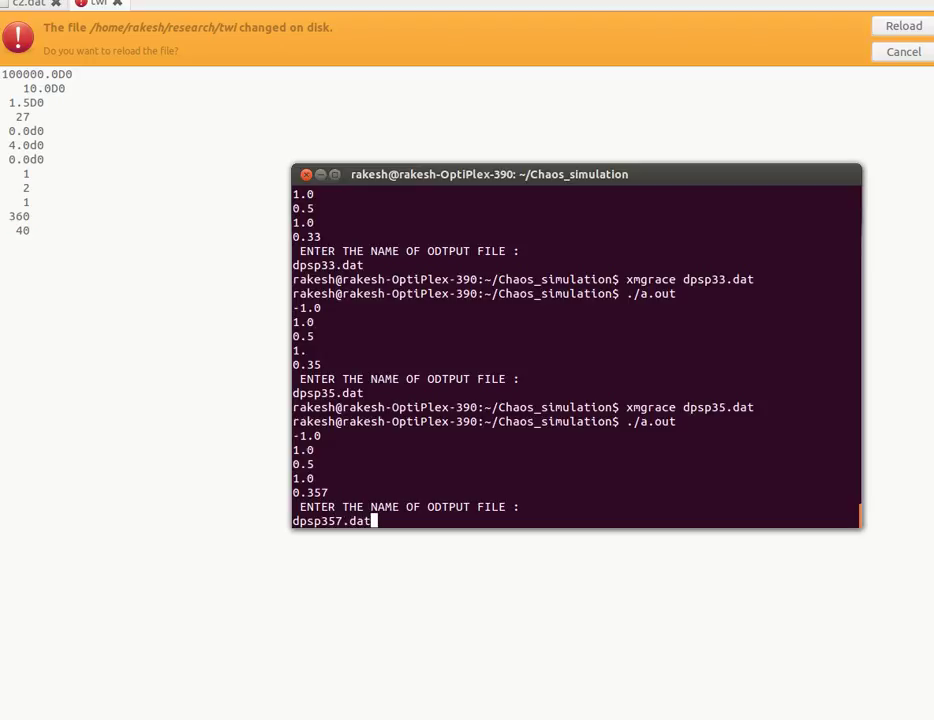
pyautogui.press('Return')
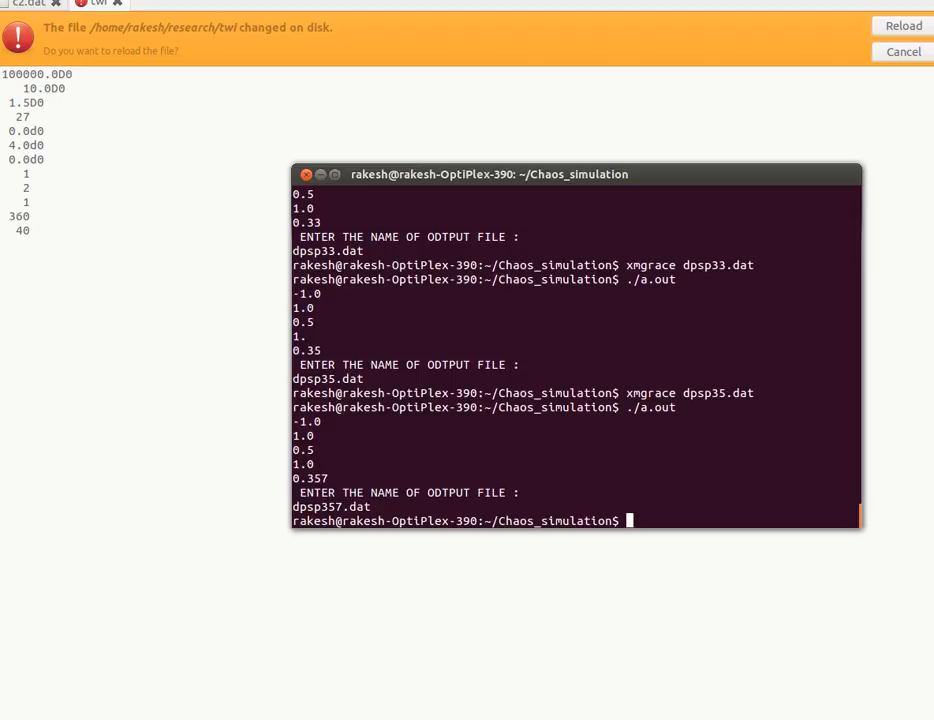
pyautogui.write('xmgrace dpsp35.dat')
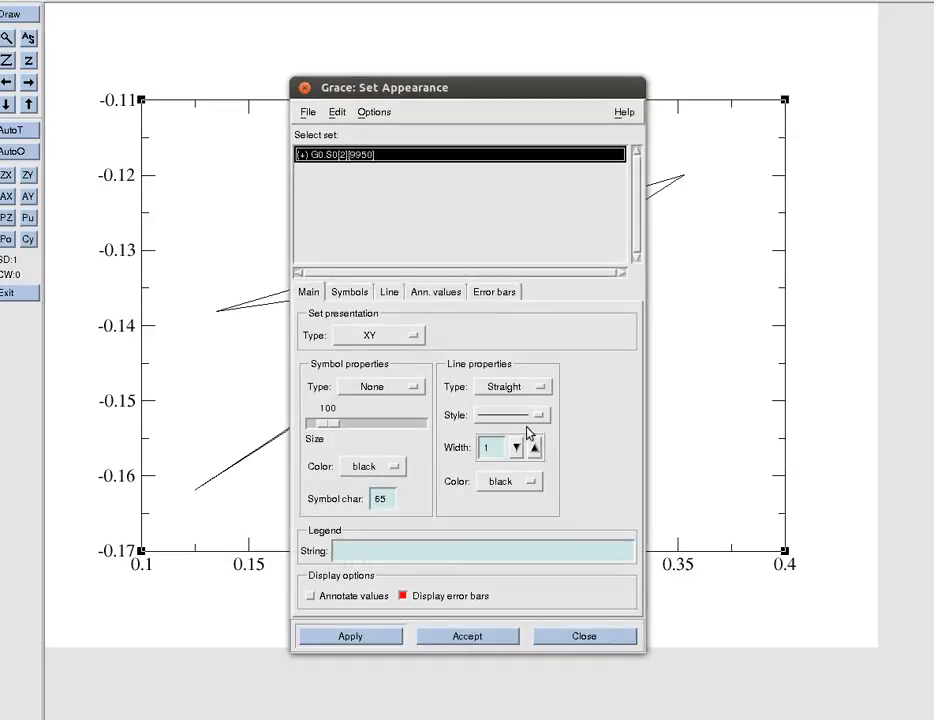
# - Show the dpsp357.dat set as tiny circles with no lines, revealing four points
pyautogui.click(513, 386)
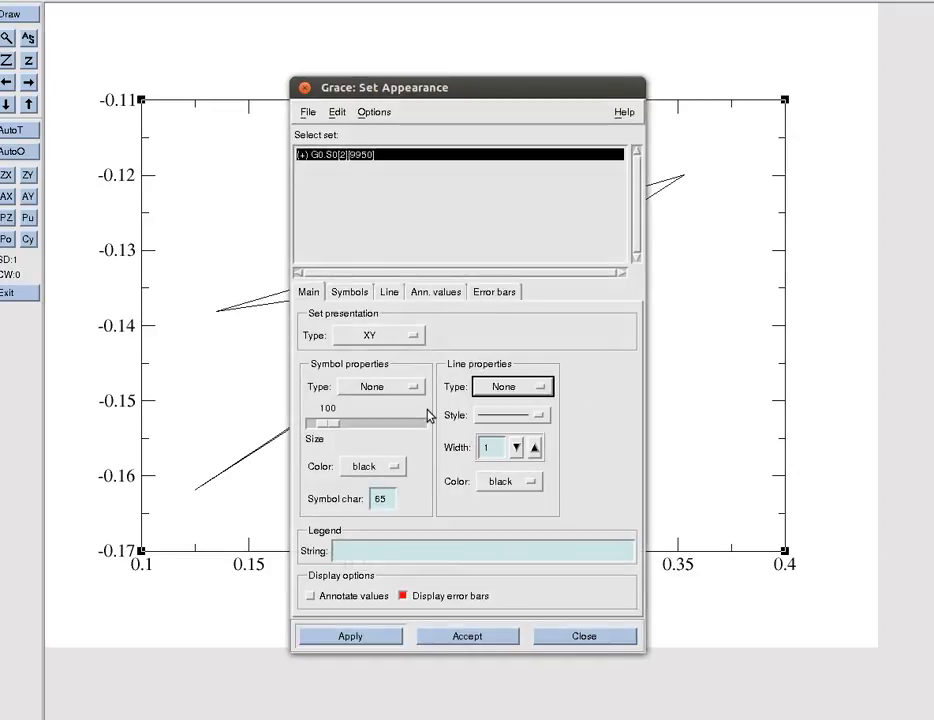
pyautogui.click(380, 387)
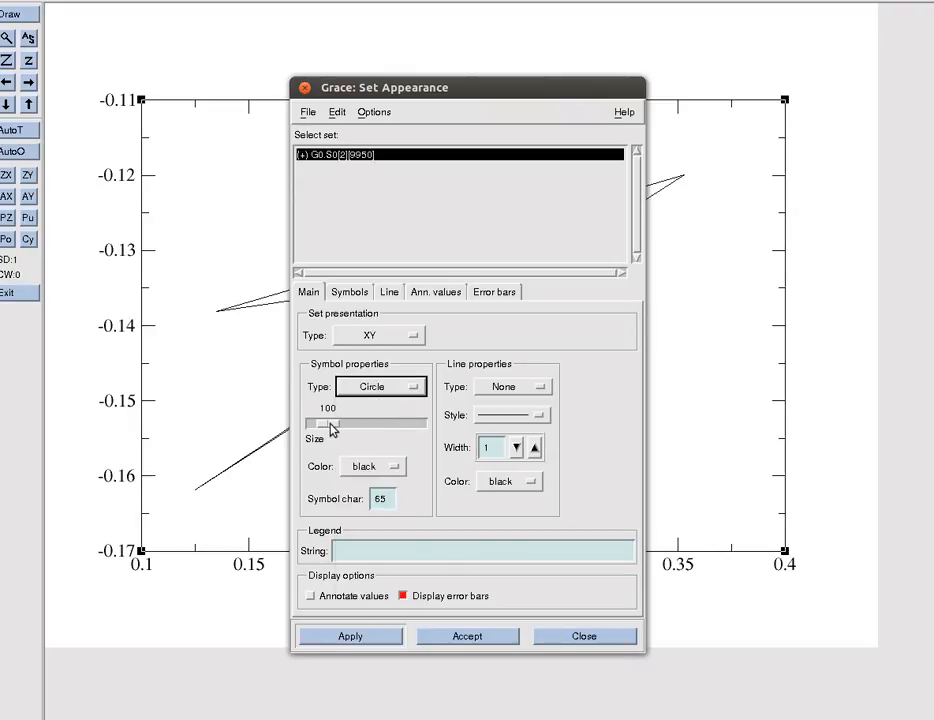
pyautogui.moveTo(330, 424); pyautogui.dragTo(318, 424)
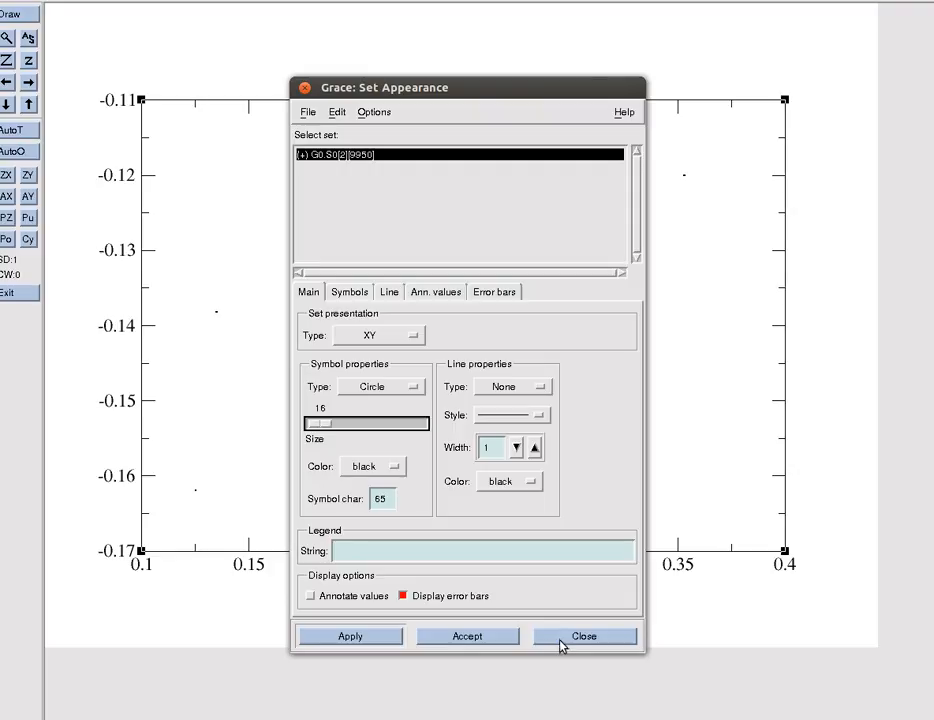
pyautogui.click(585, 636)
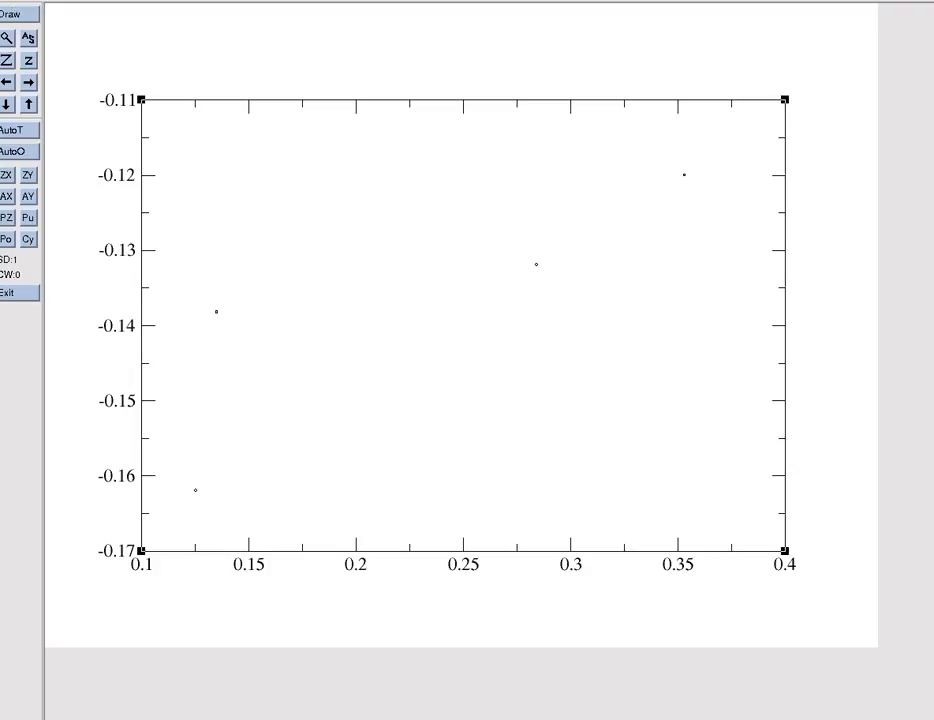
# - Exit Grace without saving
pyautogui.click(15, 8)
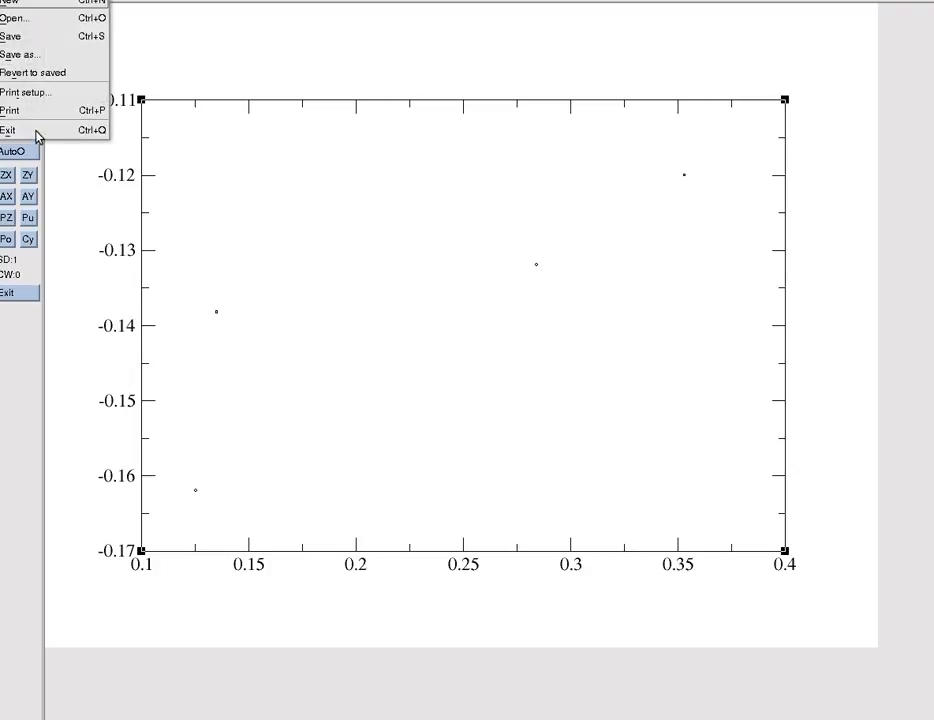
pyautogui.click(8, 130)
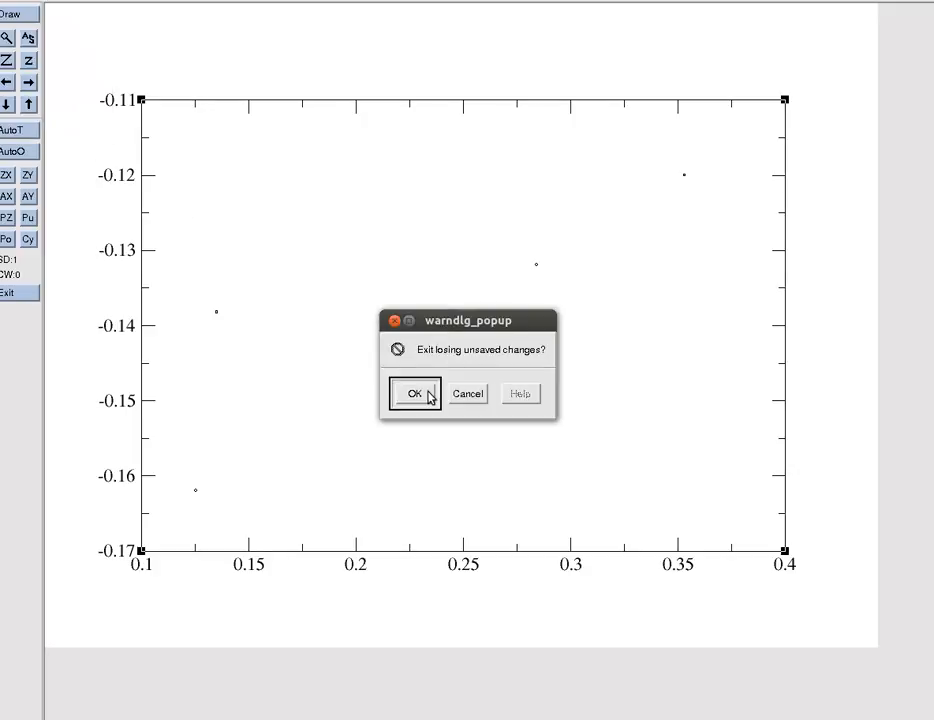
pyautogui.click(414, 393)
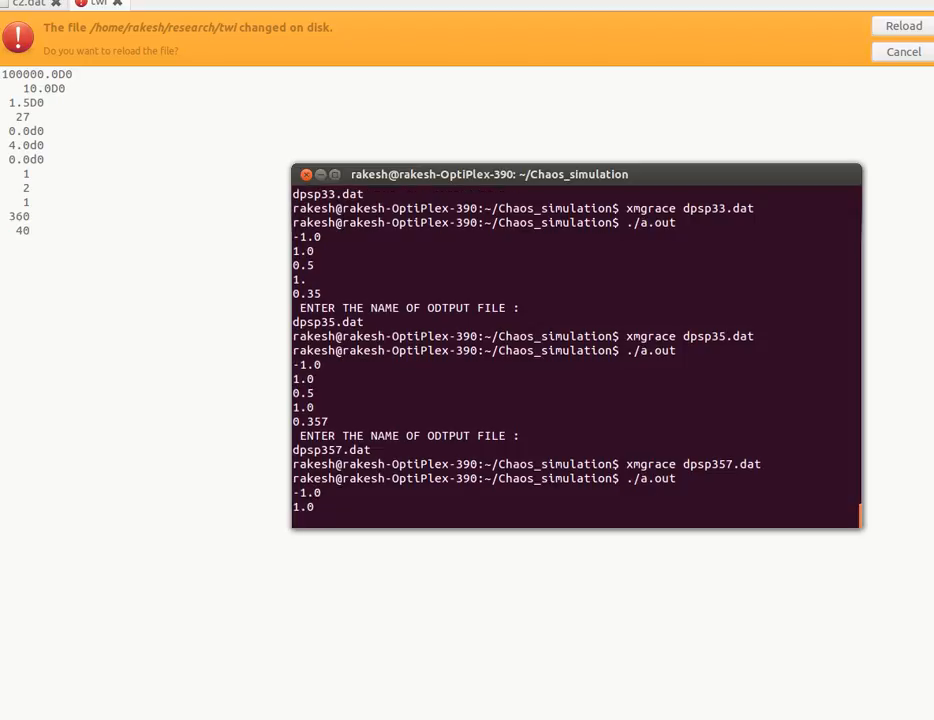
# - Enter 0.365 as the forcing value for the Duffing program run
pyautogui.write('0.5')
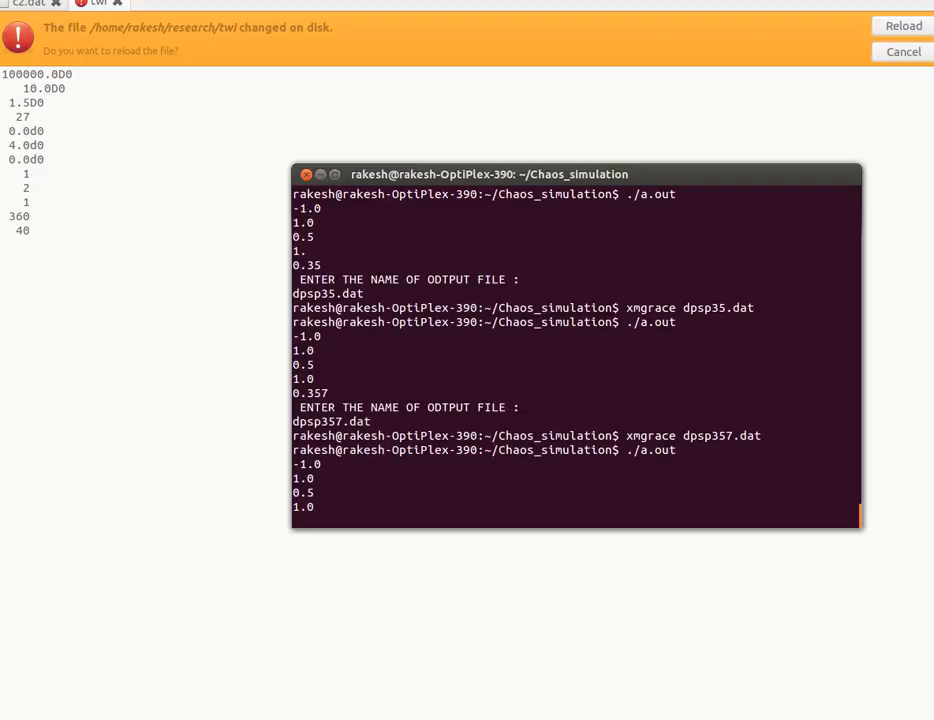
pyautogui.write('0.365')
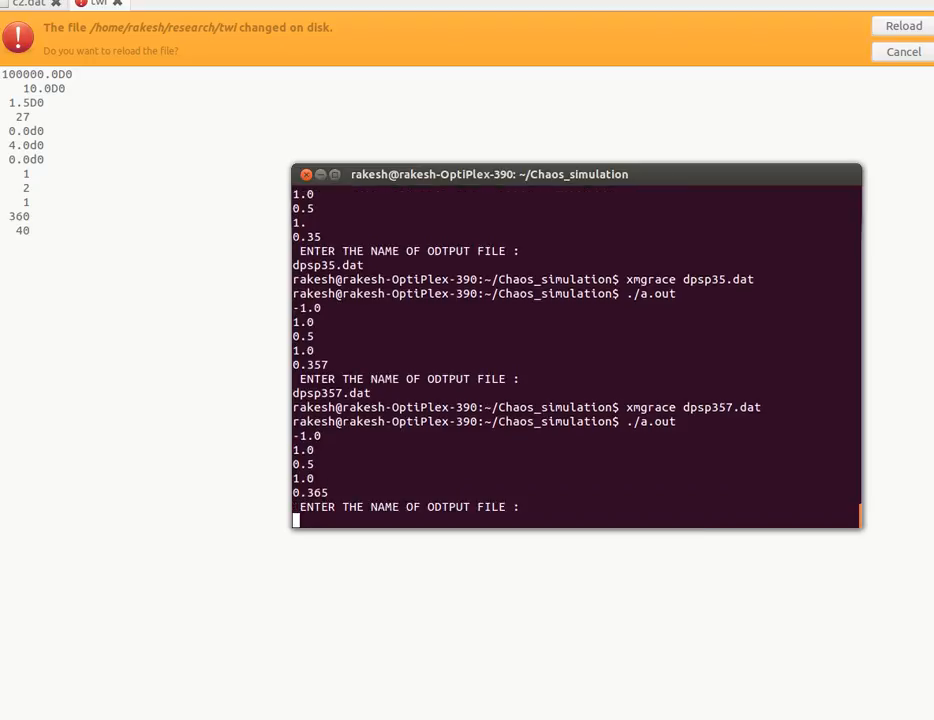
pyautogui.press('up')
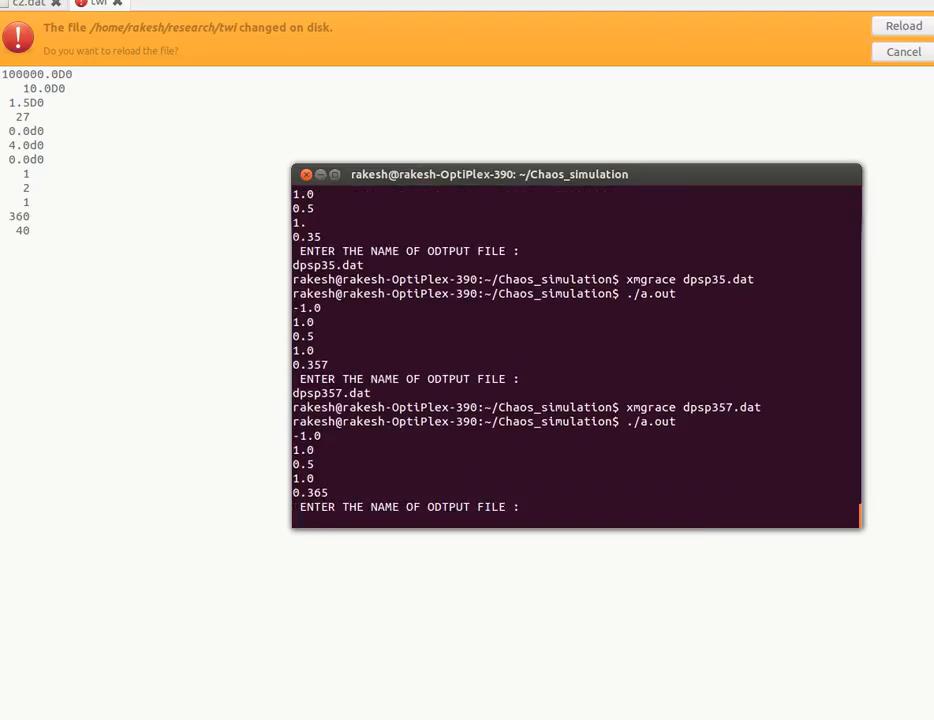
# - Name the output dpsp365.dat and type the xmgrace command to plot it
pyautogui.write('dp')
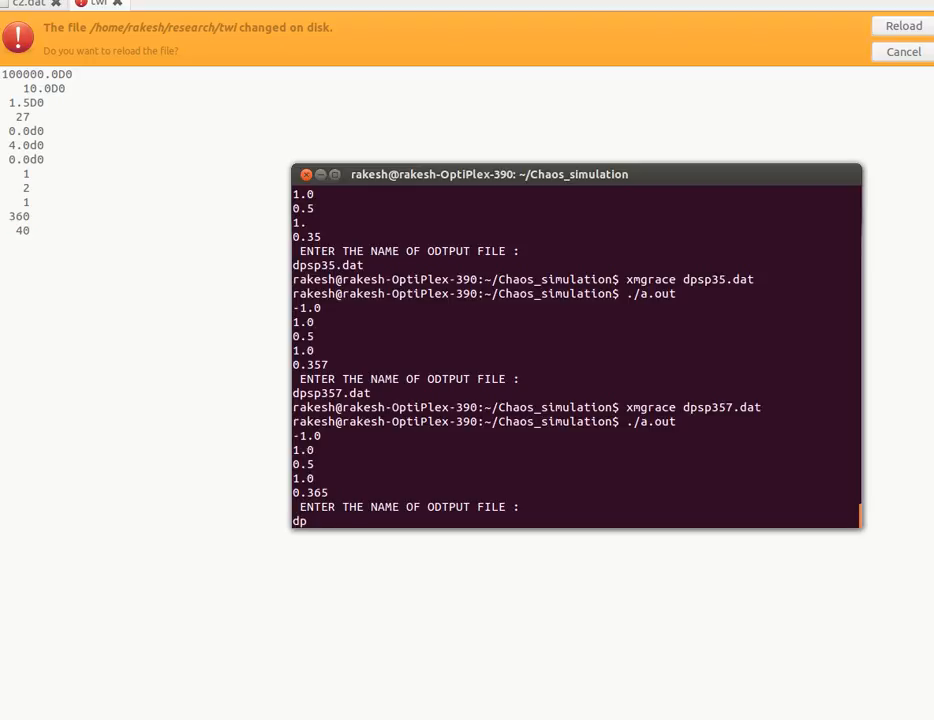
pyautogui.write('s')
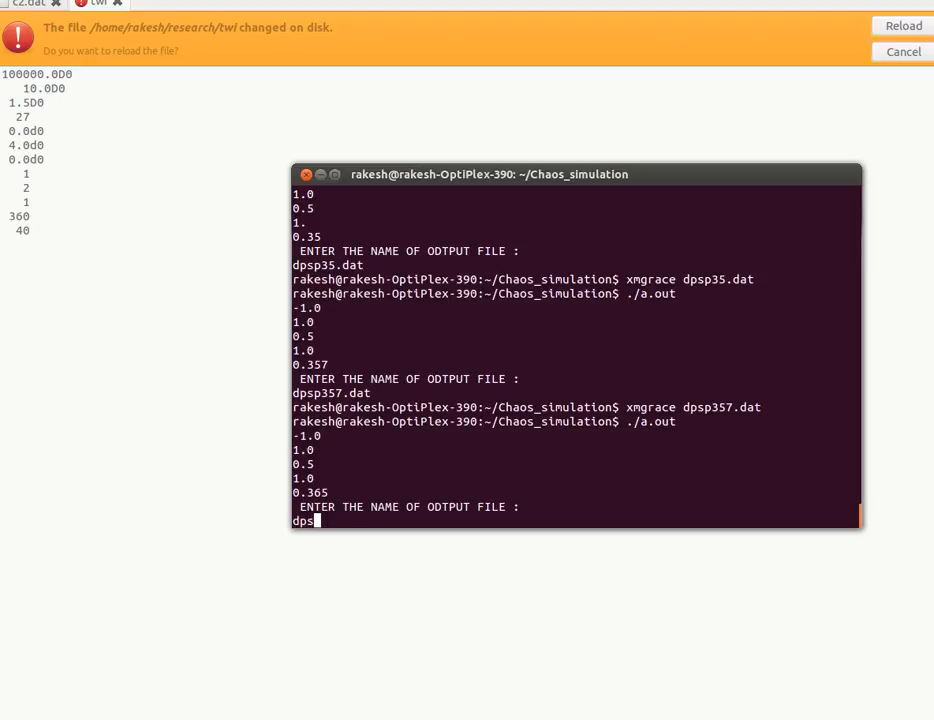
pyautogui.write('p')
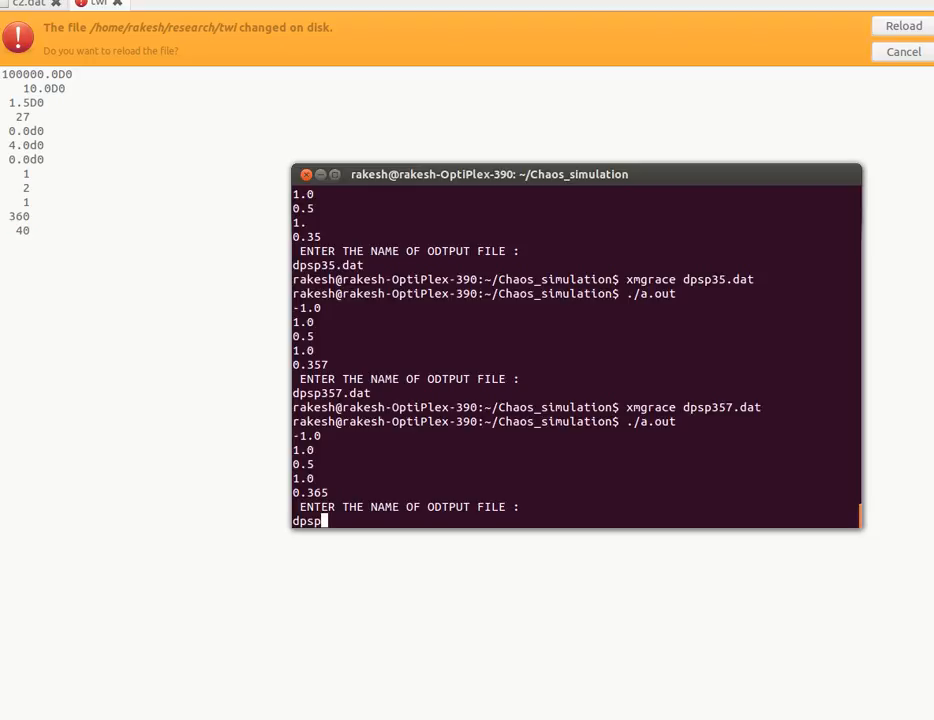
pyautogui.write('365.')
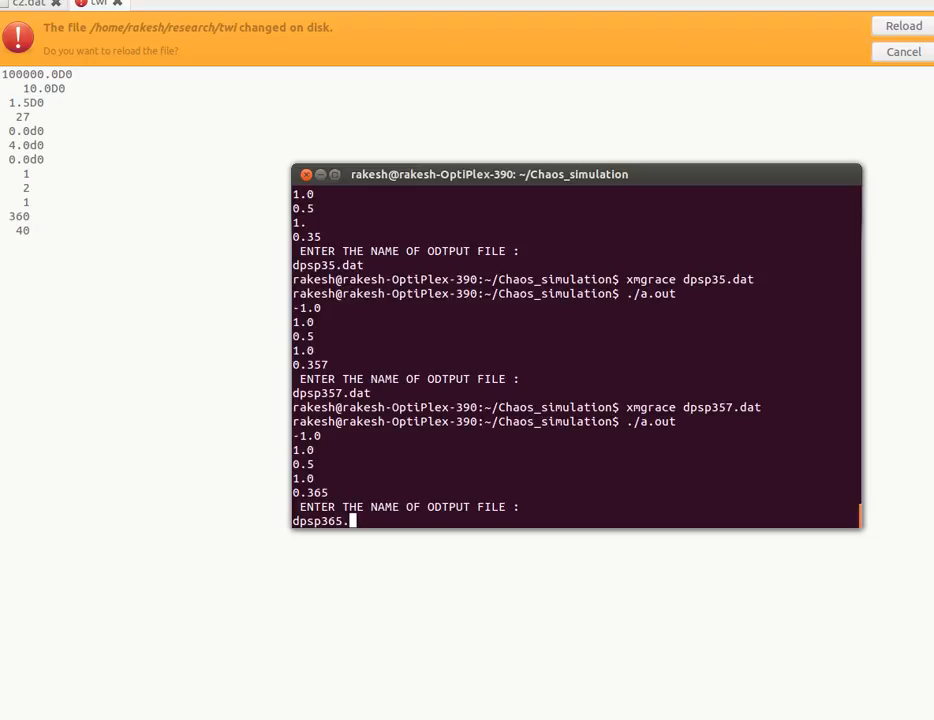
pyautogui.press('Return')
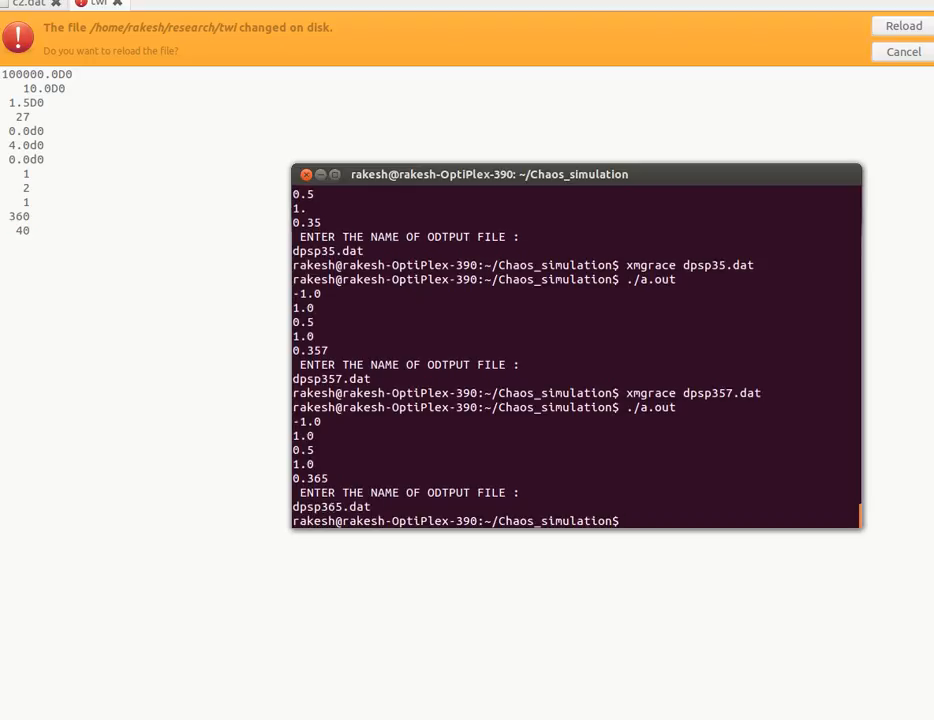
pyautogui.write('xmgrace dpsp357.dat')
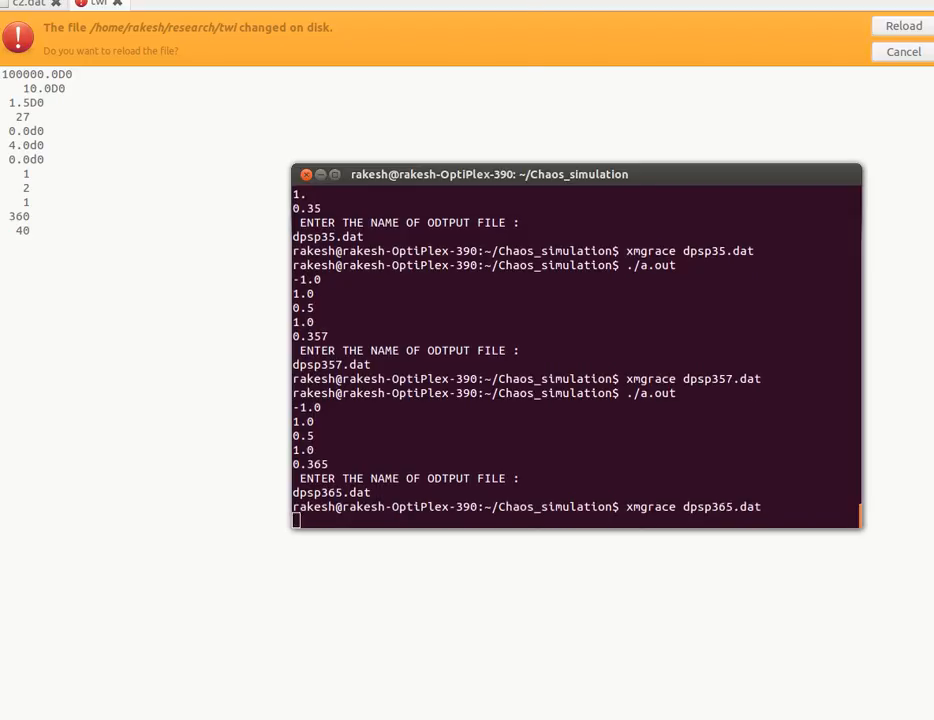
# - Launch xmgrace and display the 0.365 set as circle symbols shrunk to size 0
pyautogui.press('Return')
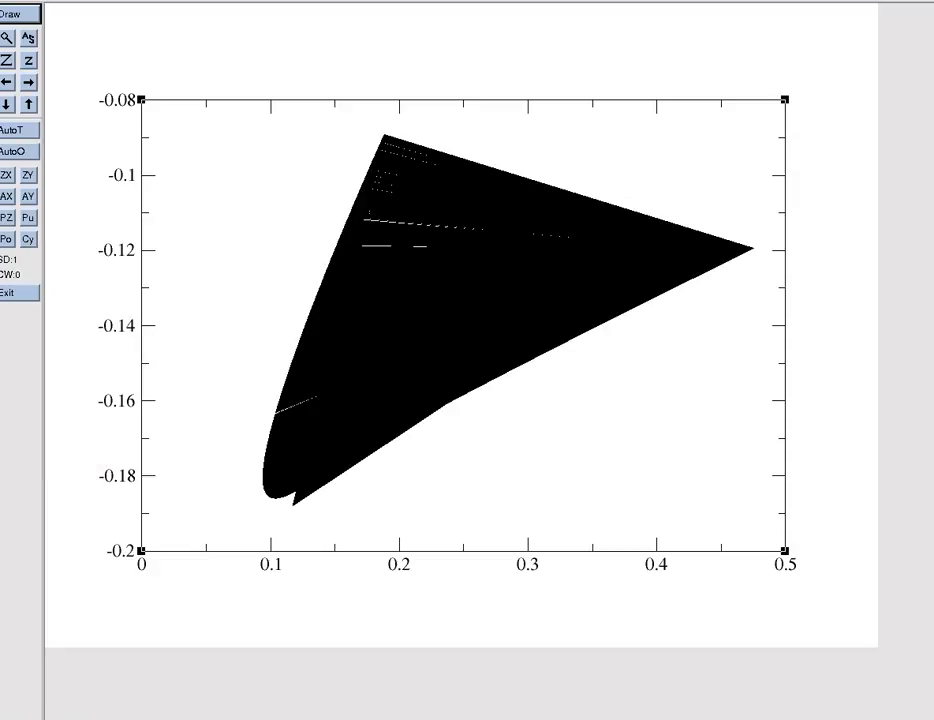
pyautogui.moveTo(512, 261)
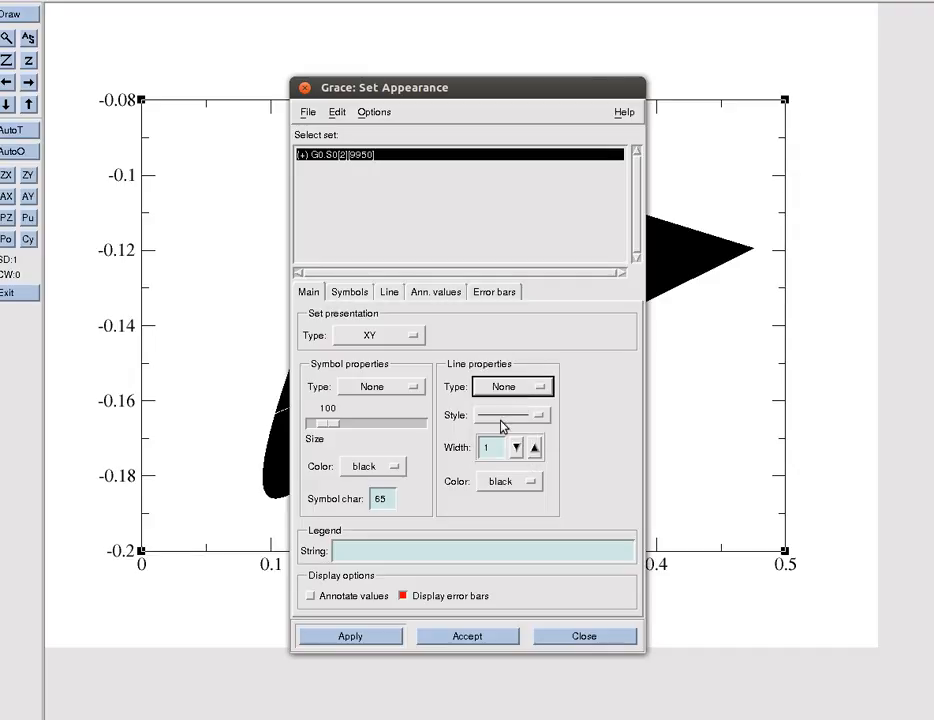
pyautogui.click(380, 387)
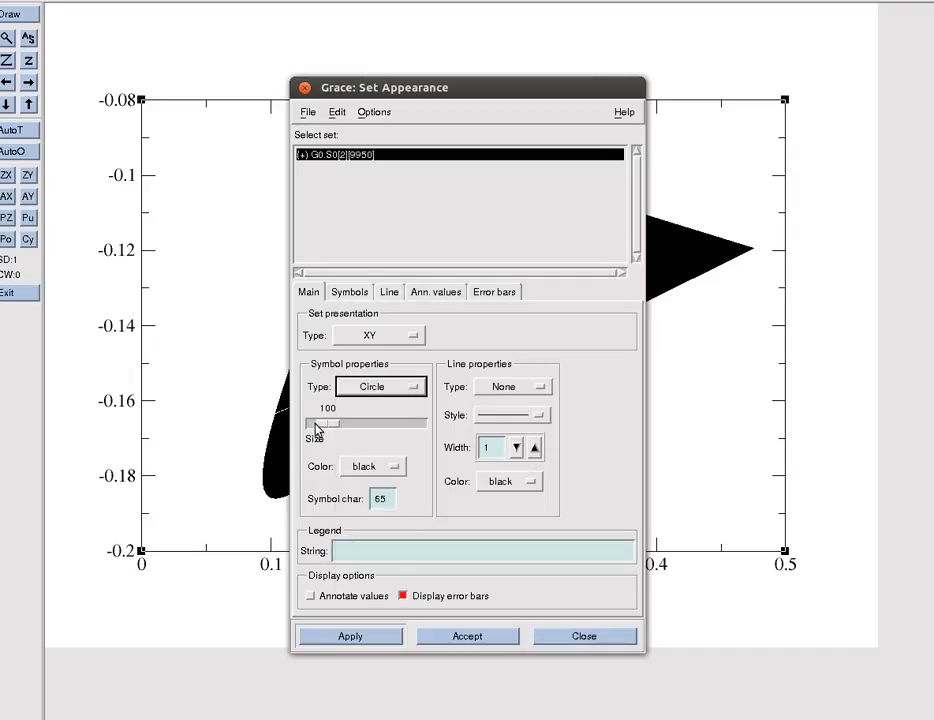
pyautogui.moveTo(330, 423); pyautogui.dragTo(324, 423)
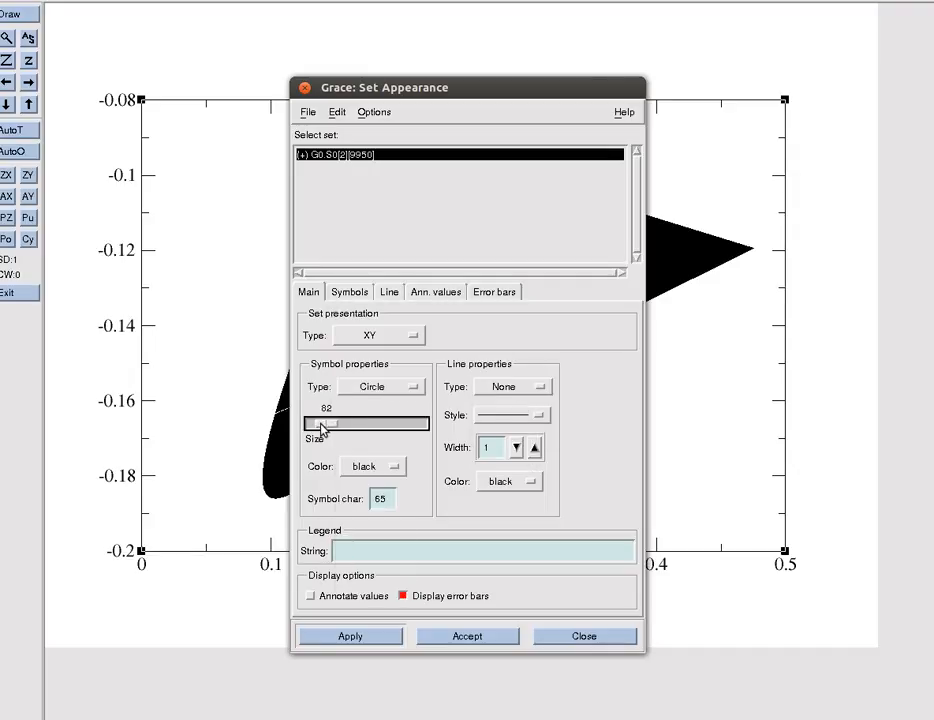
pyautogui.moveTo(325, 423); pyautogui.dragTo(315, 423)
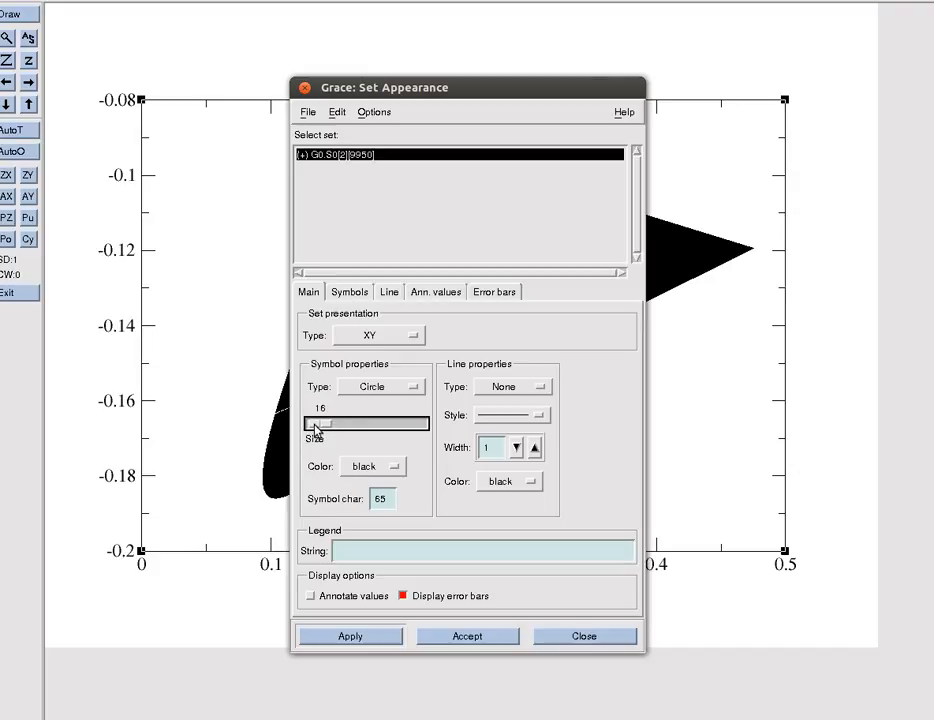
pyautogui.click(584, 636)
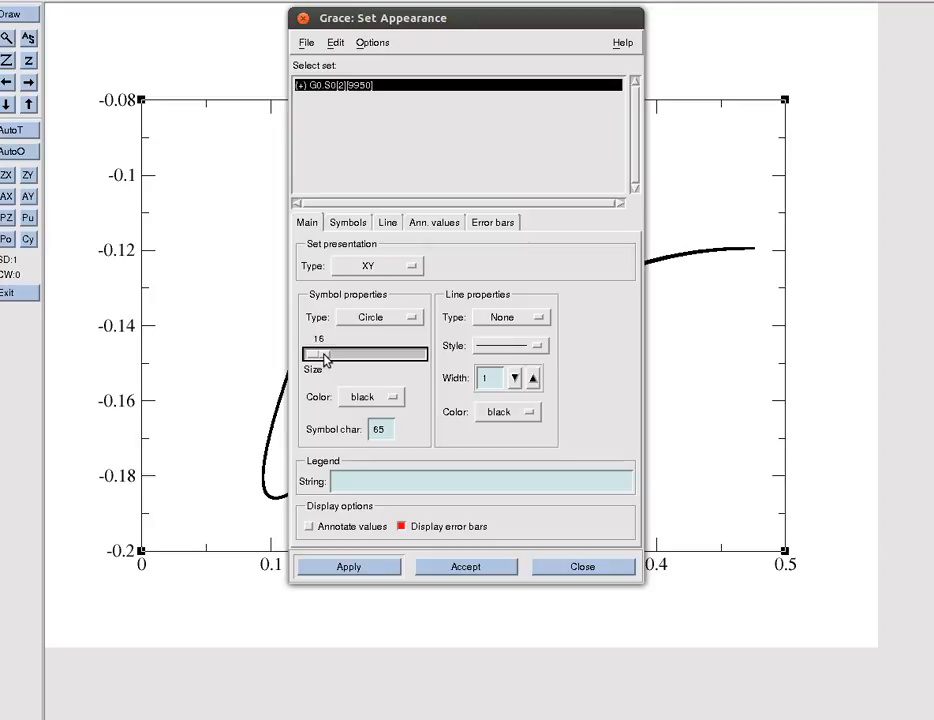
pyautogui.moveTo(320, 354); pyautogui.dragTo(305, 354)
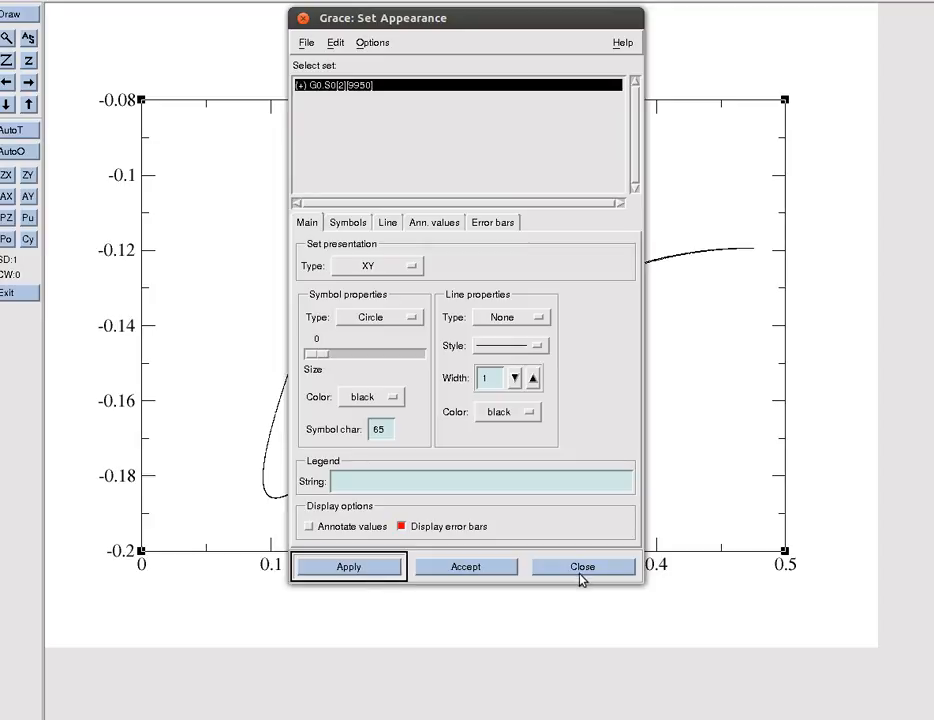
pyautogui.click(582, 566)
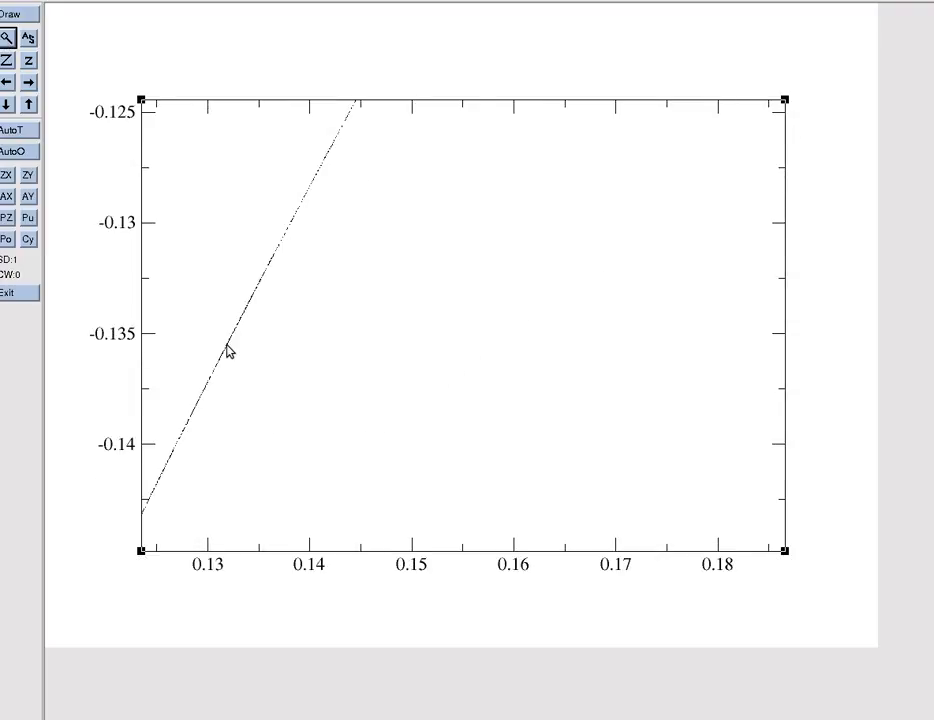
pyautogui.moveTo(215, 285)
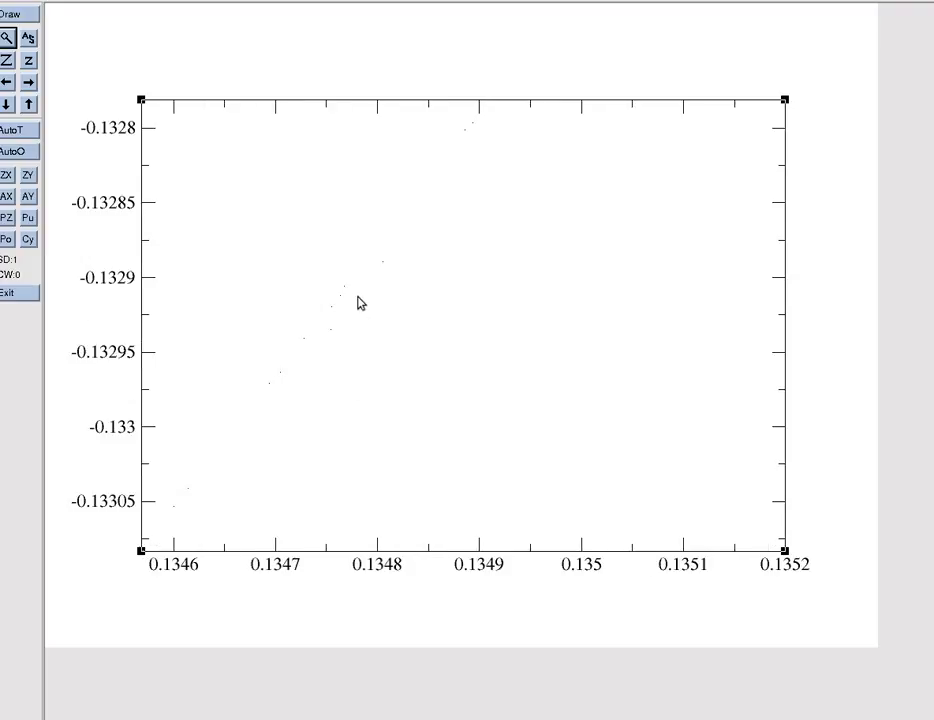
pyautogui.moveTo(282, 393)
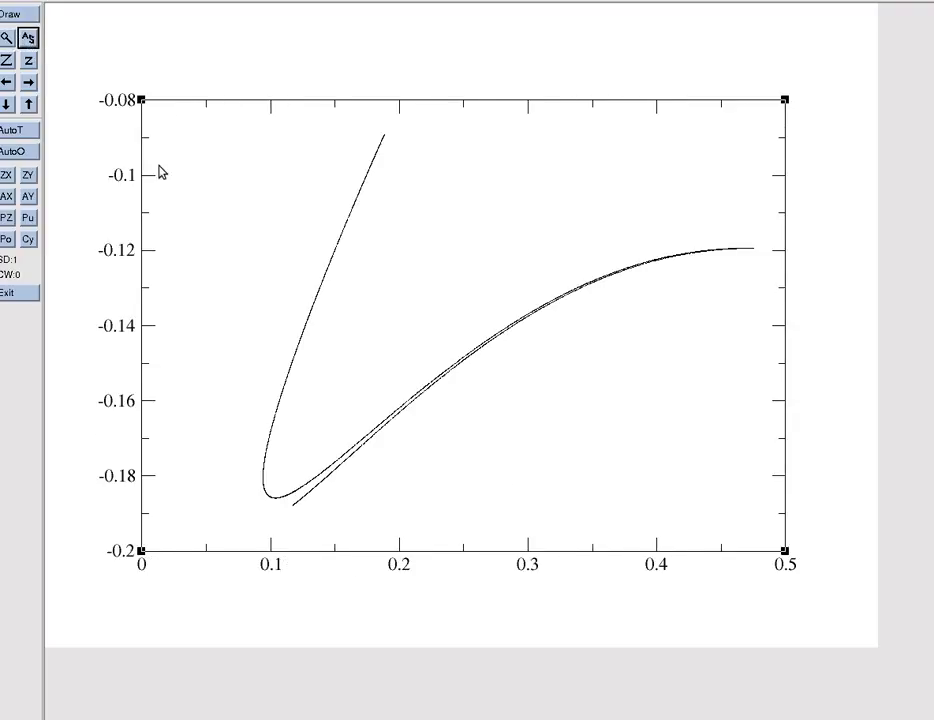
# - Exit xmgrace via File > Exit, confirming quit without saving
pyautogui.click(18, 5)
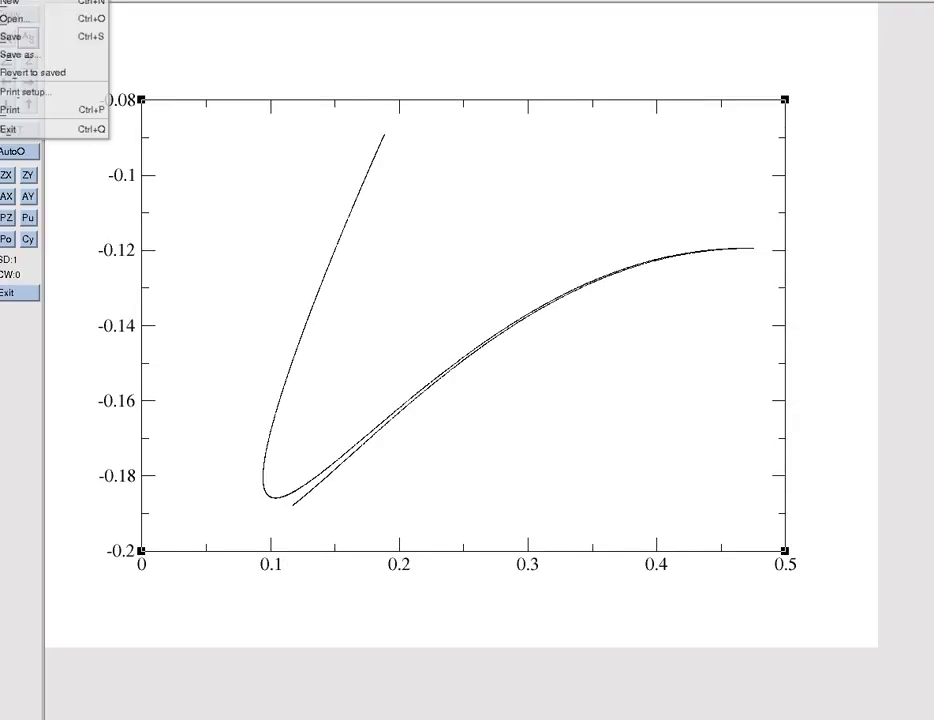
pyautogui.click(10, 128)
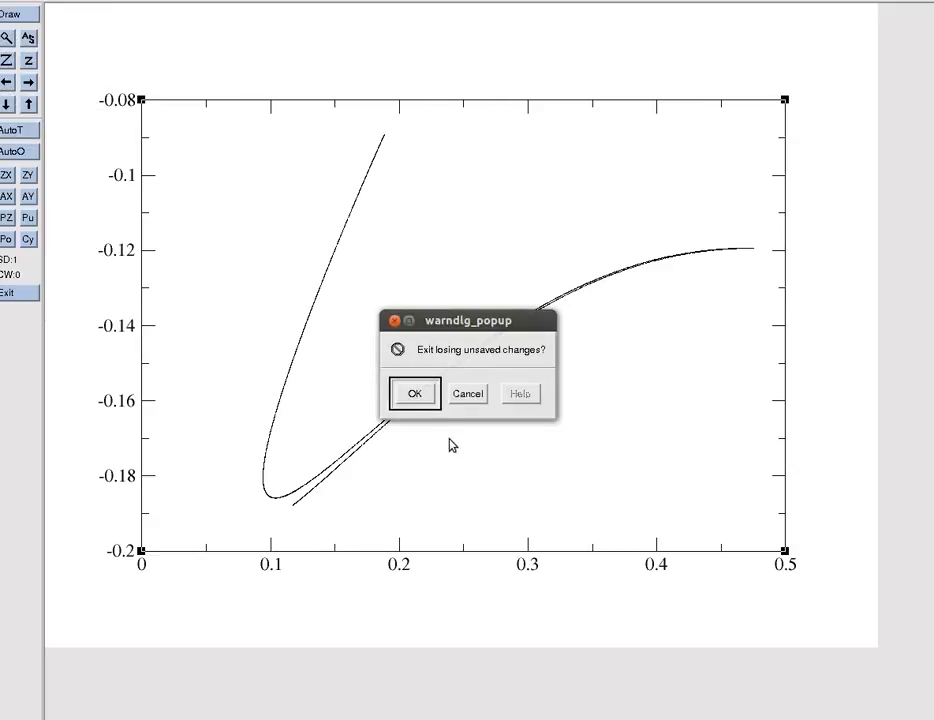
pyautogui.click(414, 392)
pyautogui.write('./a.out')
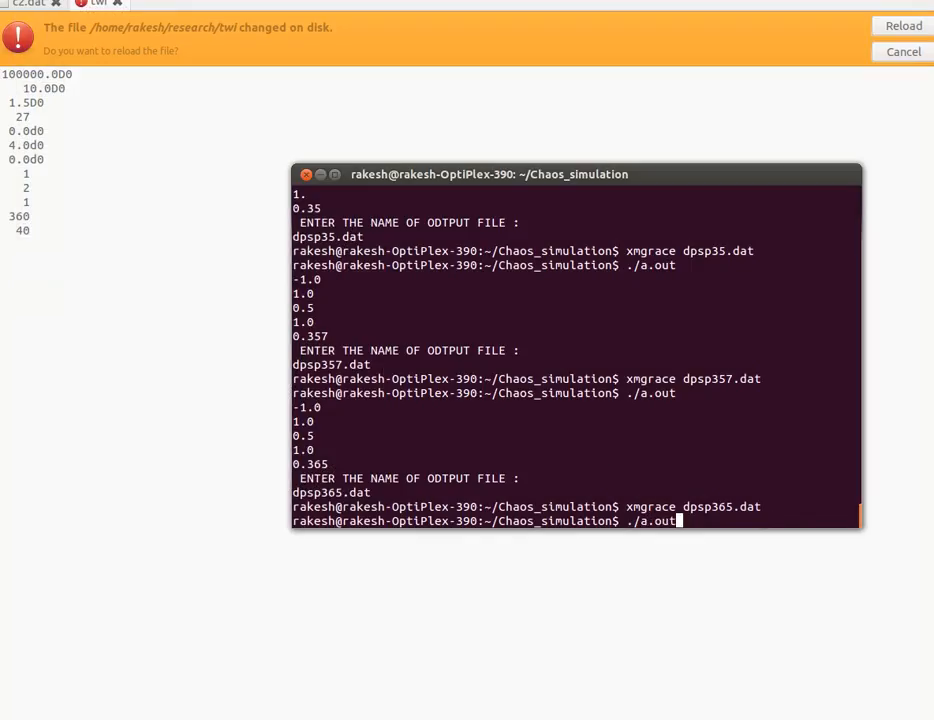
# - Rerun the Duffing program, entering forcing 0.42
pyautogui.press('Return')
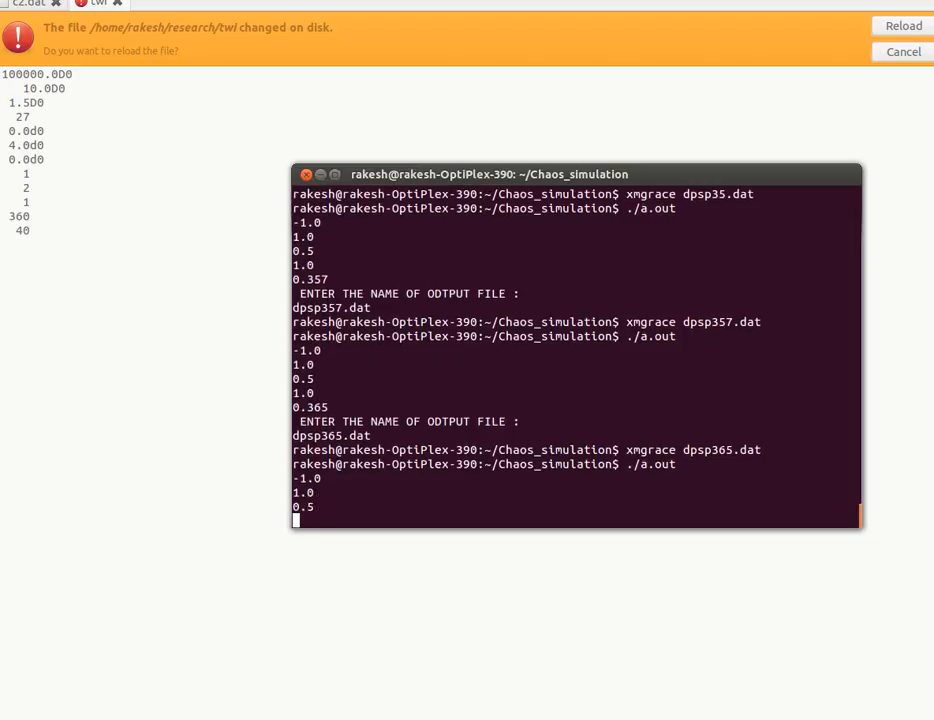
pyautogui.scroll(-3)
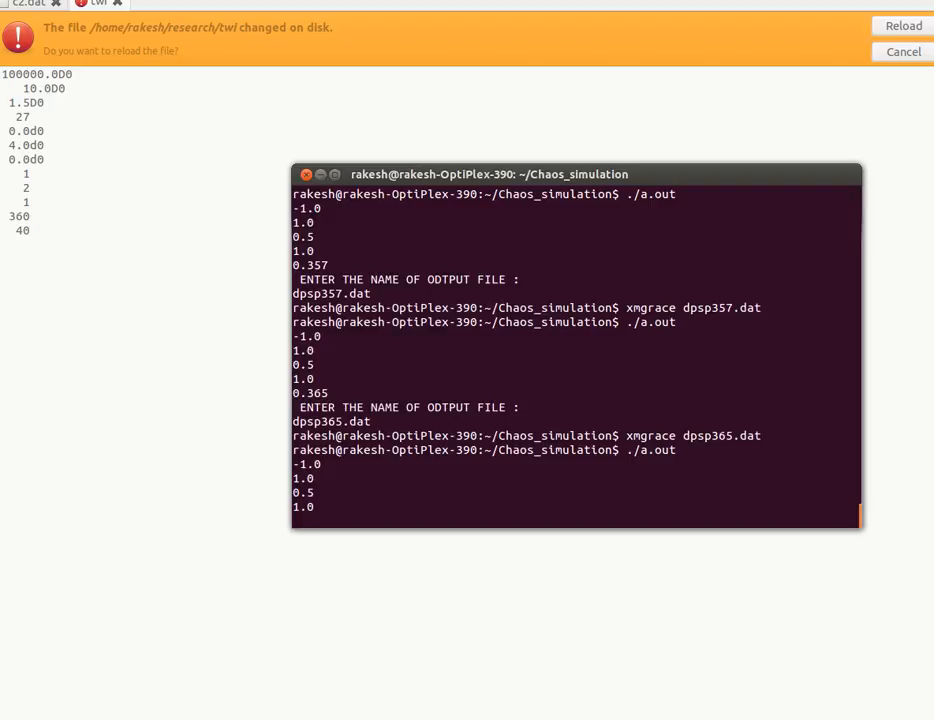
pyautogui.write('0.42')
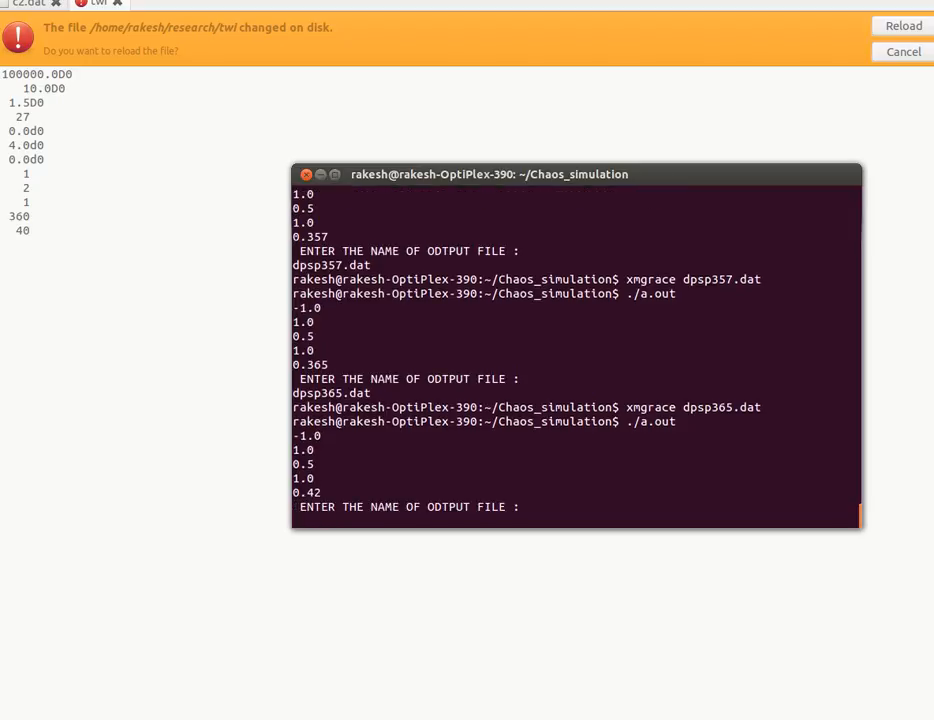
# - Save the results as dpsp42.dat and open the file in xmgrace
pyautogui.write('dp')
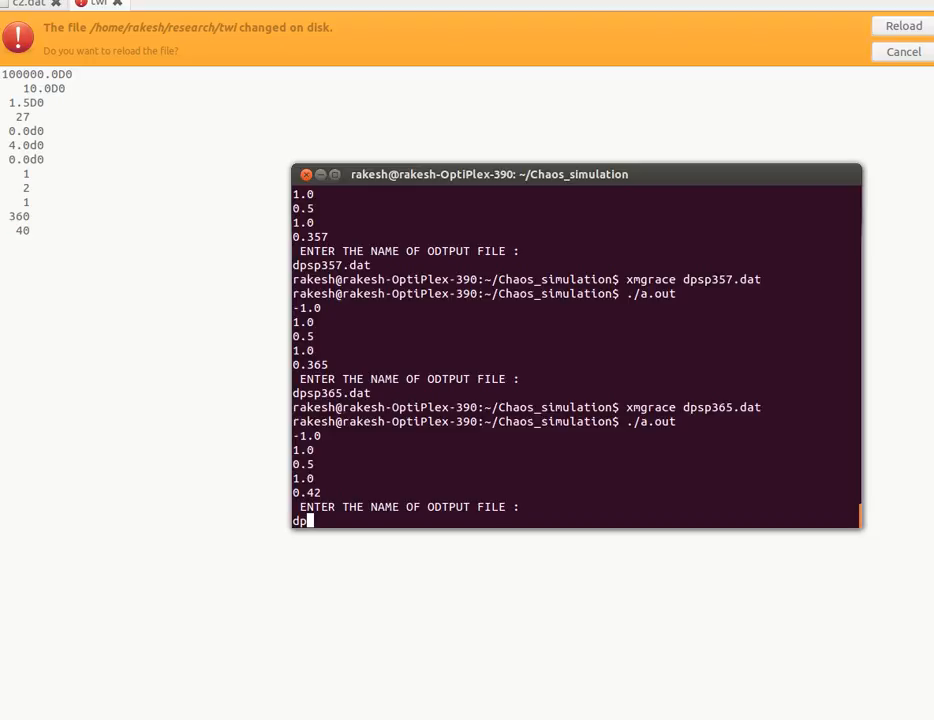
pyautogui.write('sp')
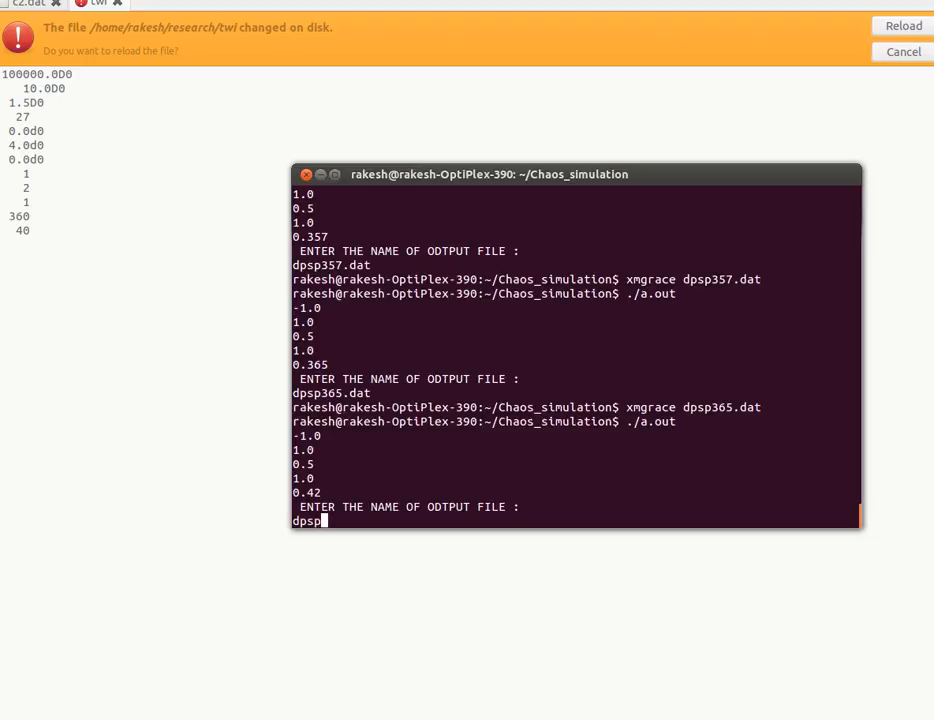
pyautogui.write('42.')
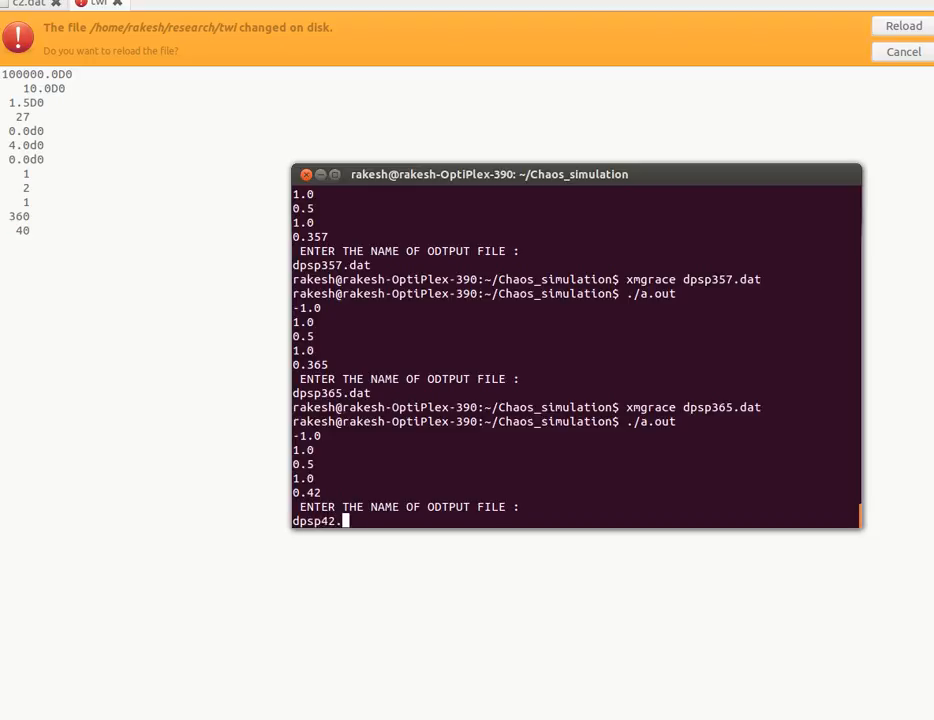
pyautogui.press('Return')
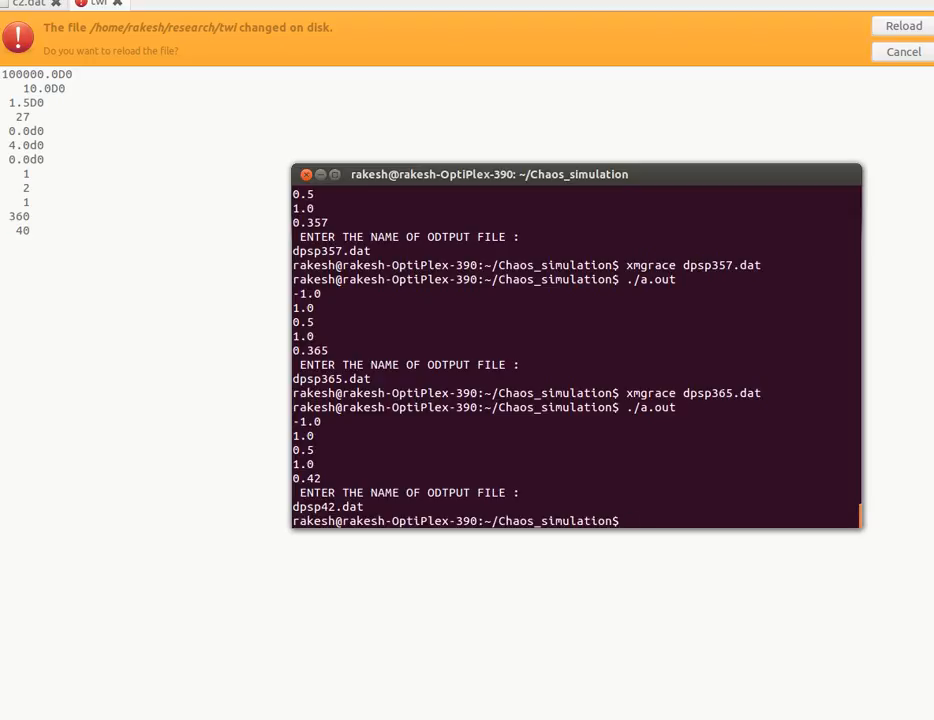
pyautogui.write('xmgrace dpsp365.dat')
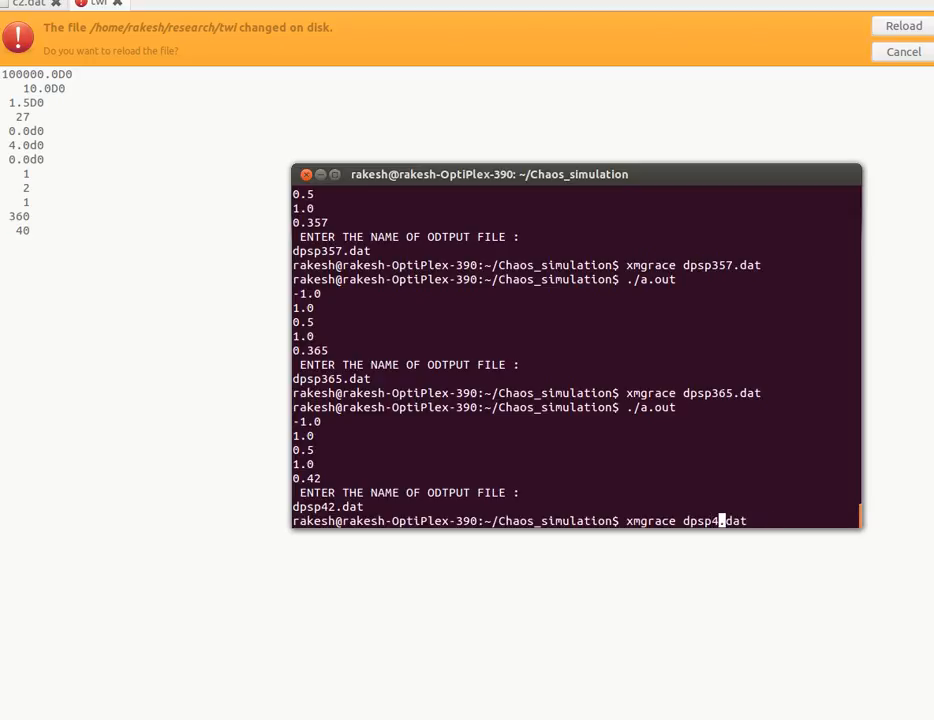
pyautogui.press('Return')
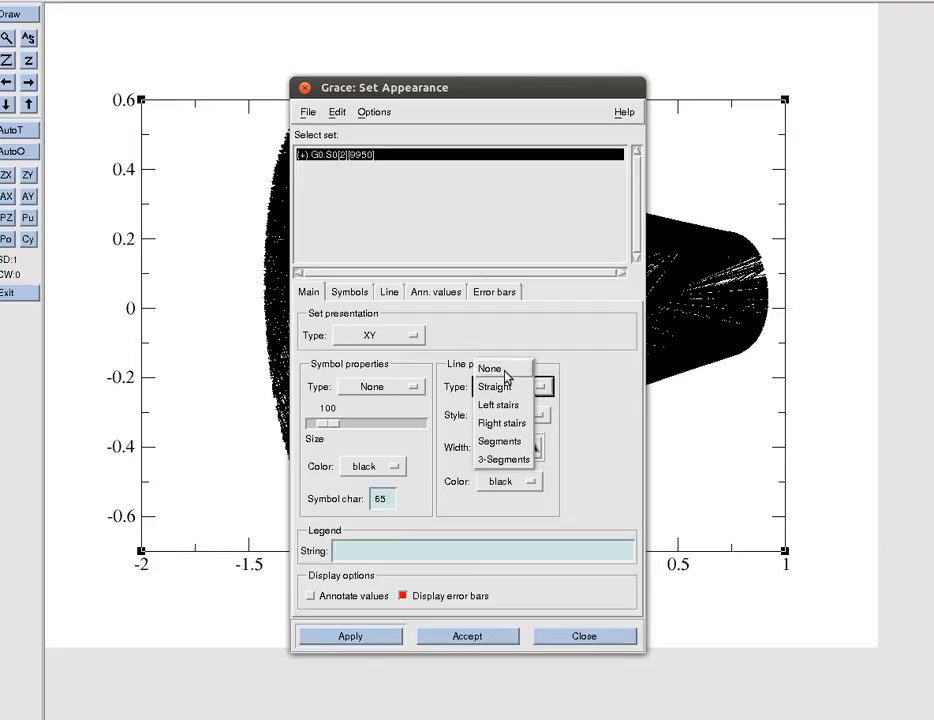
# - Give the 0.42 set line type None and size-zero circle symbols, then apply
pyautogui.click(489, 368)
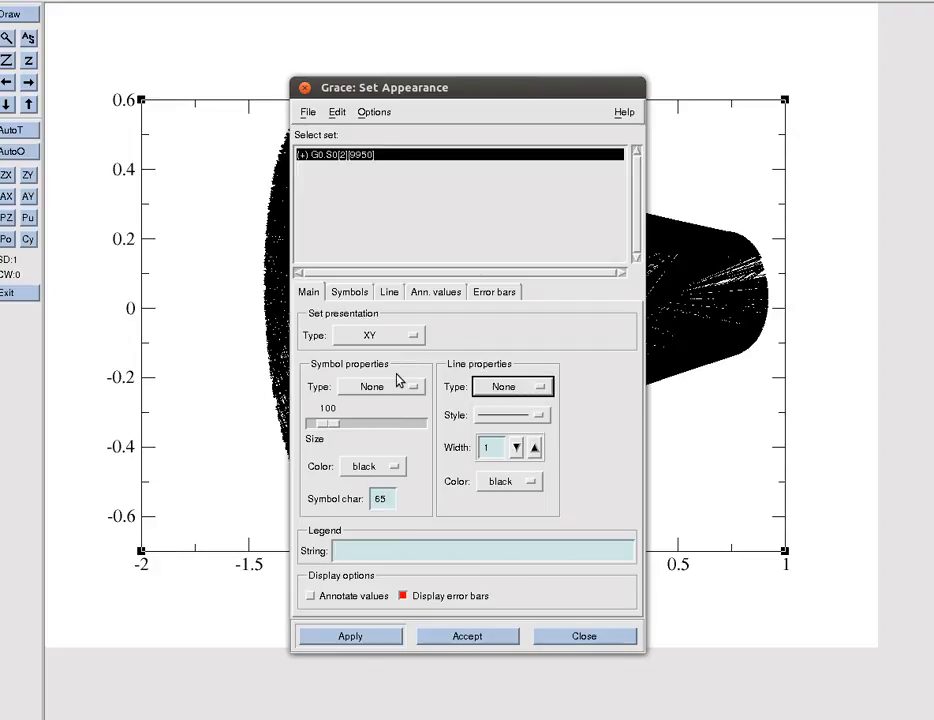
pyautogui.click(383, 387)
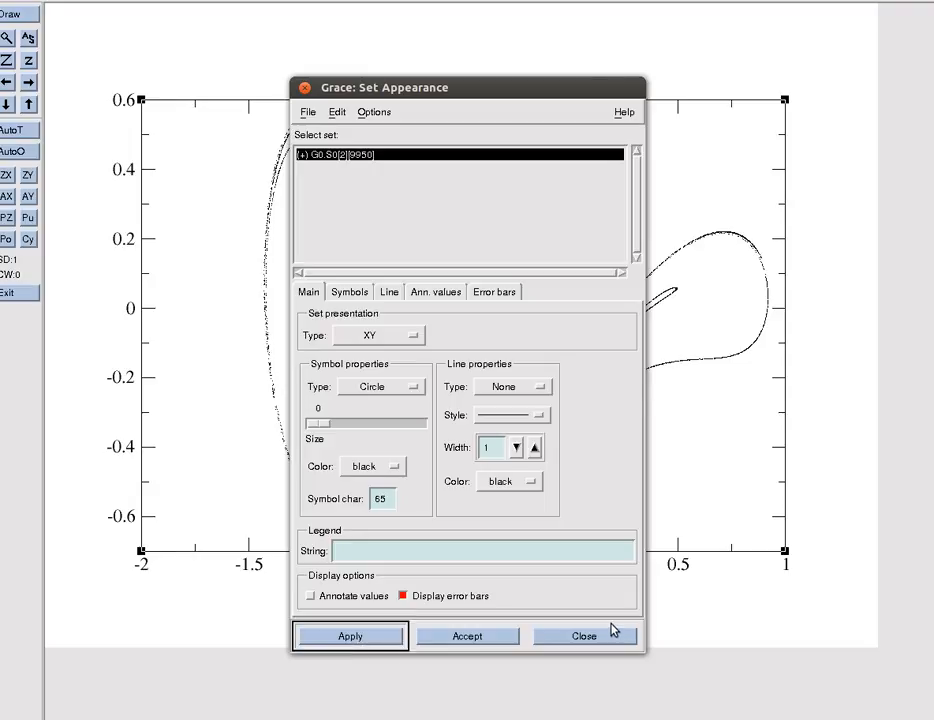
pyautogui.click(584, 635)
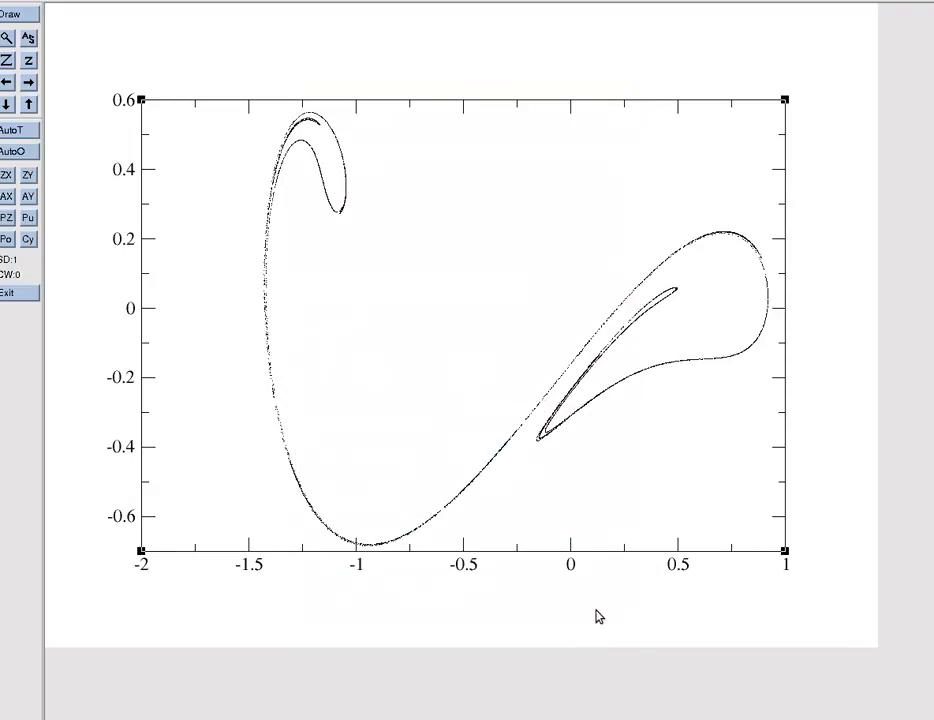
pyautogui.moveTo(207, 321)
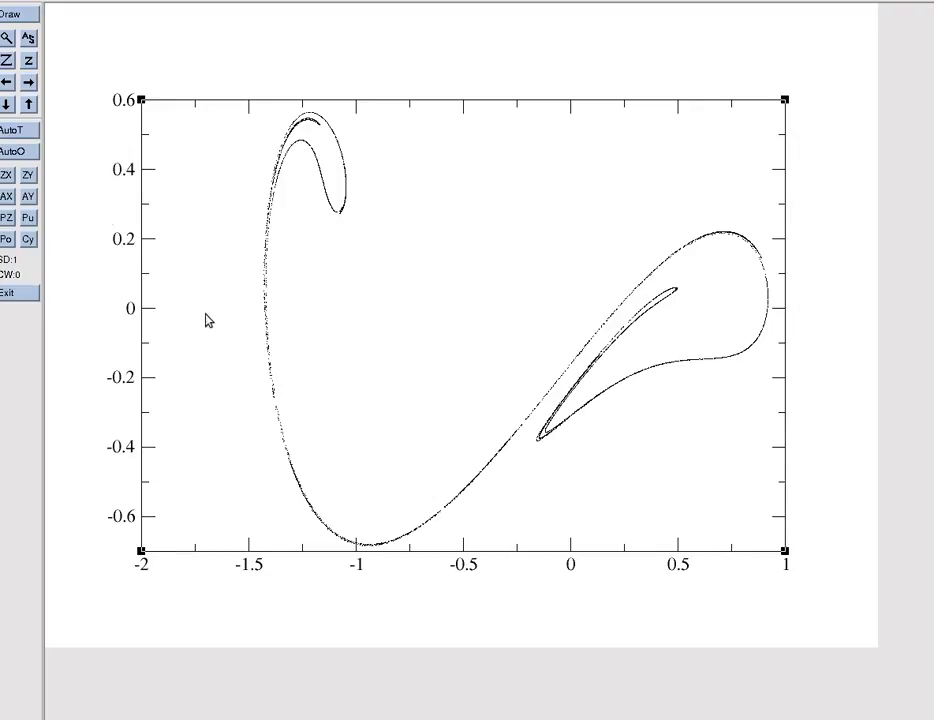
pyautogui.moveTo(12, 38)
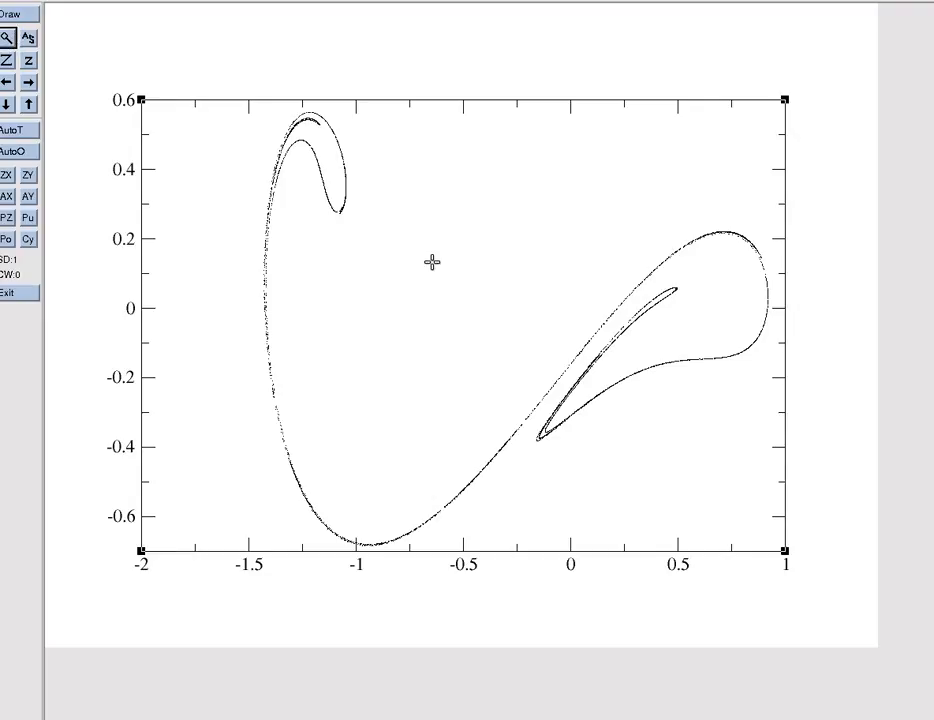
pyautogui.moveTo(500, 294)
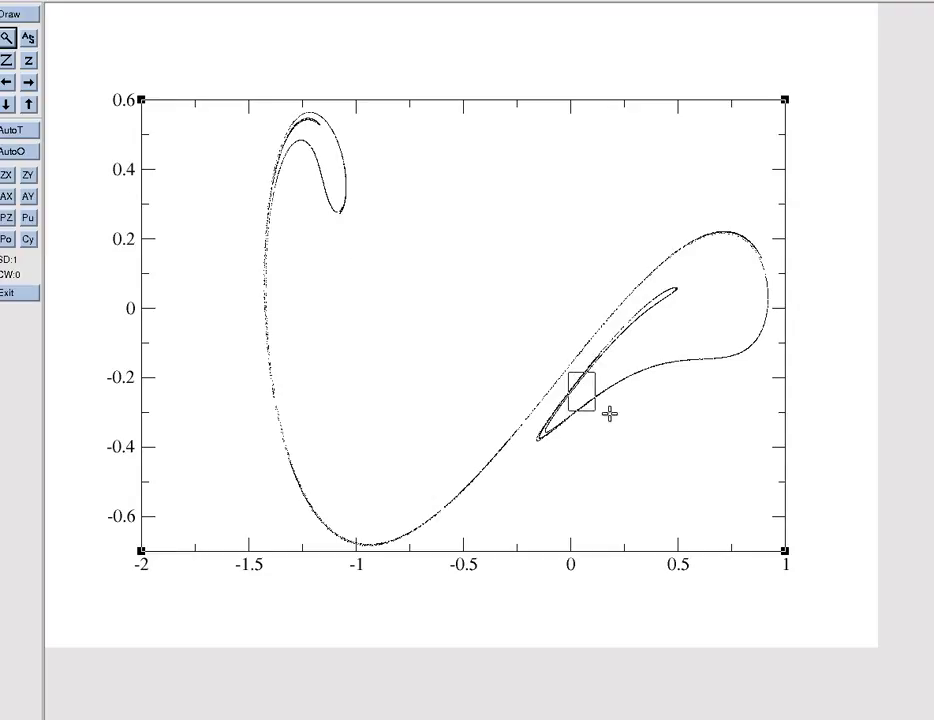
# - Zoom into the inner fold near (0, -0.25), then choose File > Exit
pyautogui.moveTo(568, 378); pyautogui.dragTo(600, 422)
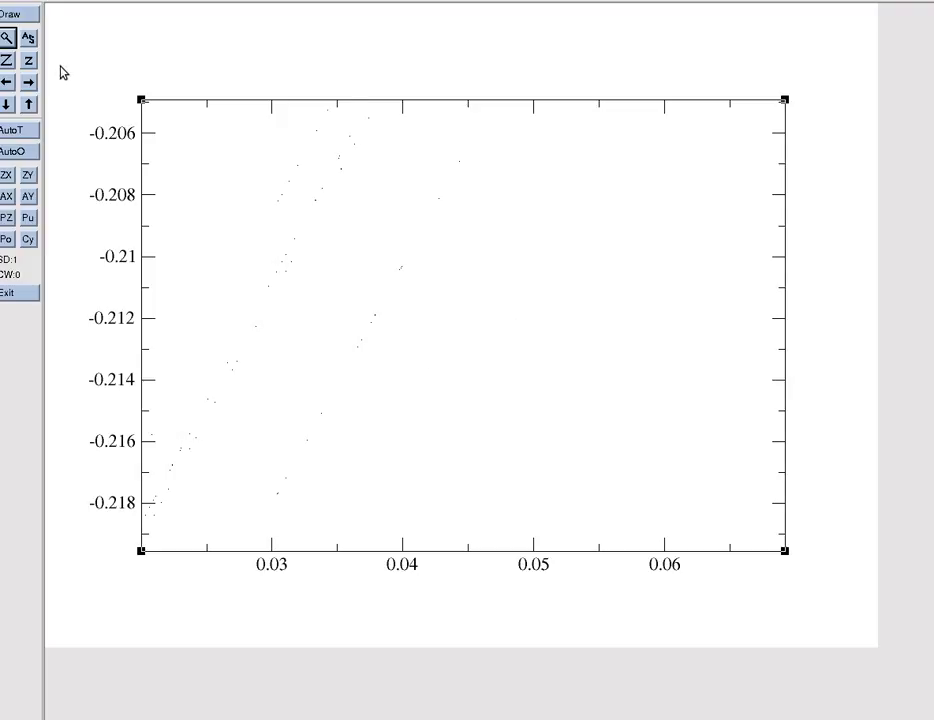
pyautogui.click(13, 12)
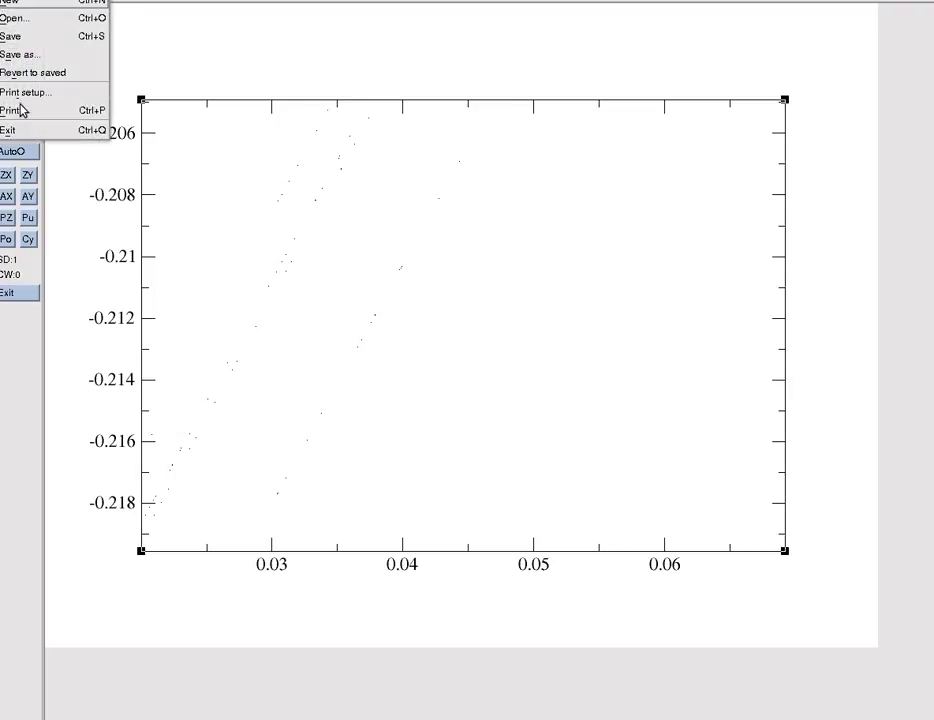
pyautogui.click(9, 130)
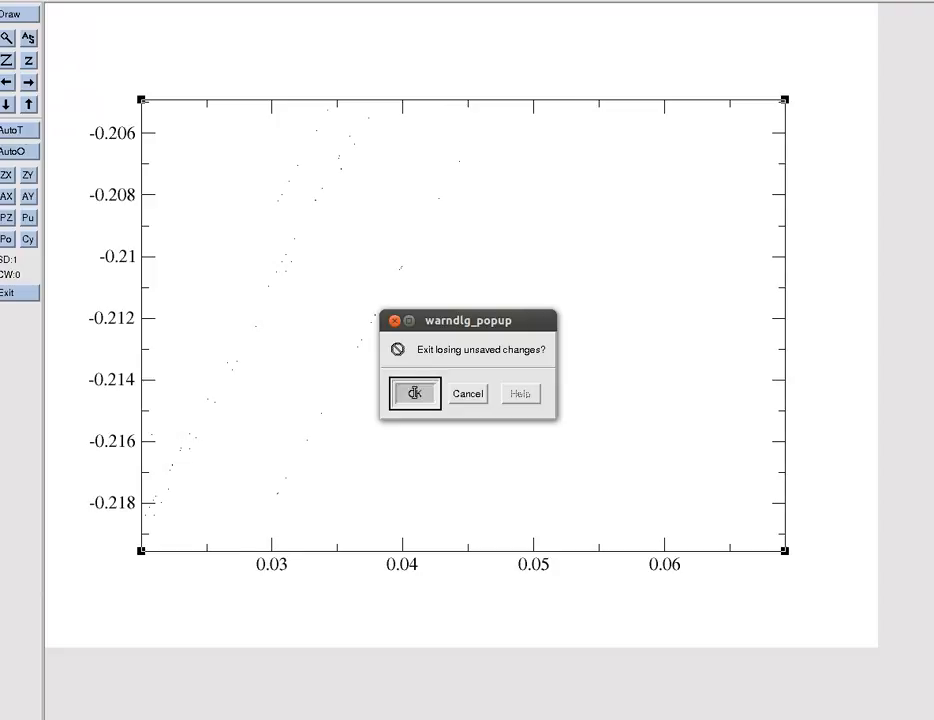